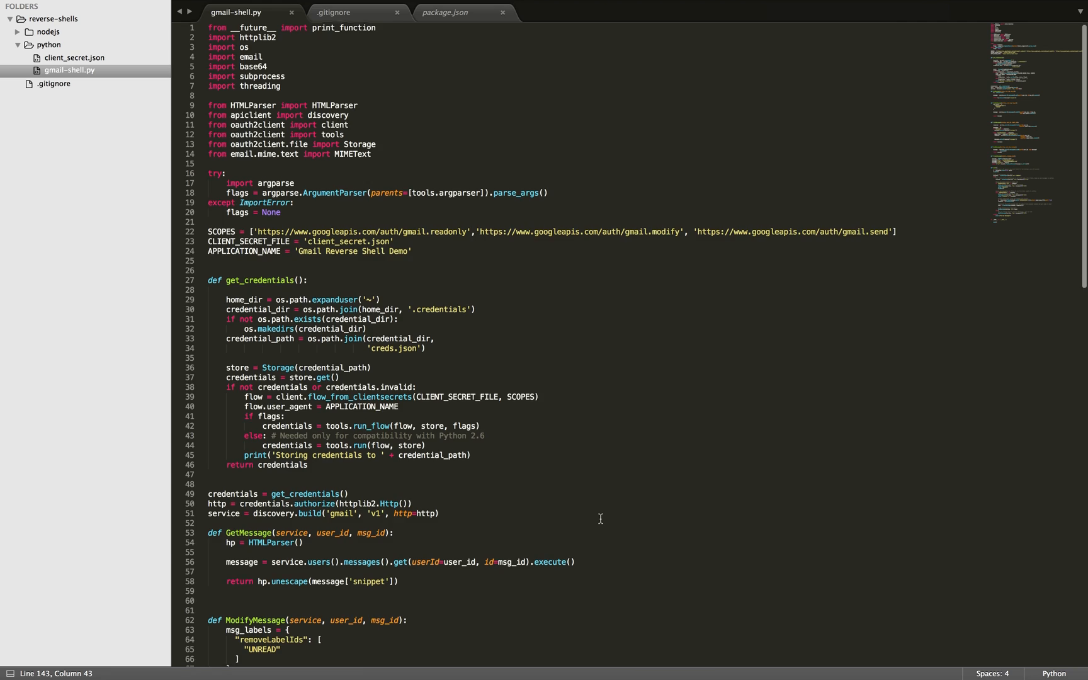
Review the gmail-shell.py lines that fetch and authorize the Gmail credentials
{"action": "scroll", "scroll_direction": "down", "scroll_amount": 3}
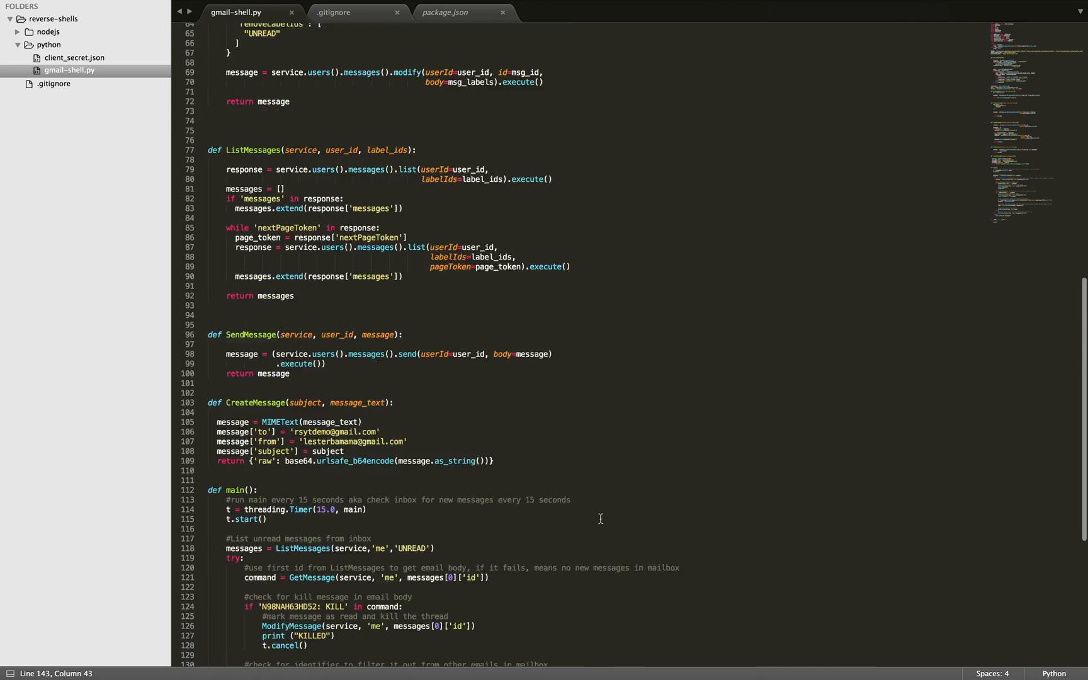
{"action": "scroll", "scroll_direction": "up", "scroll_amount": 3}
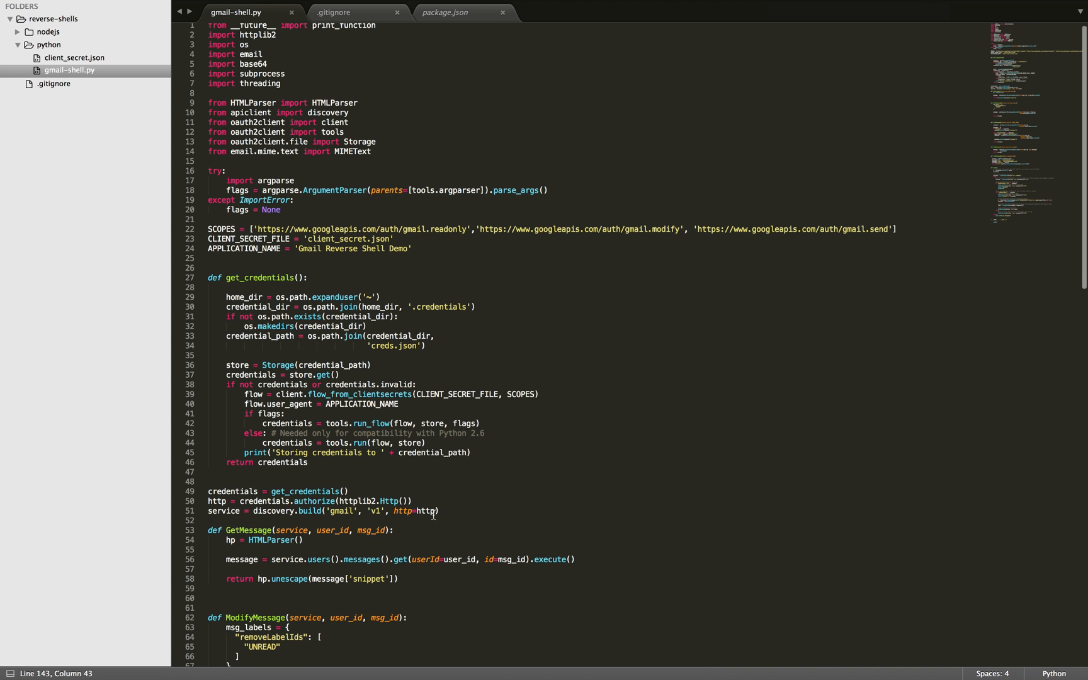
{"action": "left_click_drag", "start_coordinate": [267, 423], "coordinate": [434, 511]}
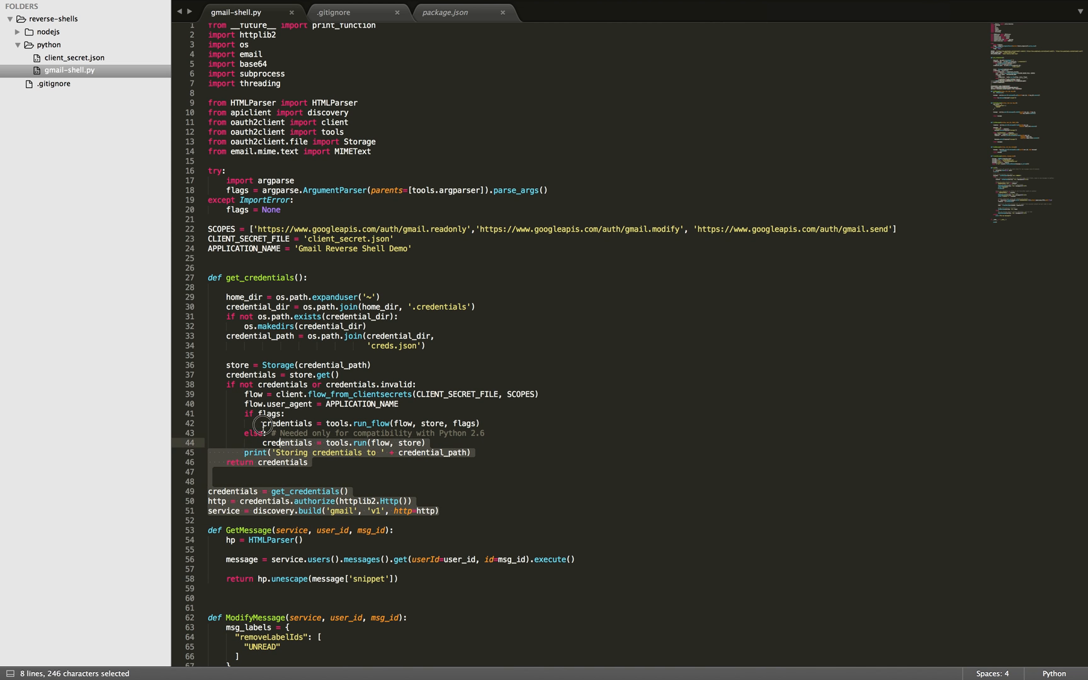
{"action": "left_click", "coordinate": [215, 170]}
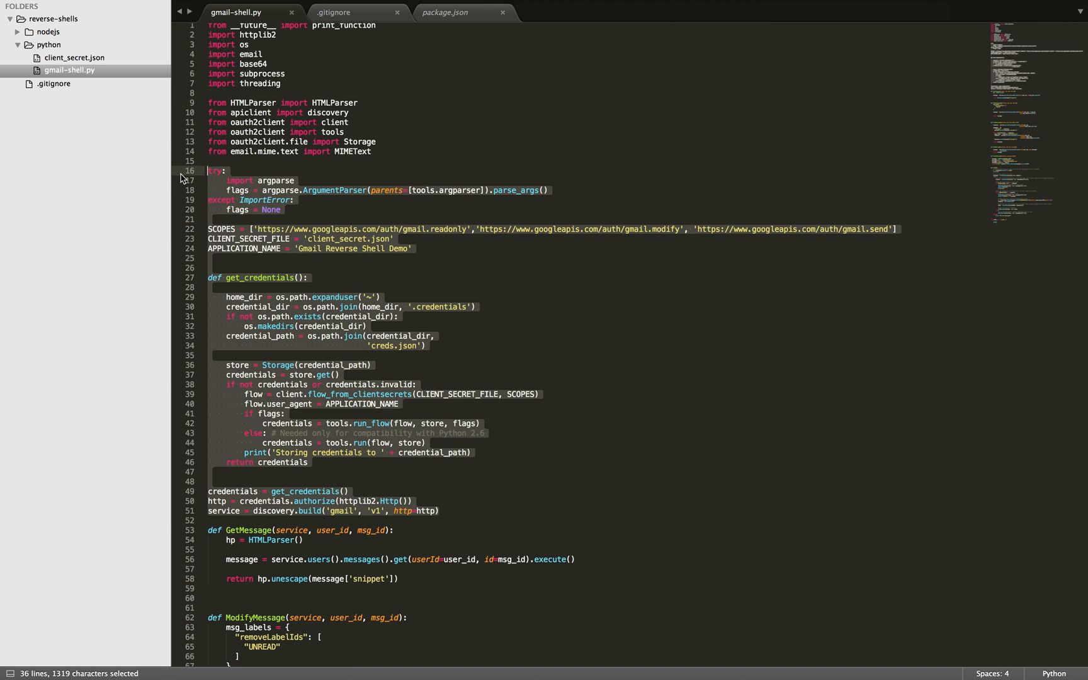
{"action": "left_click", "coordinate": [371, 366]}
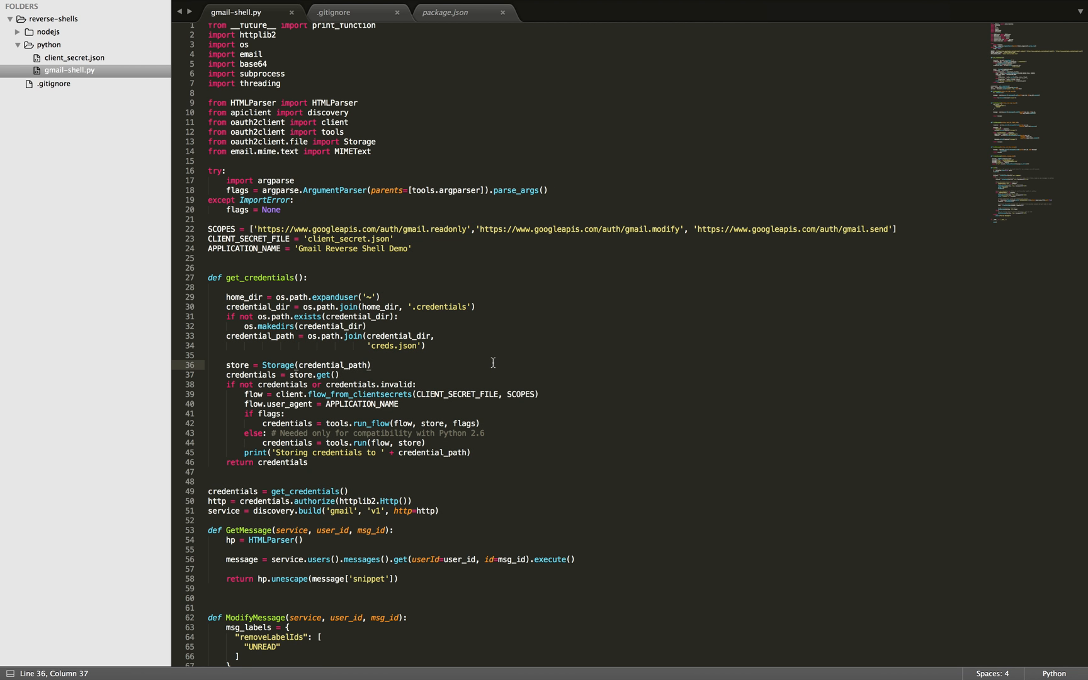
{"action": "mouse_move", "coordinate": [473, 418]}
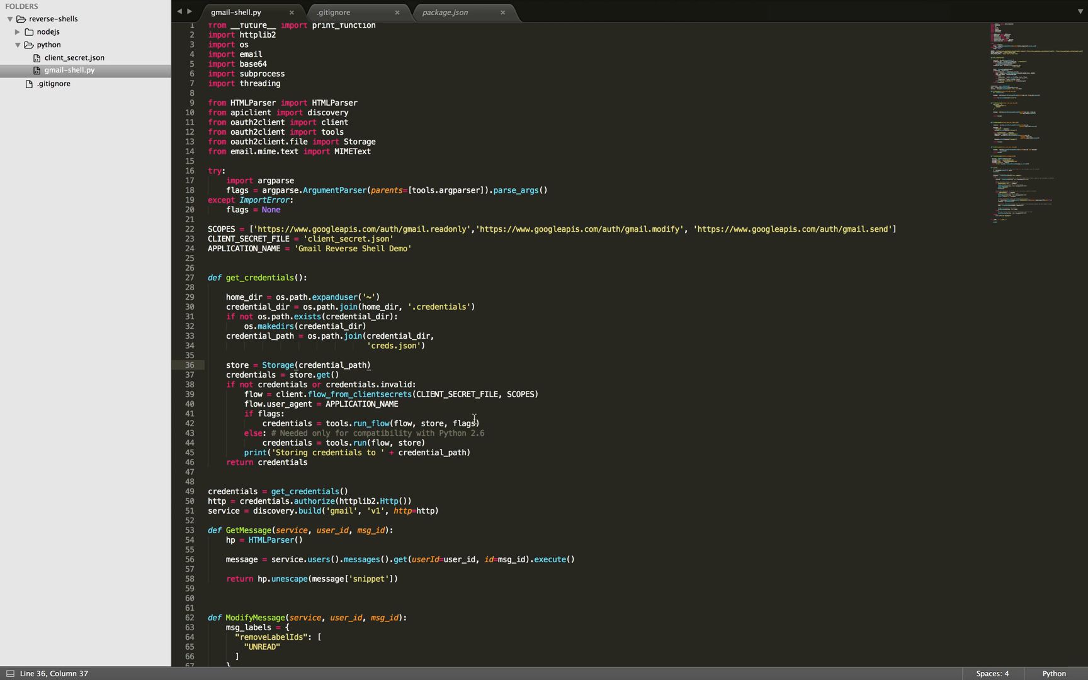
{"action": "mouse_move", "coordinate": [436, 511]}
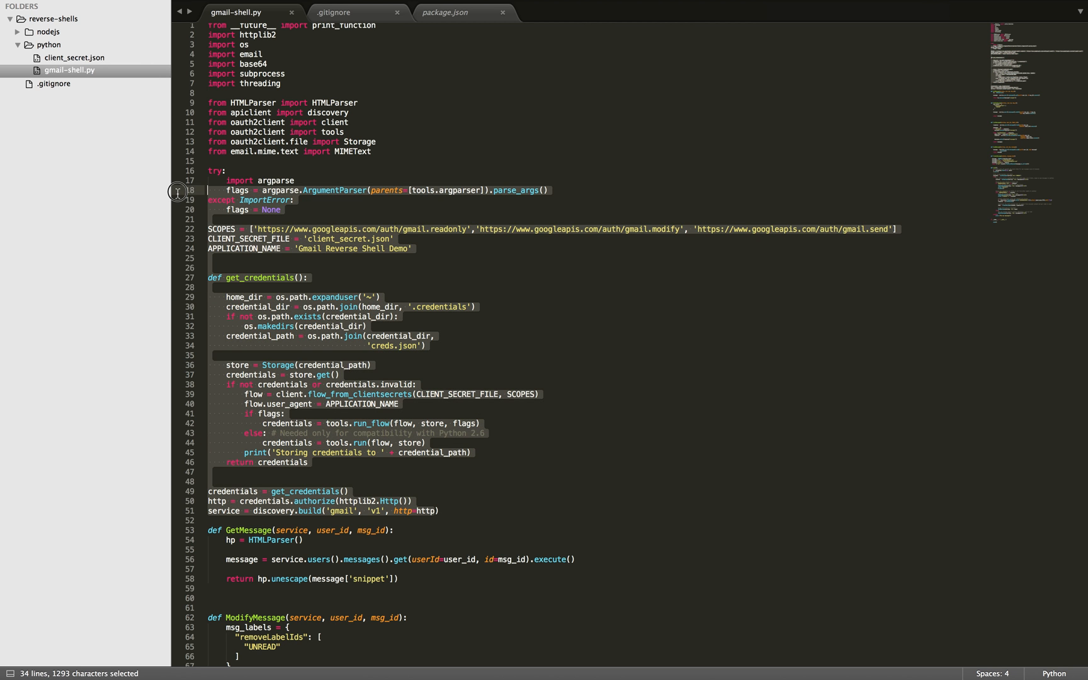
{"action": "left_click", "coordinate": [341, 306]}
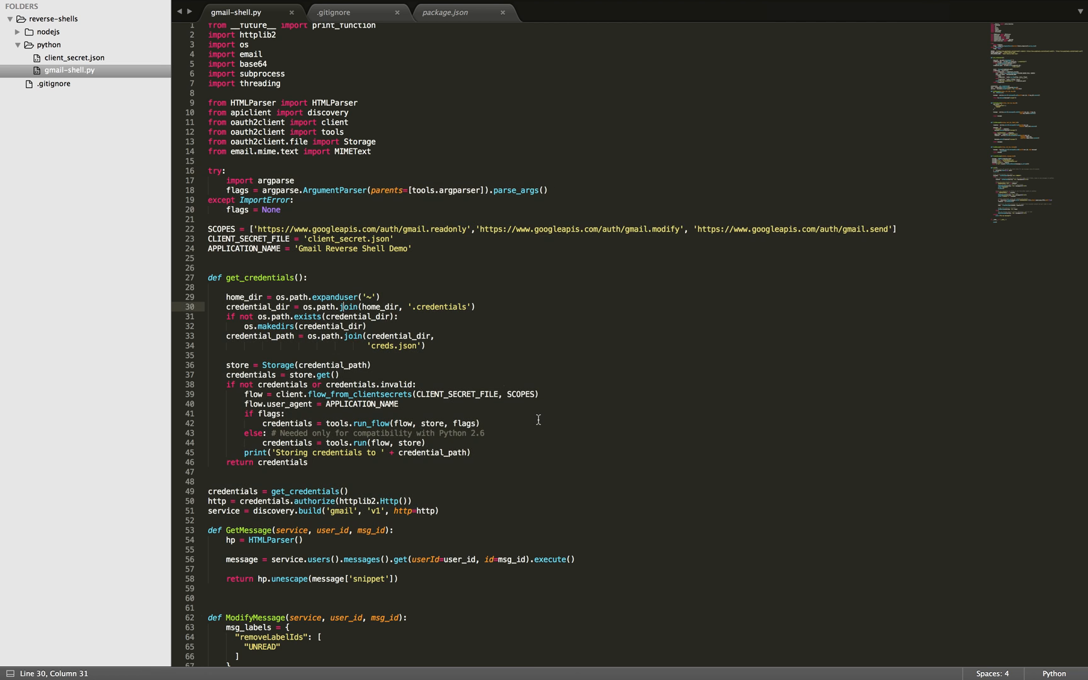
Review the timer lines, the message-listing call in main and the hp parser variable
{"action": "scroll", "scroll_direction": "down", "scroll_amount": 3}
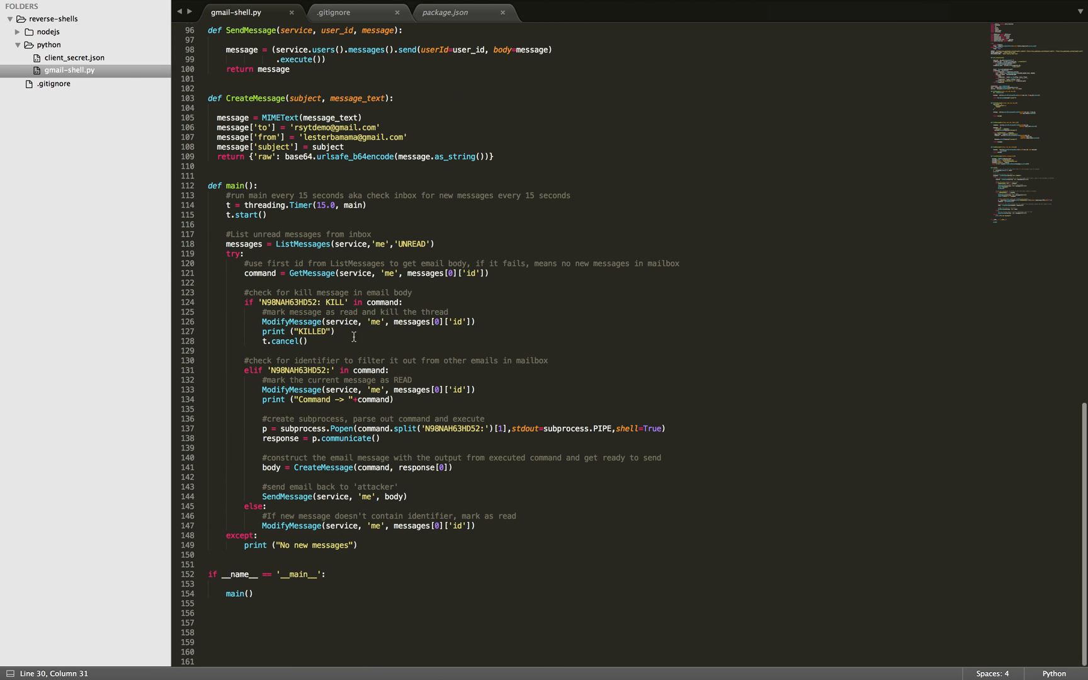
{"action": "mouse_move", "coordinate": [338, 224]}
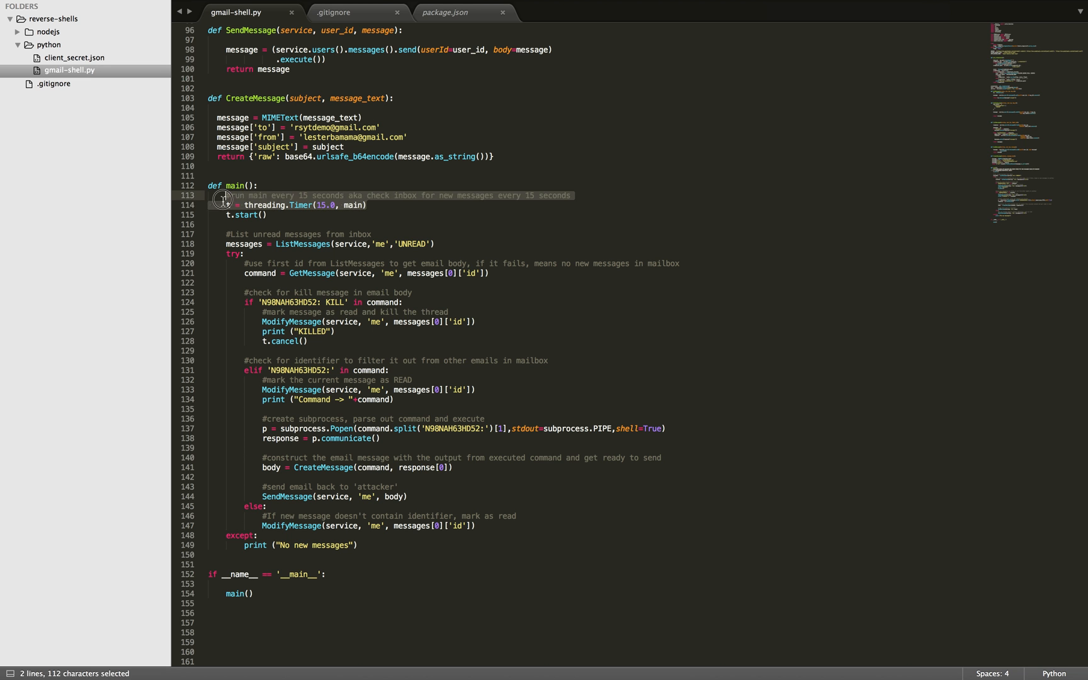
{"action": "left_click", "coordinate": [377, 224]}
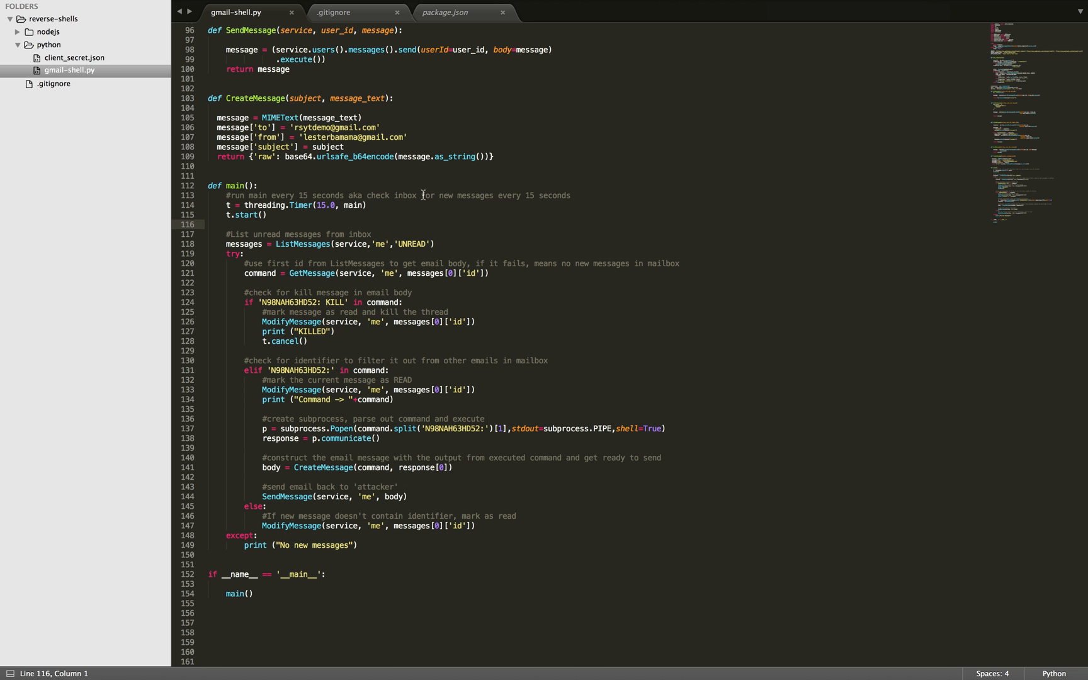
{"action": "mouse_move", "coordinate": [295, 224]}
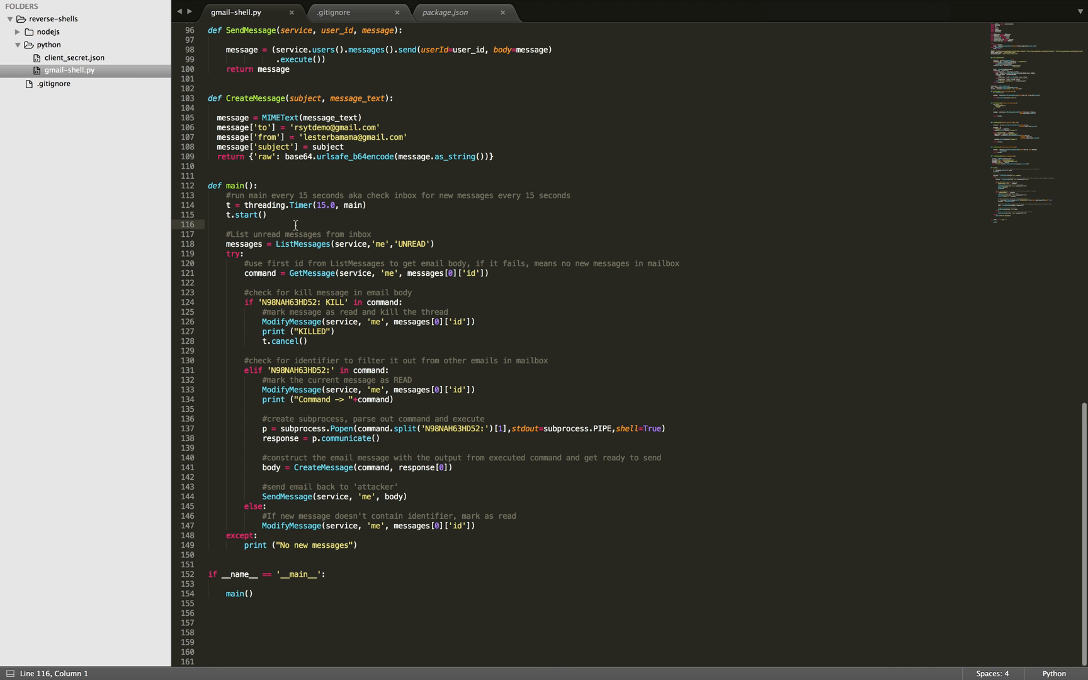
{"action": "mouse_move", "coordinate": [326, 243]}
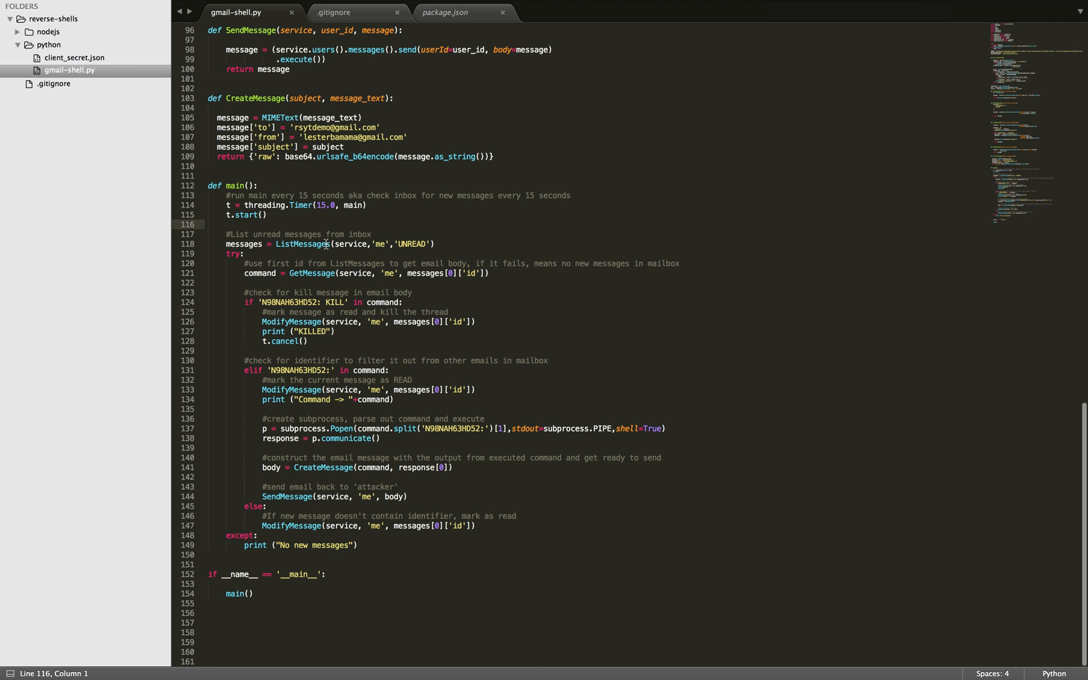
{"action": "double_click", "coordinate": [410, 243]}
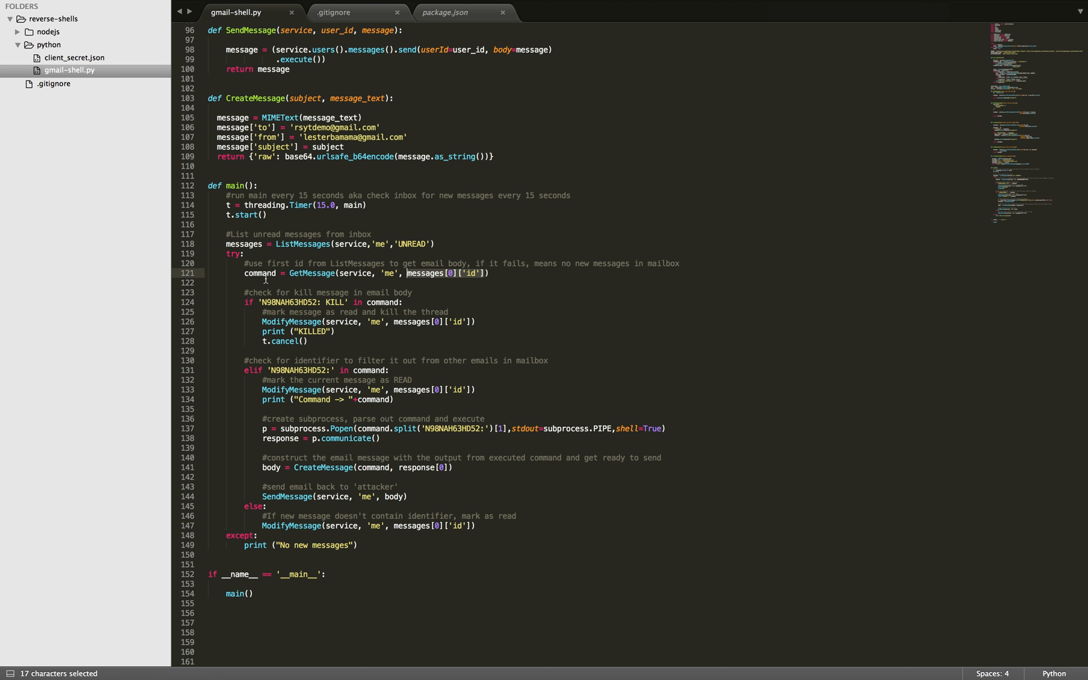
{"action": "mouse_move", "coordinate": [308, 282]}
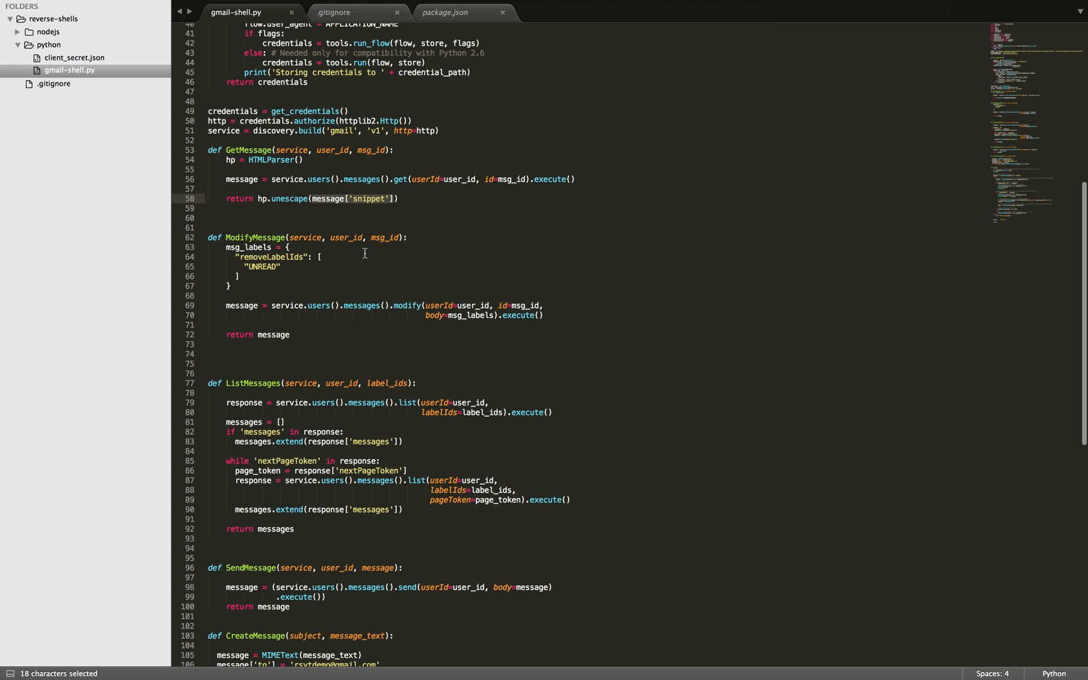
{"action": "double_click", "coordinate": [291, 199]}
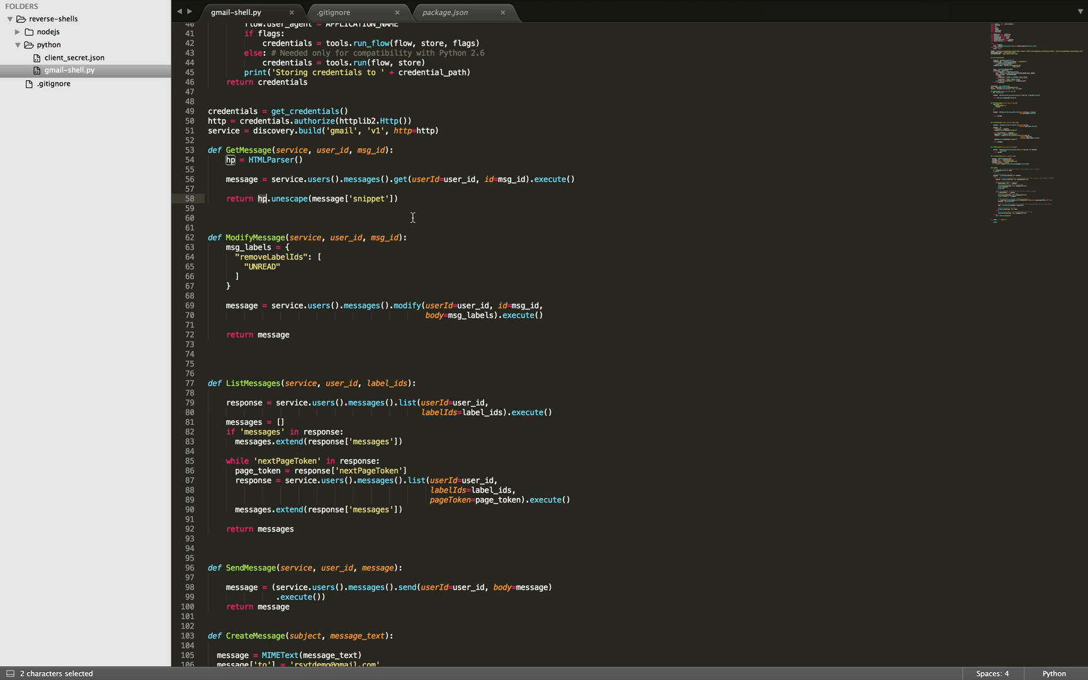
Review the N98NAH63HD52 kill marker, the timer cancel line and the identifier command check
{"action": "scroll", "scroll_direction": "down", "scroll_amount": 3}
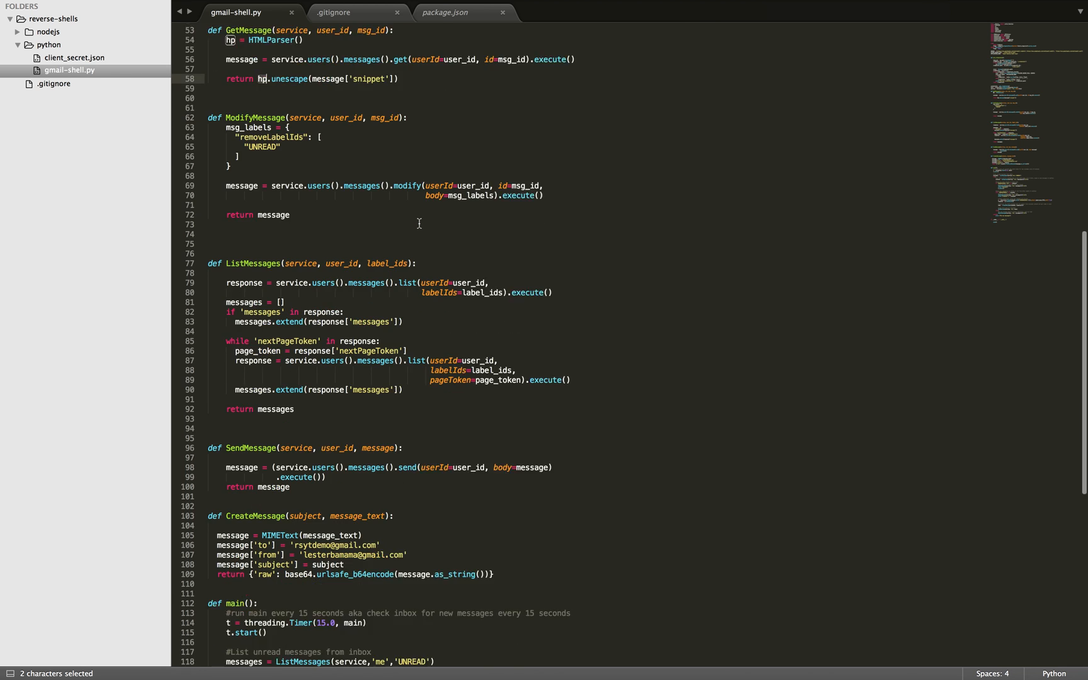
{"action": "scroll", "scroll_direction": "down", "scroll_amount": 3}
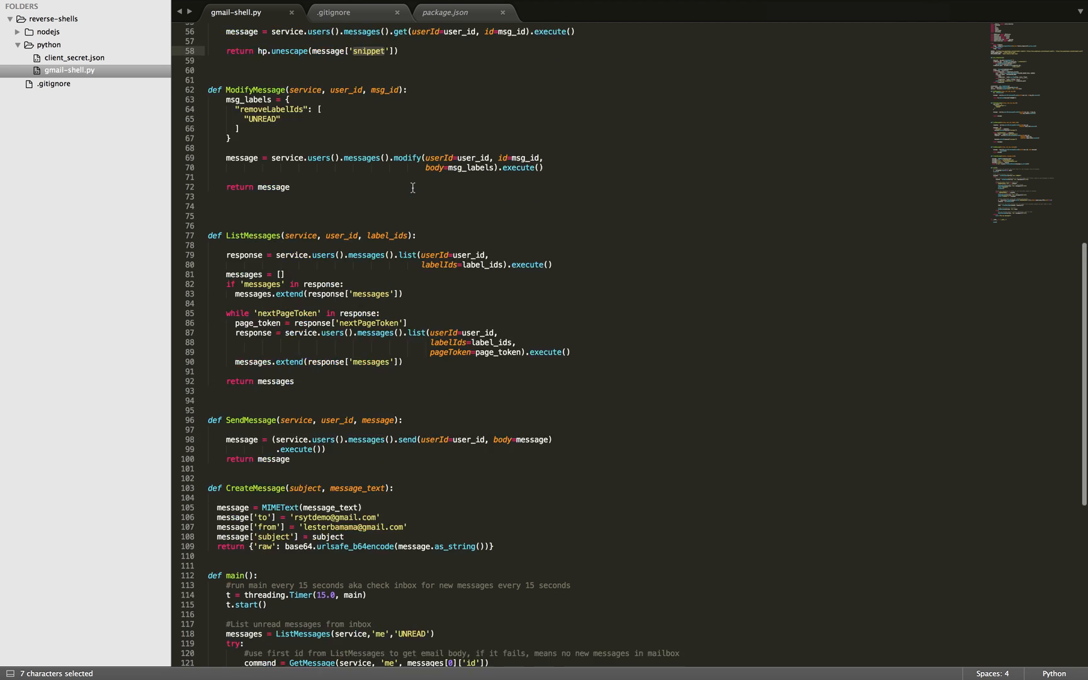
{"action": "scroll", "scroll_direction": "down", "scroll_amount": 3}
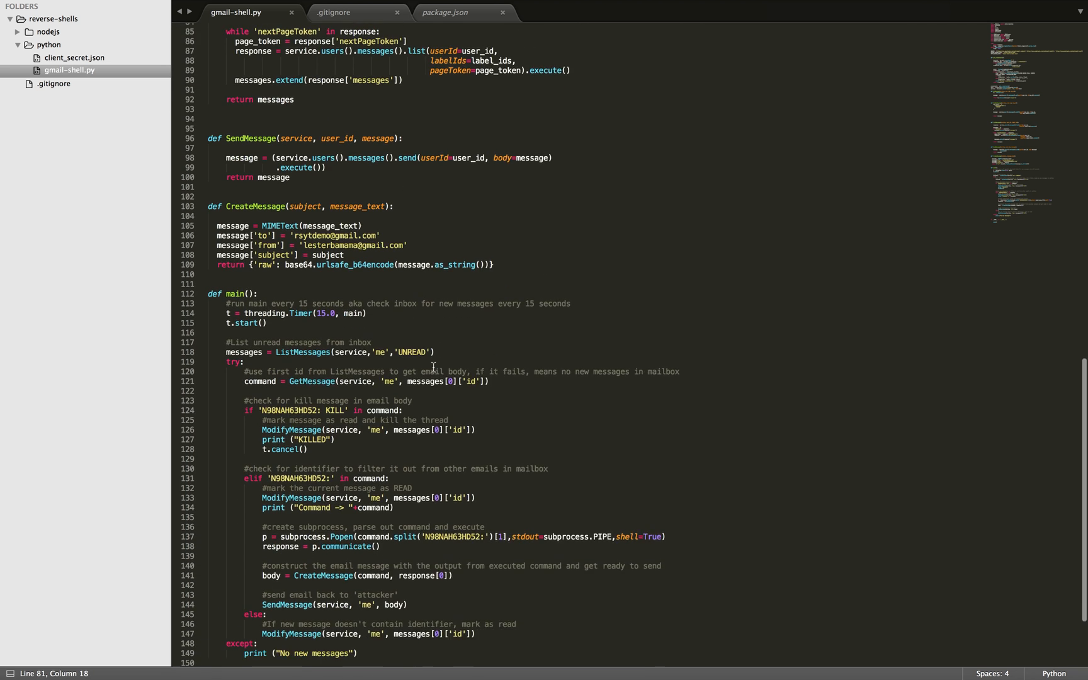
{"action": "scroll", "scroll_direction": "down", "scroll_amount": 3}
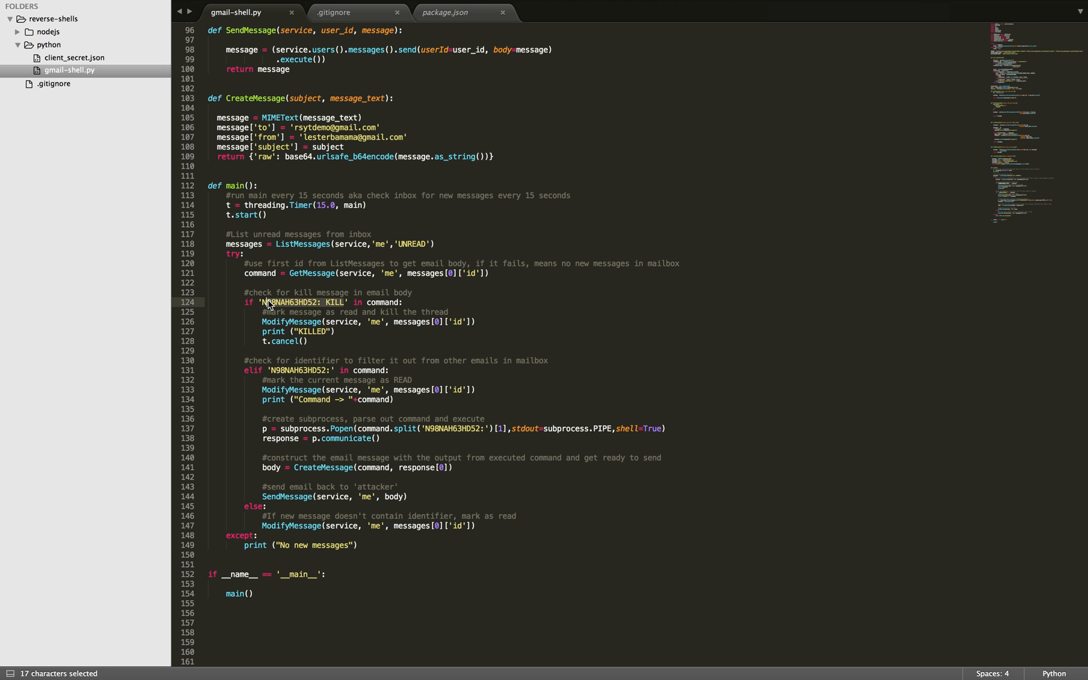
{"action": "double_click", "coordinate": [291, 302]}
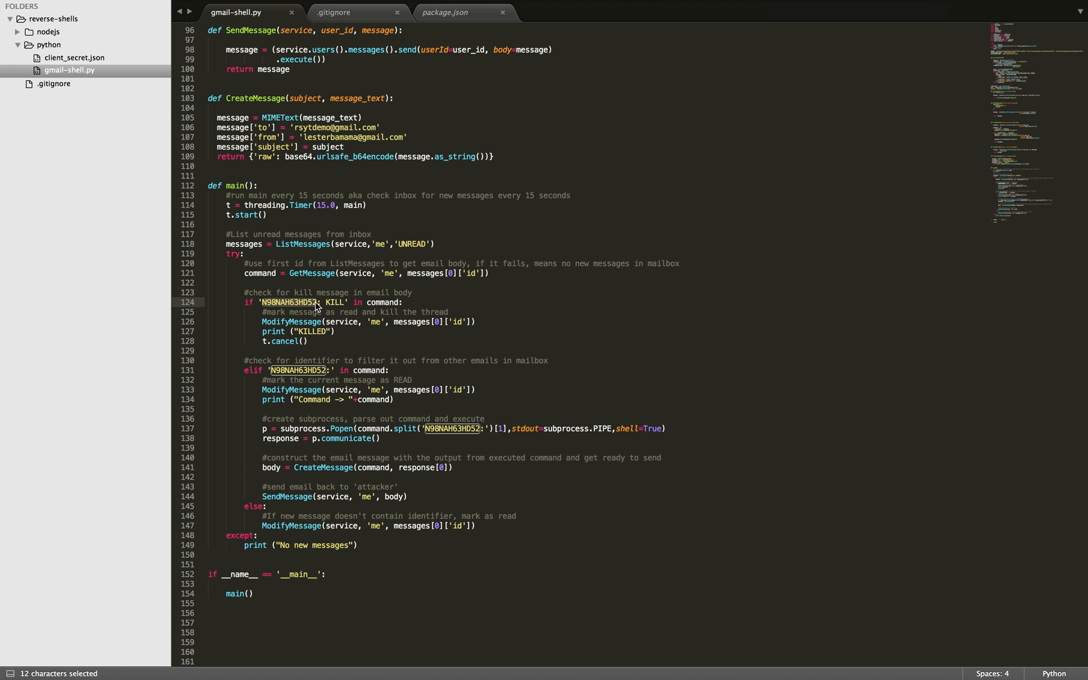
{"action": "left_click", "coordinate": [344, 302]}
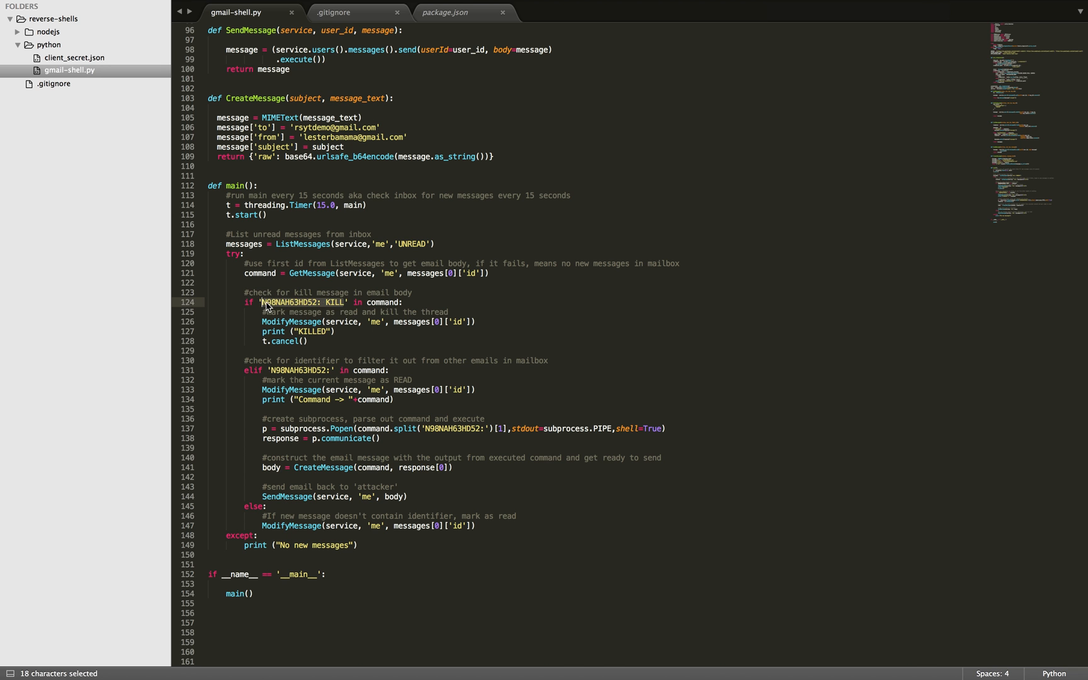
{"action": "left_click", "coordinate": [337, 312]}
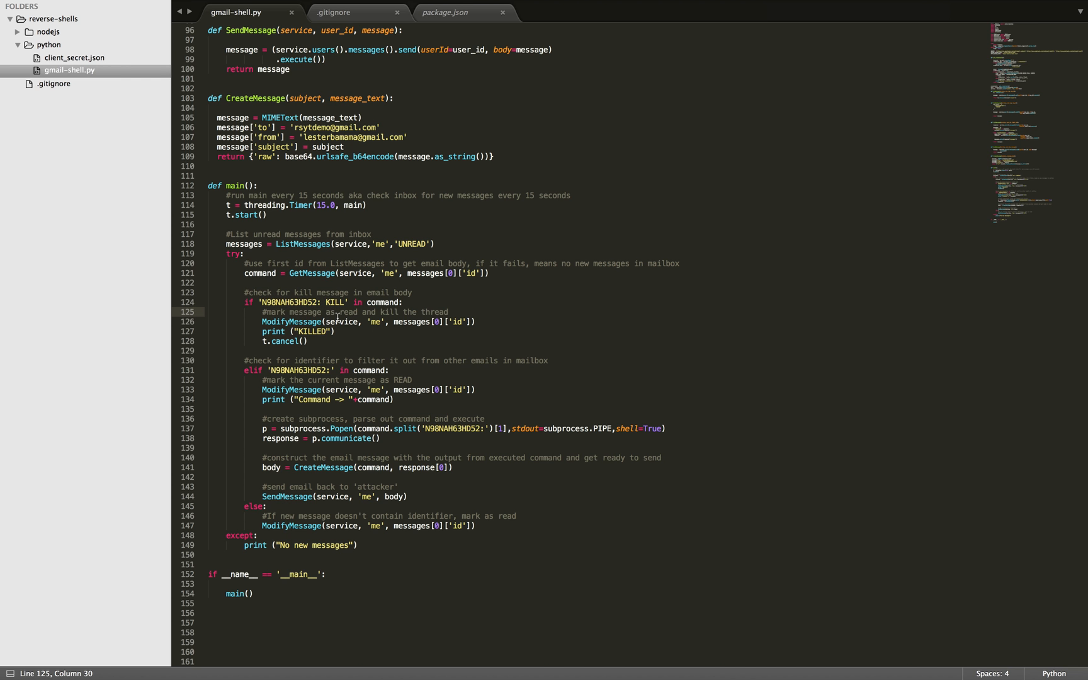
{"action": "left_click", "coordinate": [289, 342]}
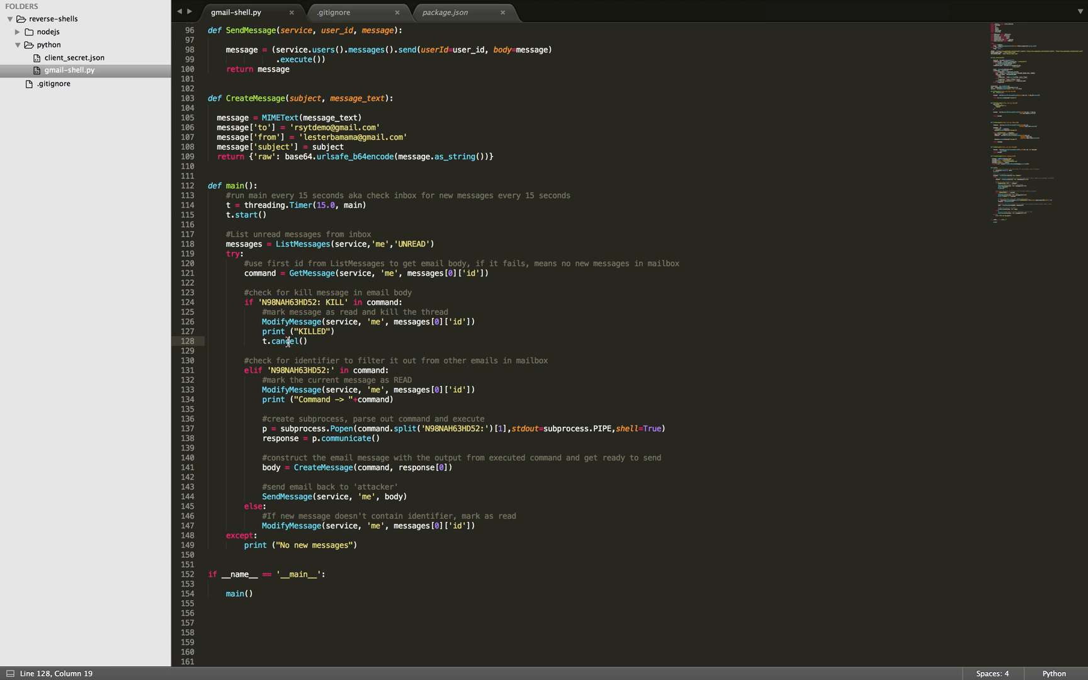
{"action": "double_click", "coordinate": [284, 341]}
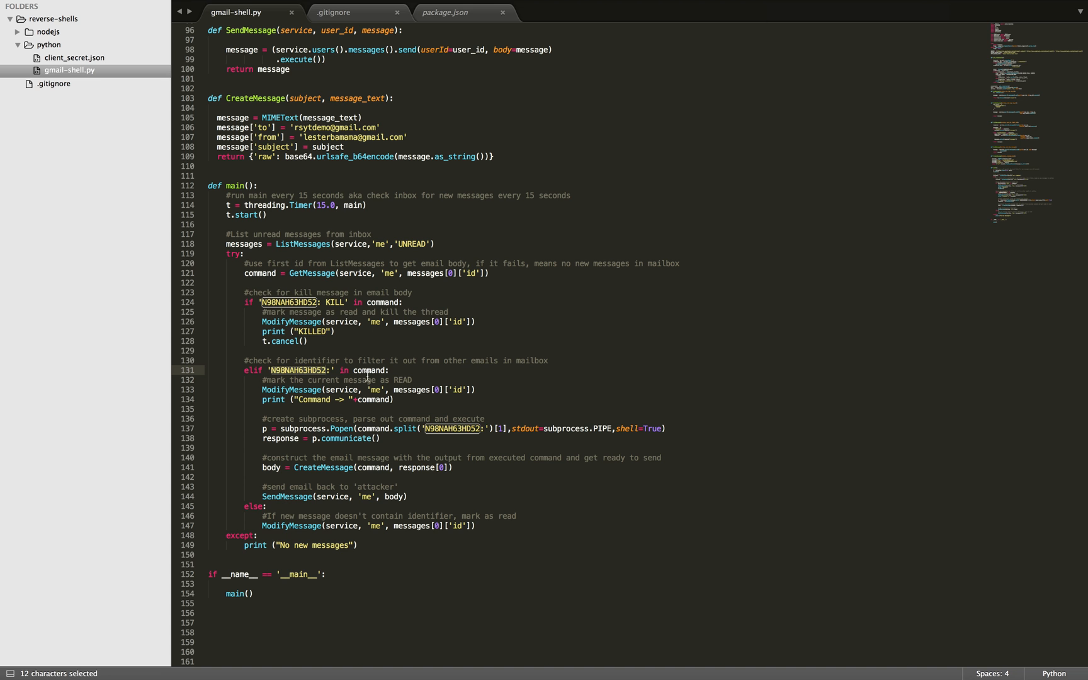
{"action": "mouse_move", "coordinate": [466, 389]}
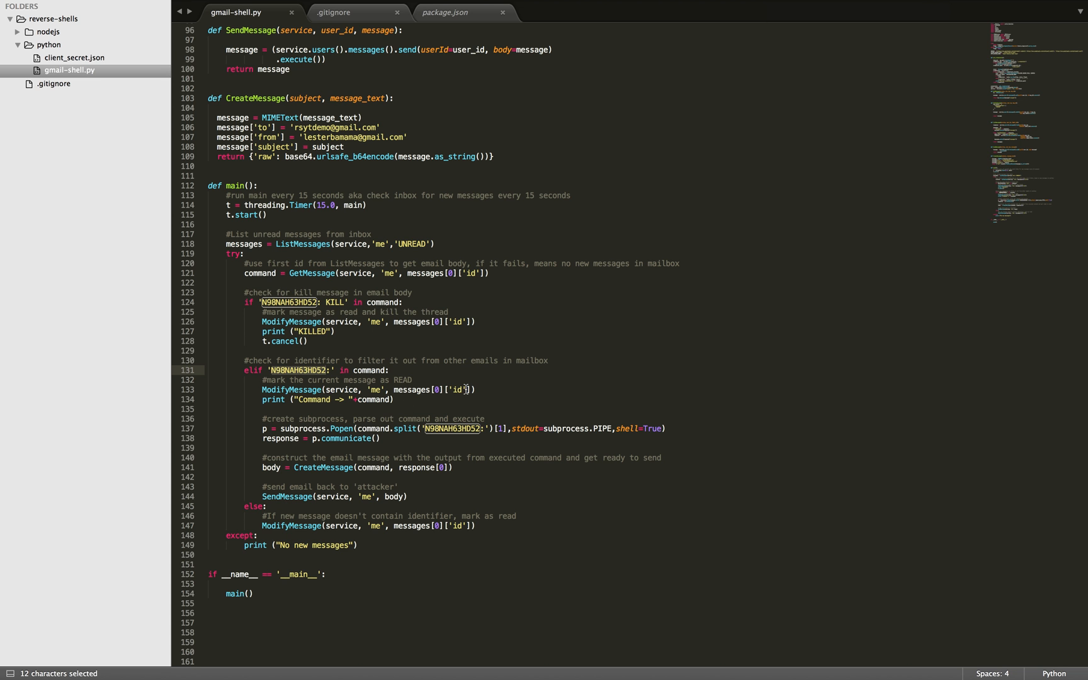
{"action": "mouse_move", "coordinate": [508, 428]}
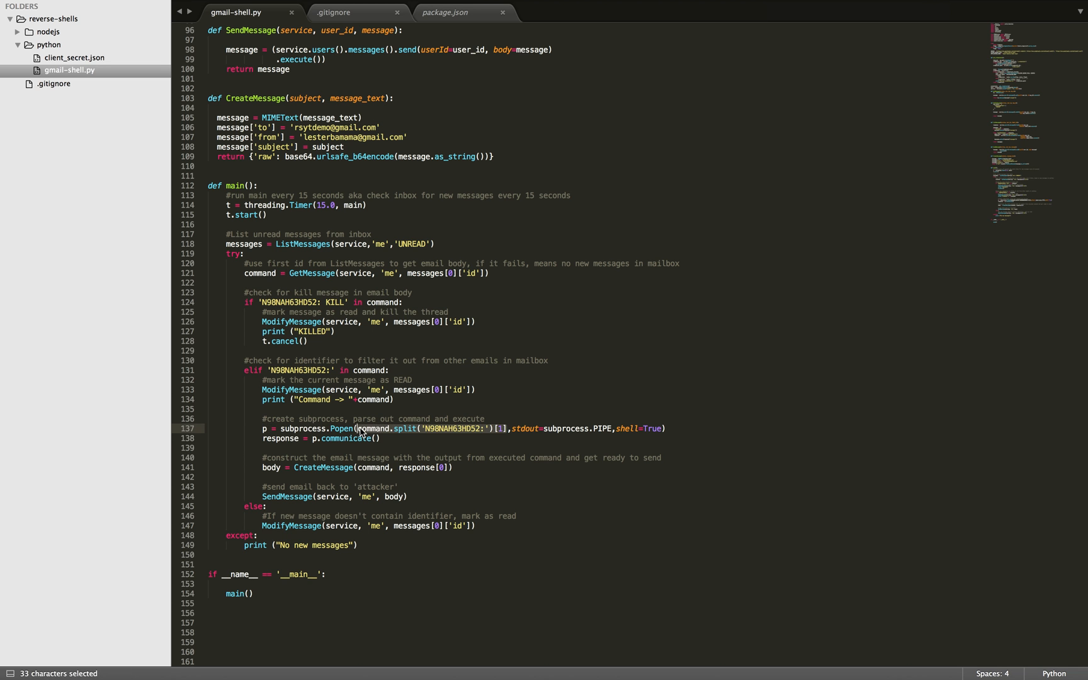
Review the command-splitting and CreateMessage response code, then start python gmail-shell.py
{"action": "double_click", "coordinate": [291, 389]}
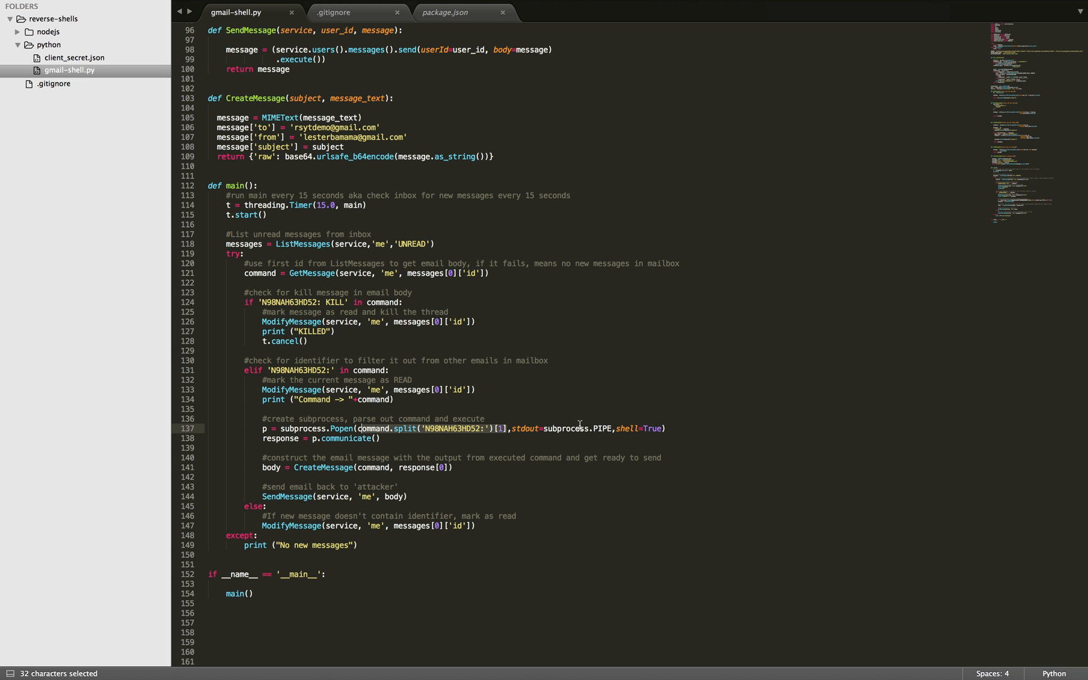
{"action": "mouse_move", "coordinate": [448, 440]}
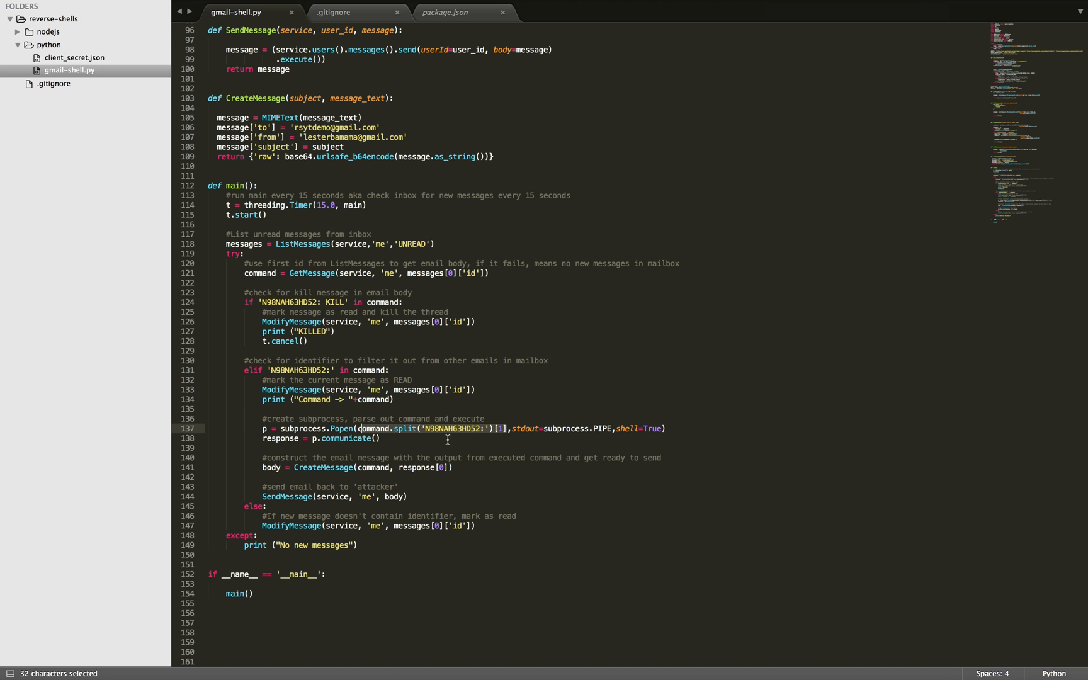
{"action": "mouse_move", "coordinate": [291, 440]}
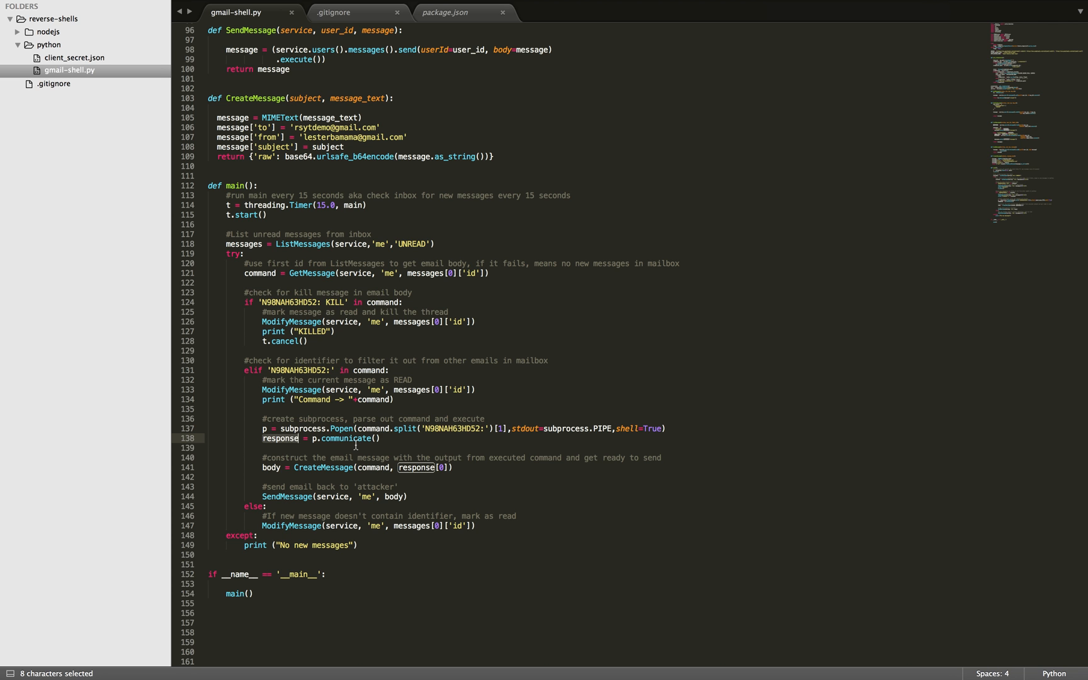
{"action": "double_click", "coordinate": [418, 467]}
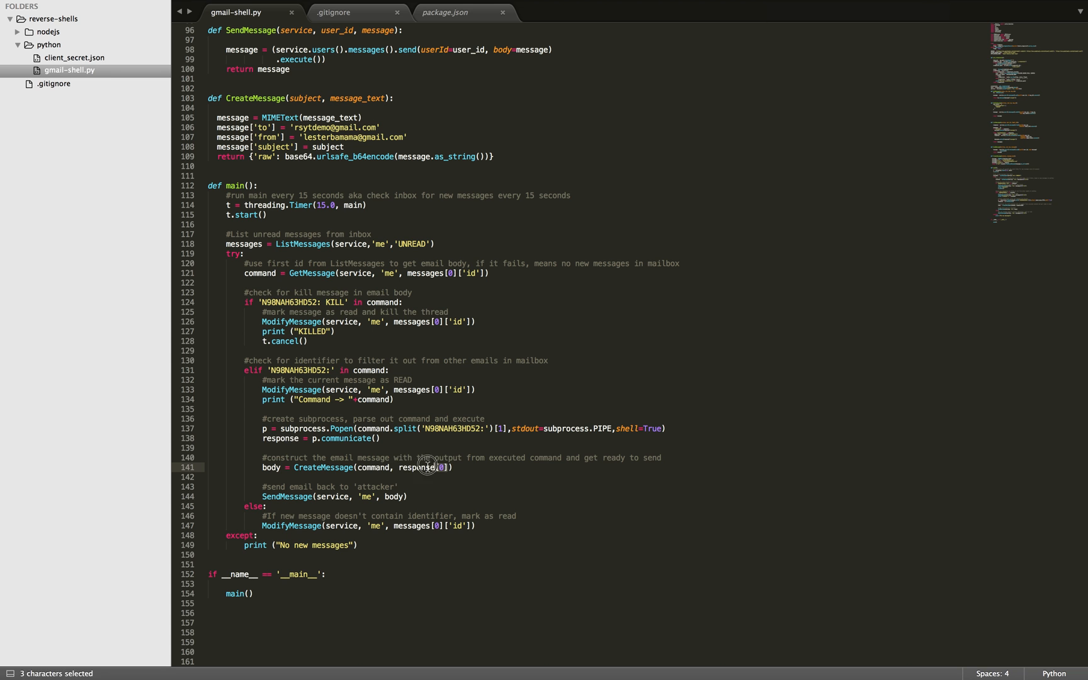
{"action": "double_click", "coordinate": [323, 467]}
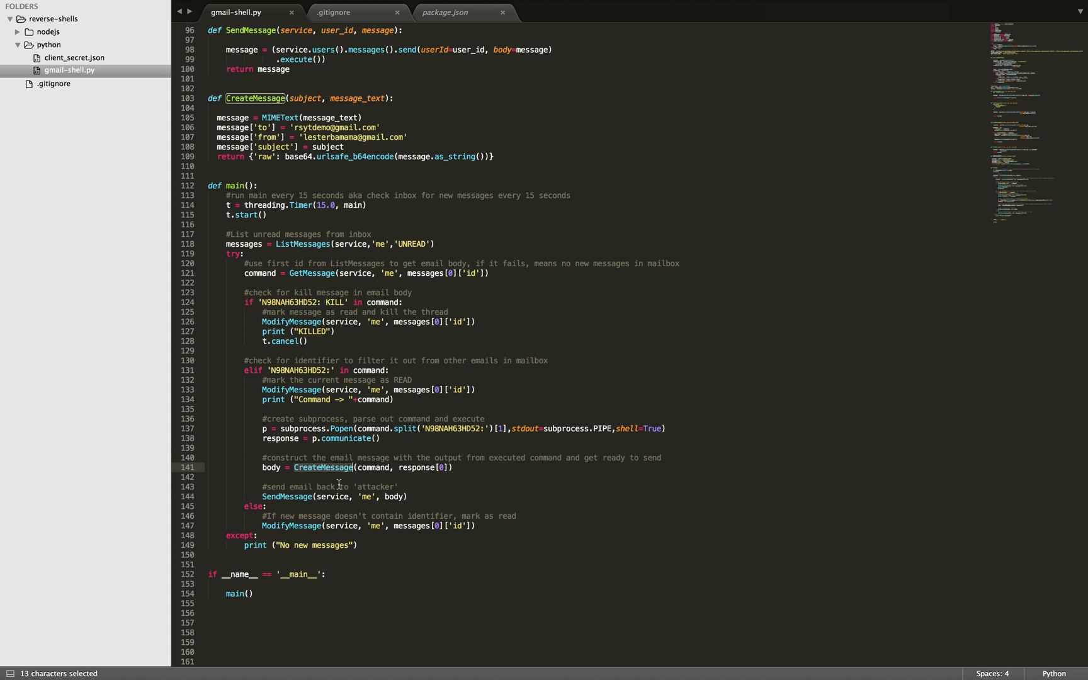
{"action": "mouse_move", "coordinate": [262, 497]}
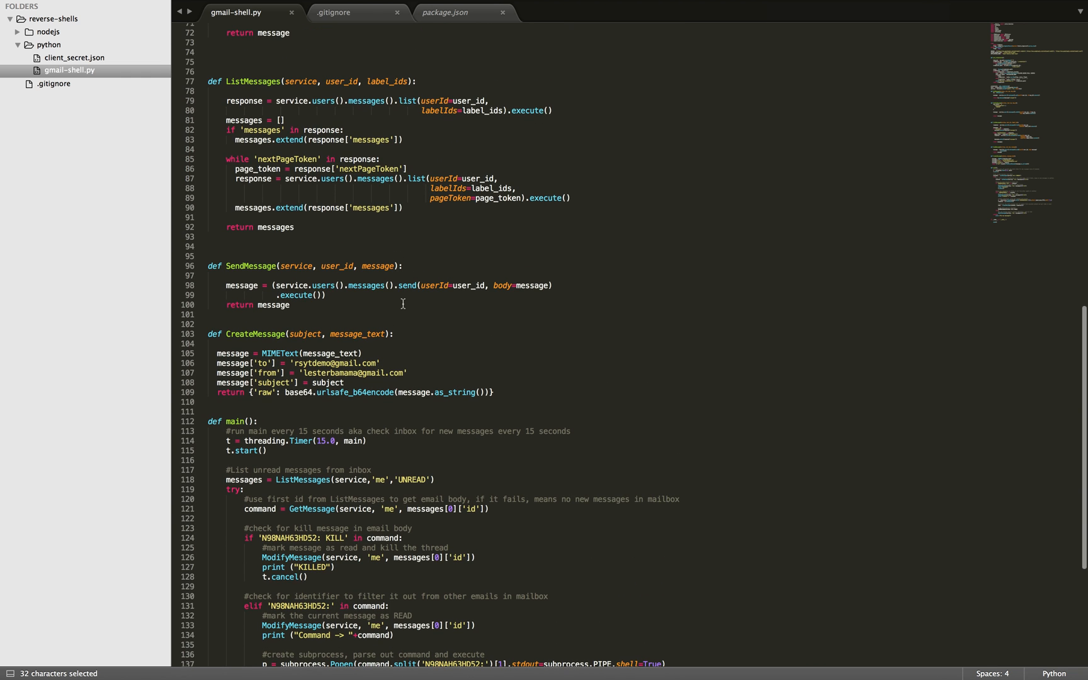
{"action": "mouse_move", "coordinate": [349, 372]}
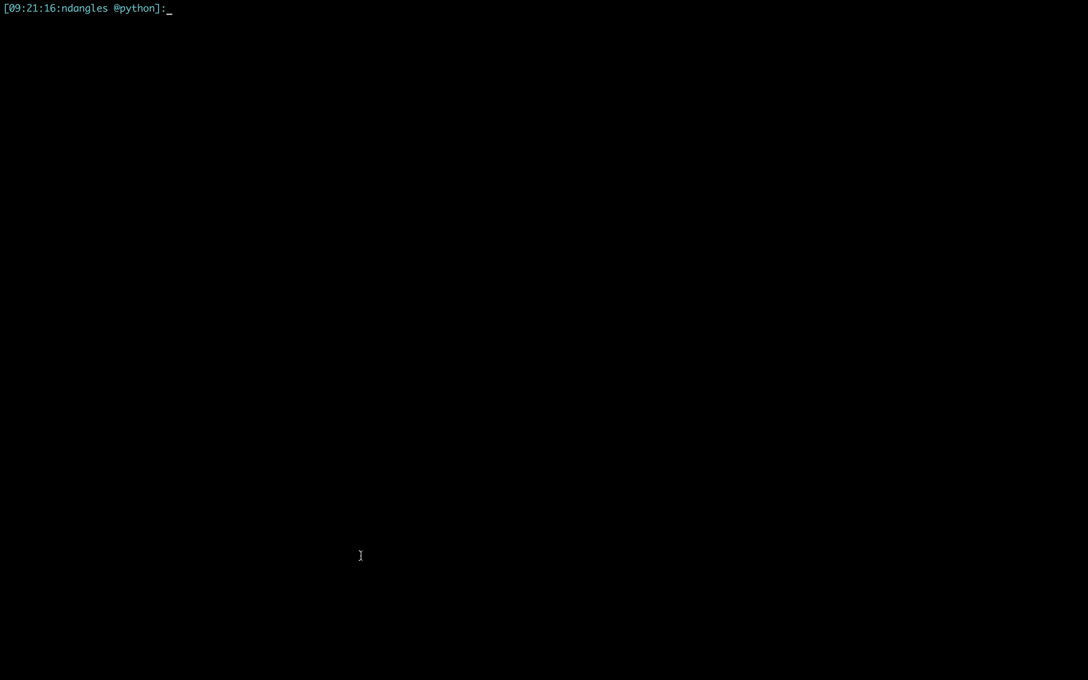
{"action": "type", "text": "python gmail-shell.py"}
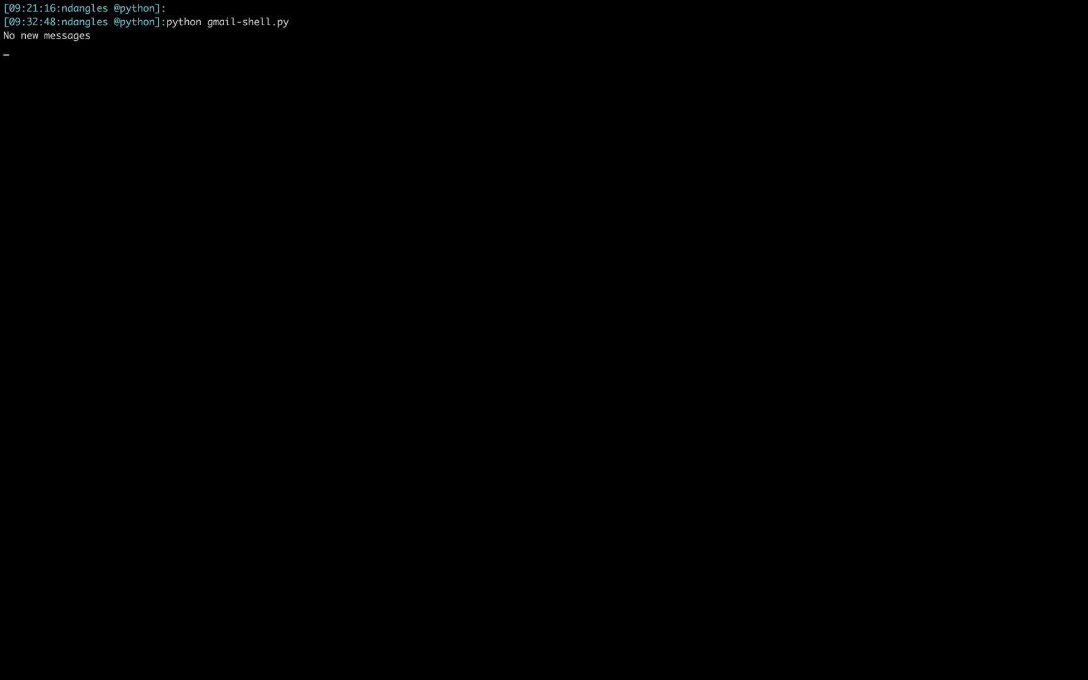
{"action": "mouse_move", "coordinate": [139, 175]}
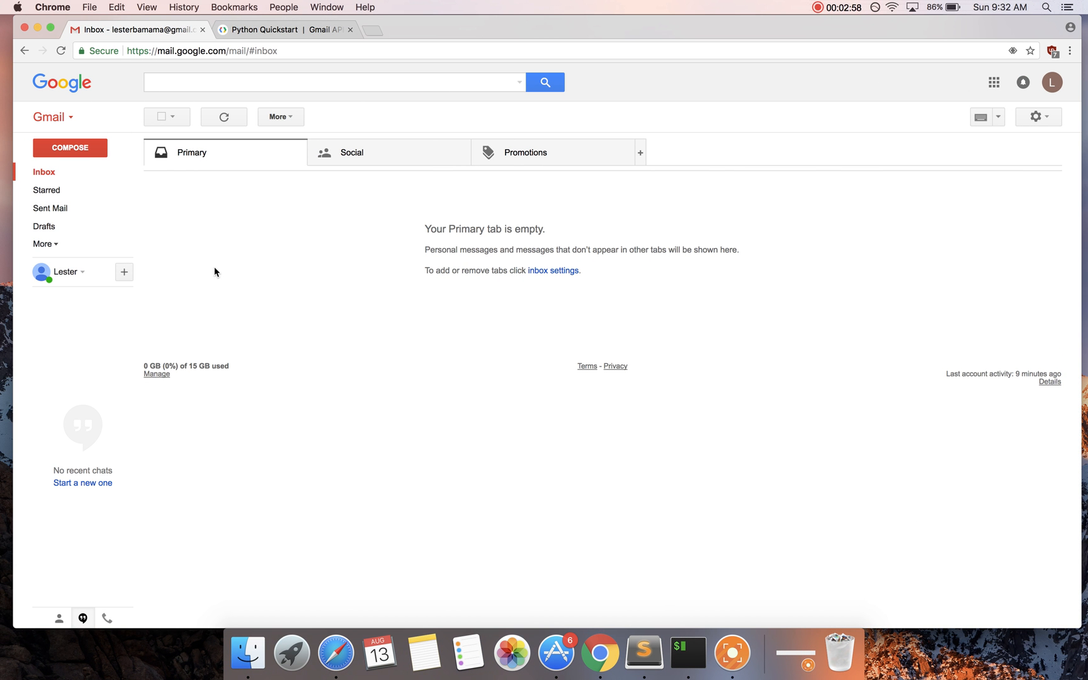
{"action": "mouse_move", "coordinate": [290, 232]}
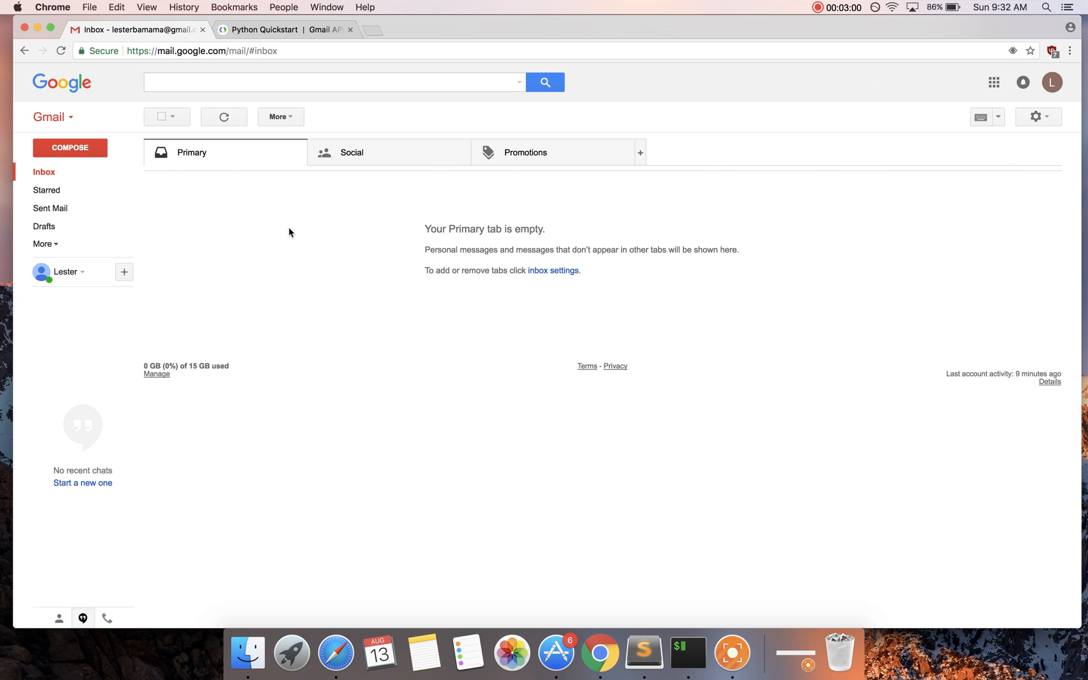
{"action": "mouse_move", "coordinate": [336, 249]}
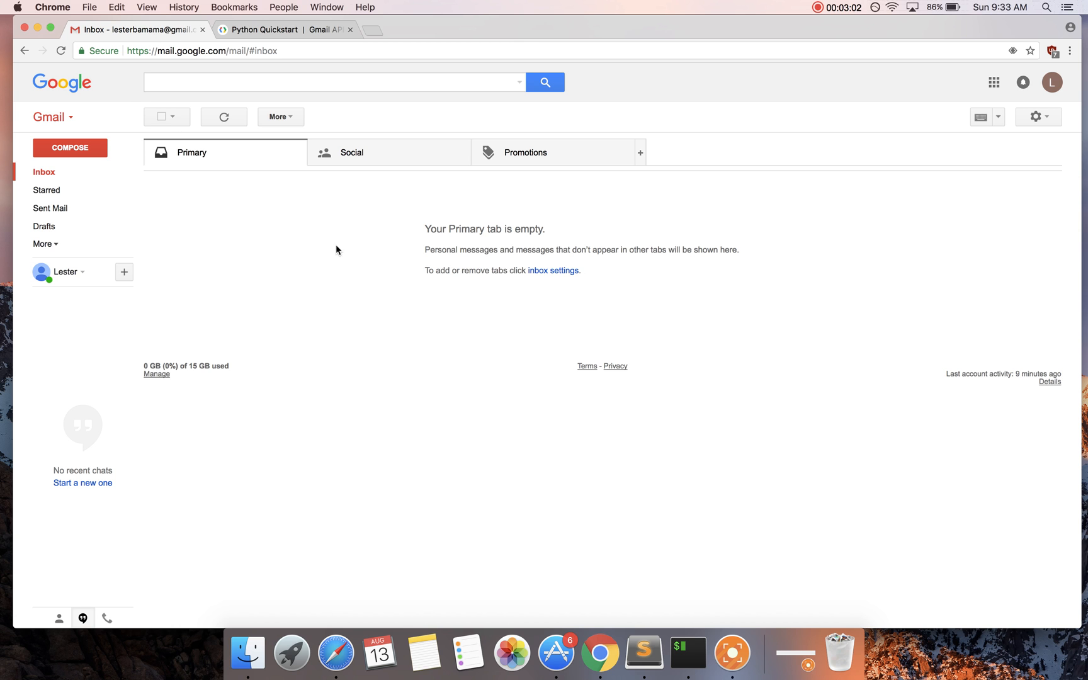
{"action": "mouse_move", "coordinate": [173, 33]}
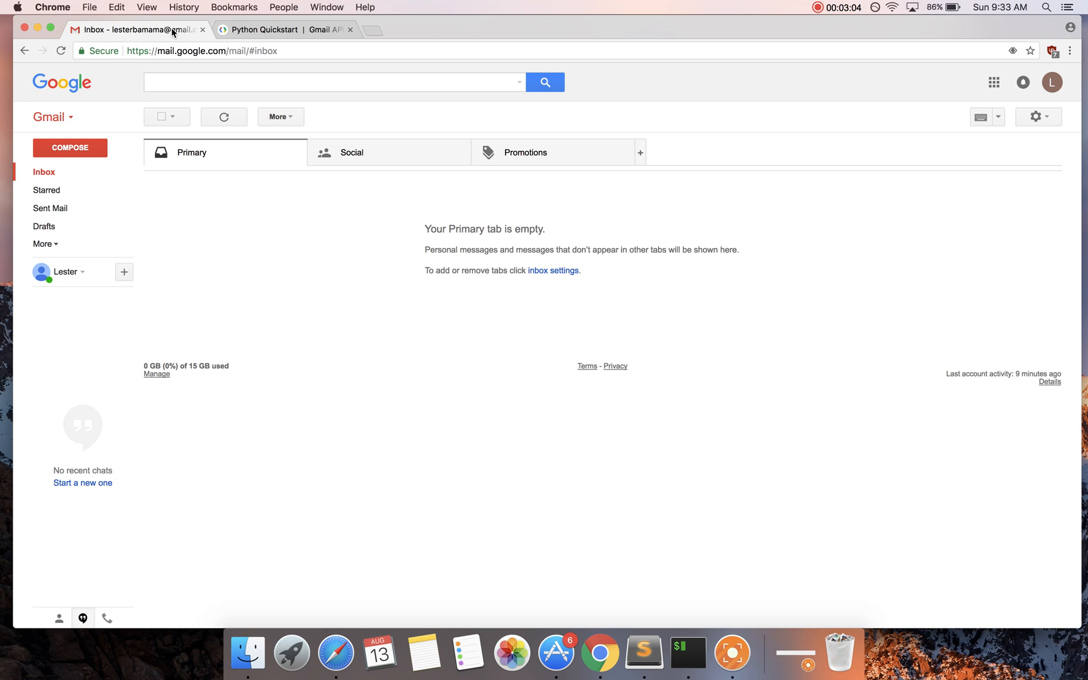
{"action": "mouse_move", "coordinate": [531, 262]}
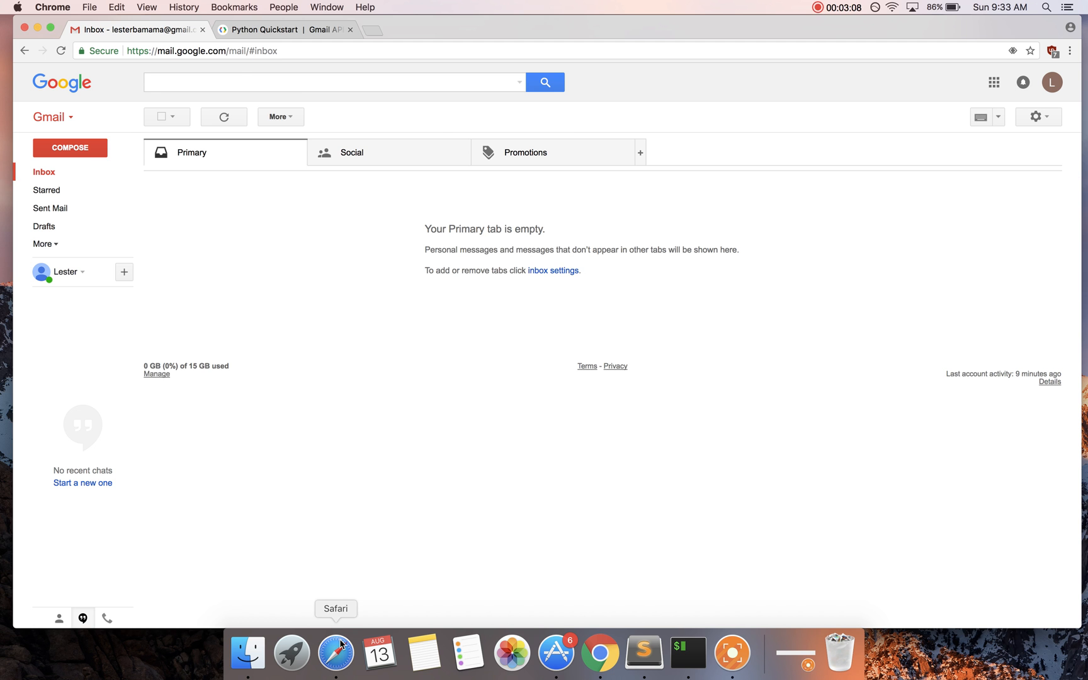
{"action": "left_click", "coordinate": [336, 652]}
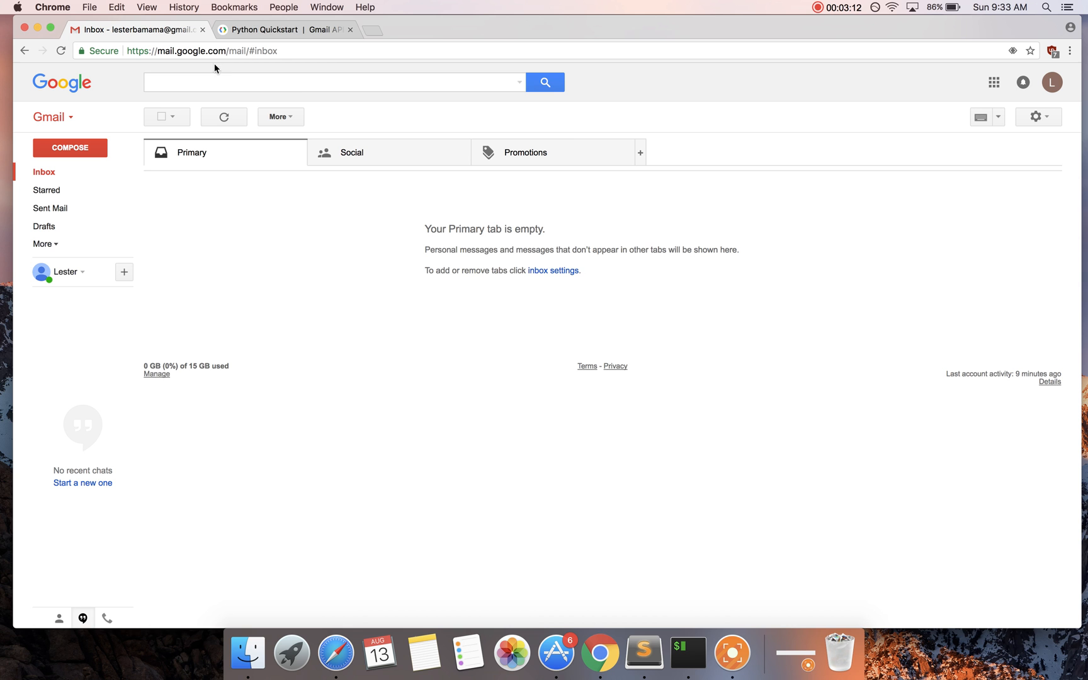
{"action": "mouse_move", "coordinate": [291, 653]}
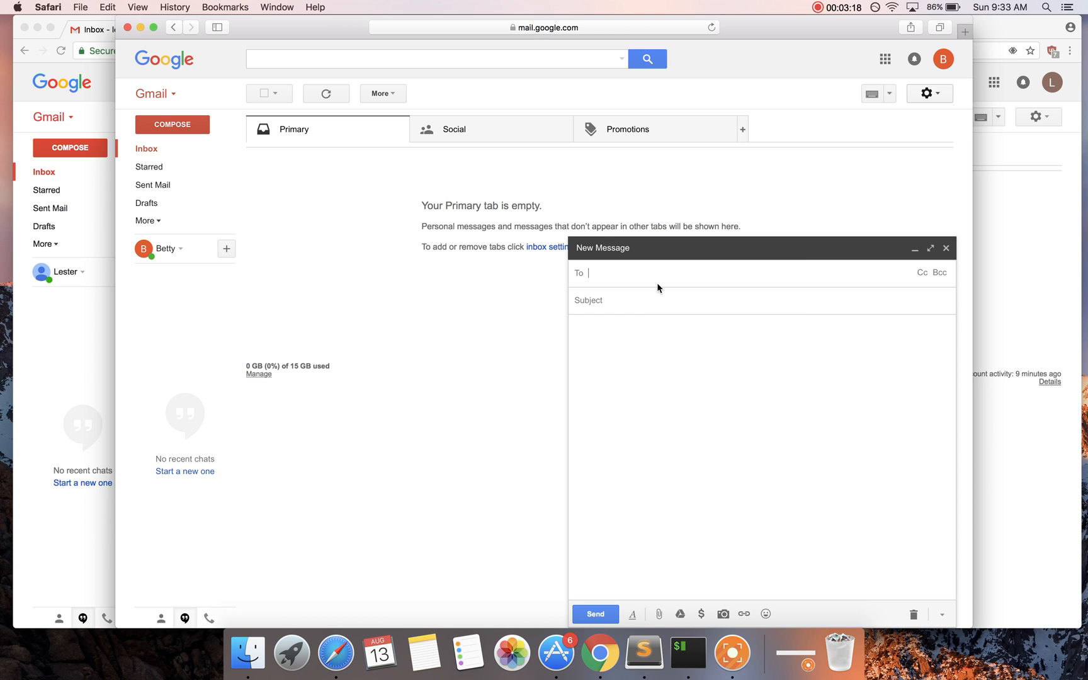
{"action": "type", "text": "adfadfsadf"}
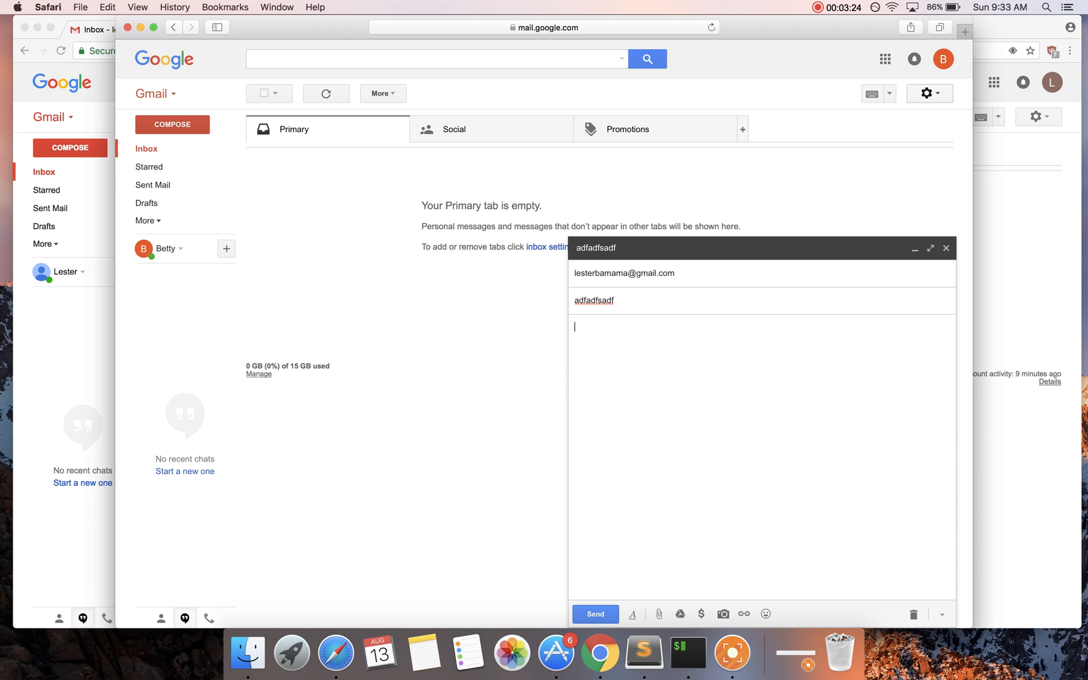
{"action": "left_click", "coordinate": [154, 185]}
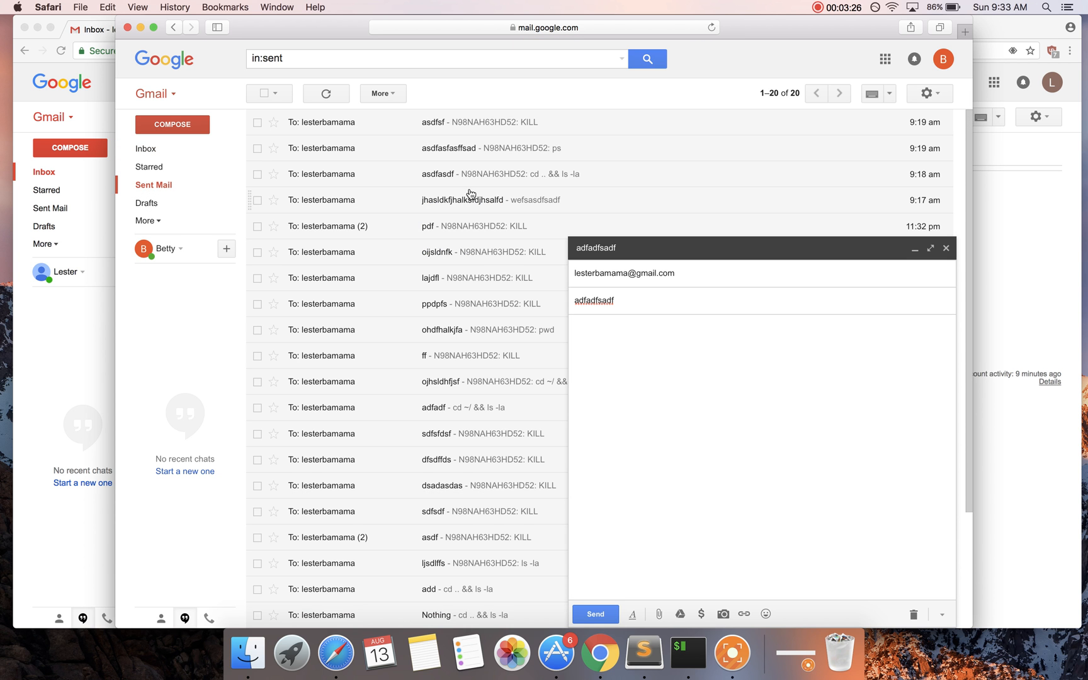
{"action": "left_click", "coordinate": [458, 147]}
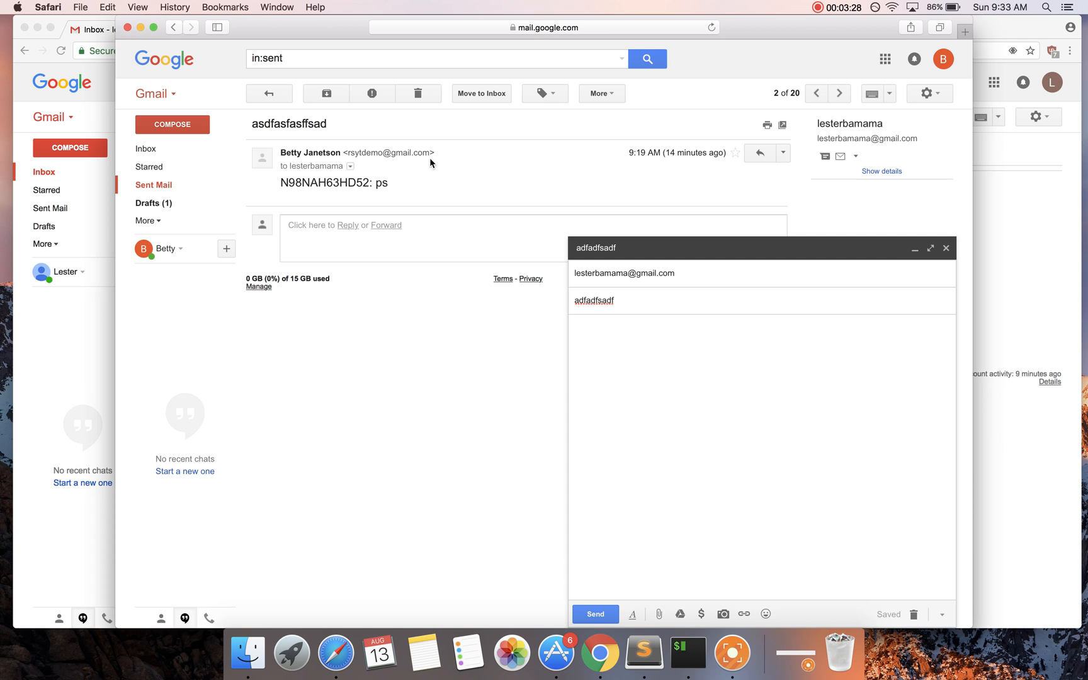
{"action": "double_click", "coordinate": [326, 182]}
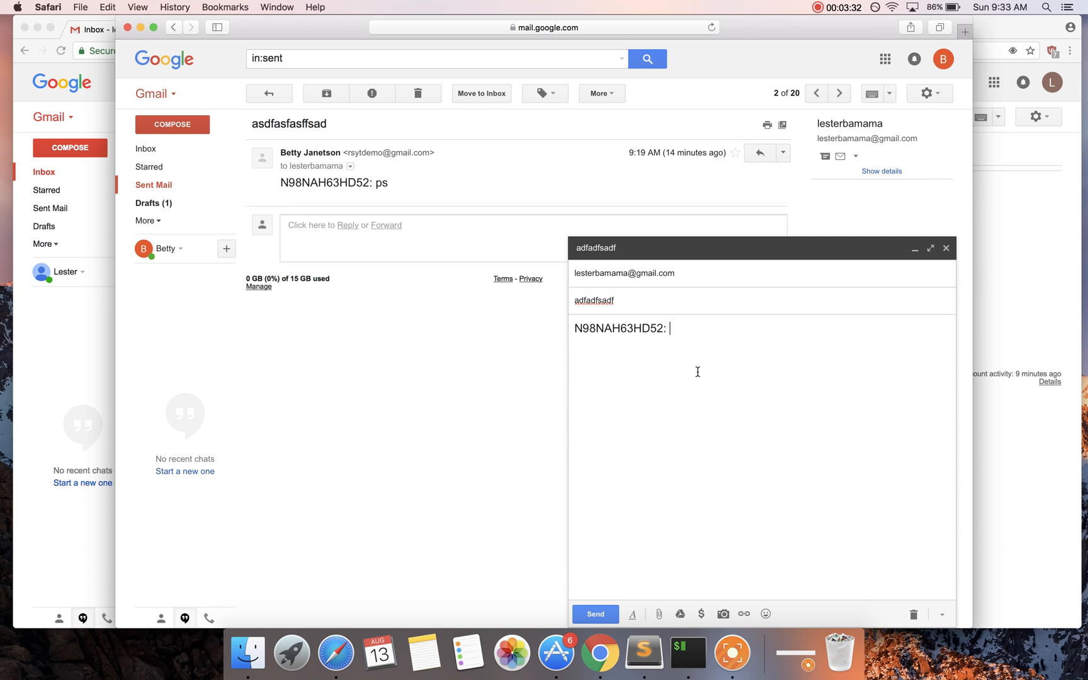
{"action": "type", "text": "cd .."}
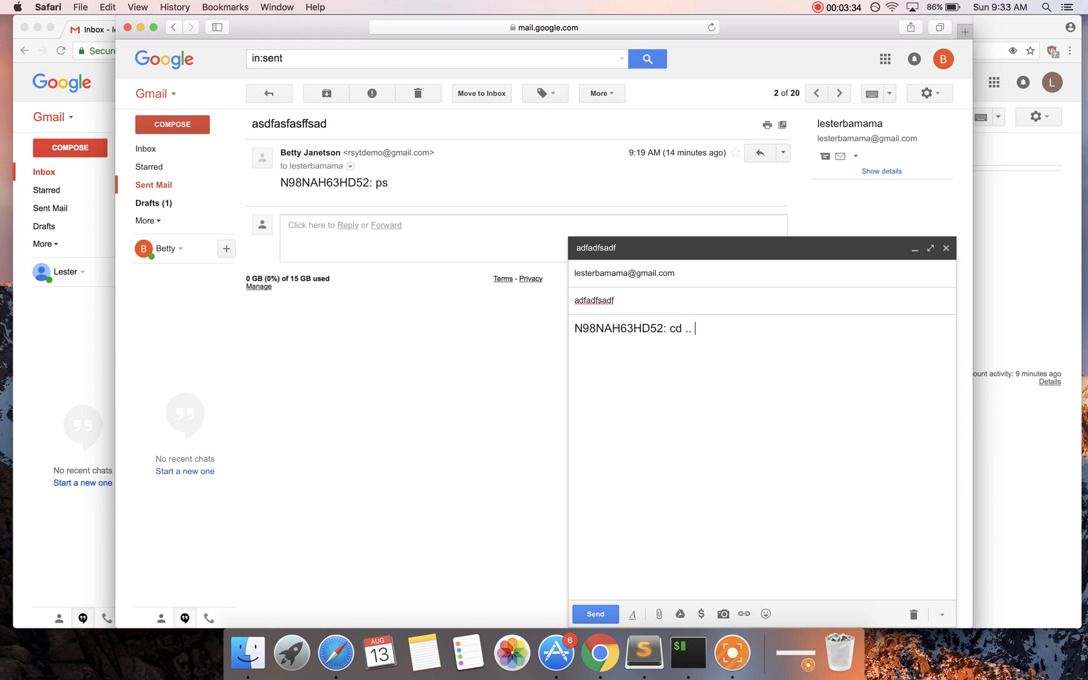
{"action": "type", "text": "&&"}
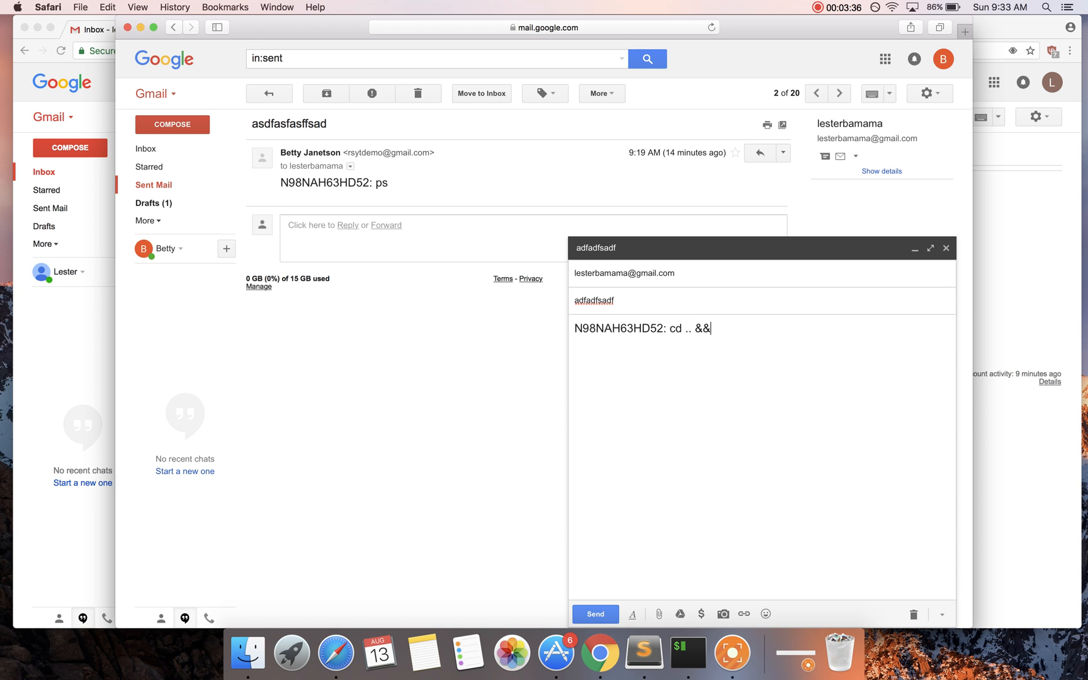
{"action": "type", "text": "ls -la"}
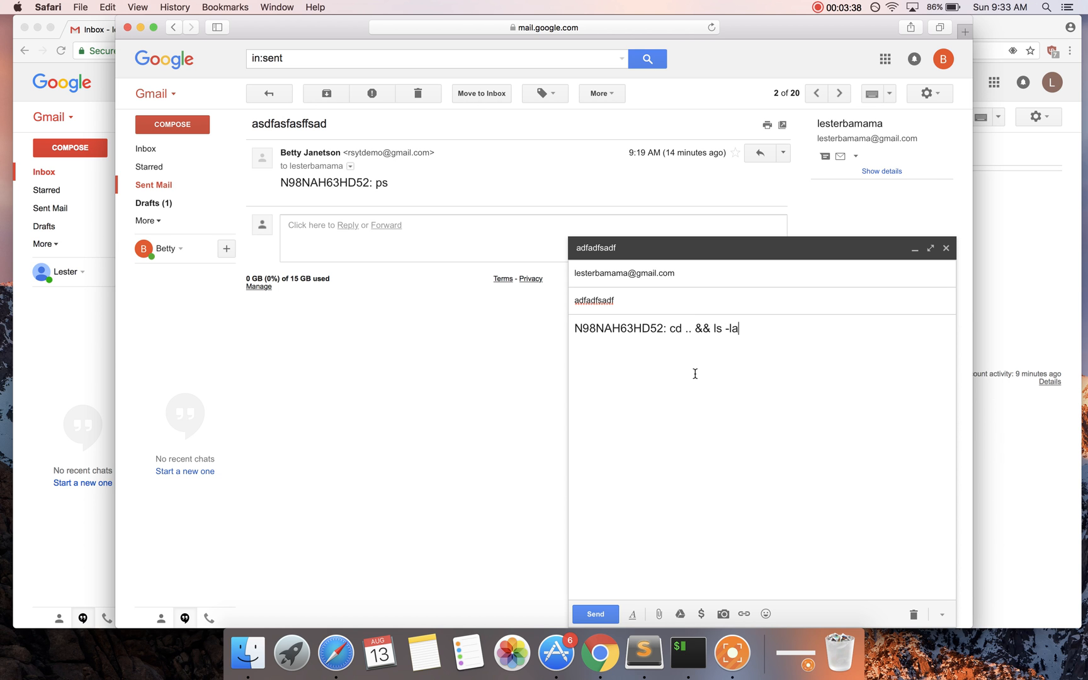
{"action": "left_click", "coordinate": [595, 614]}
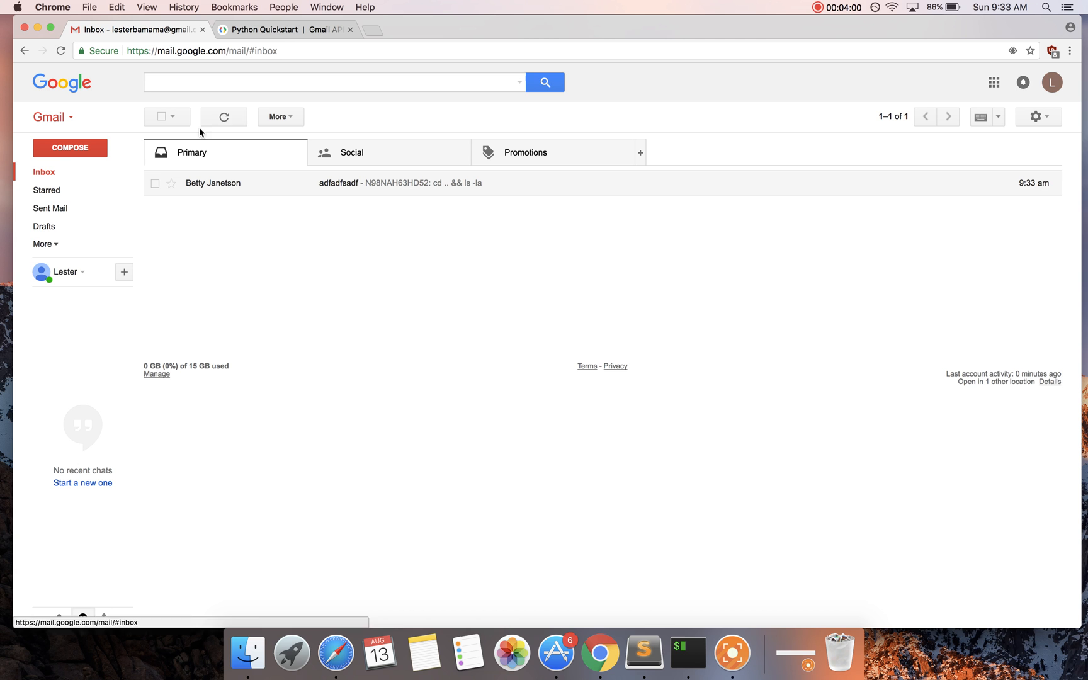
Refresh, then view the reply with the ls -la directory listing in the sending account's inbox
{"action": "left_click", "coordinate": [223, 116]}
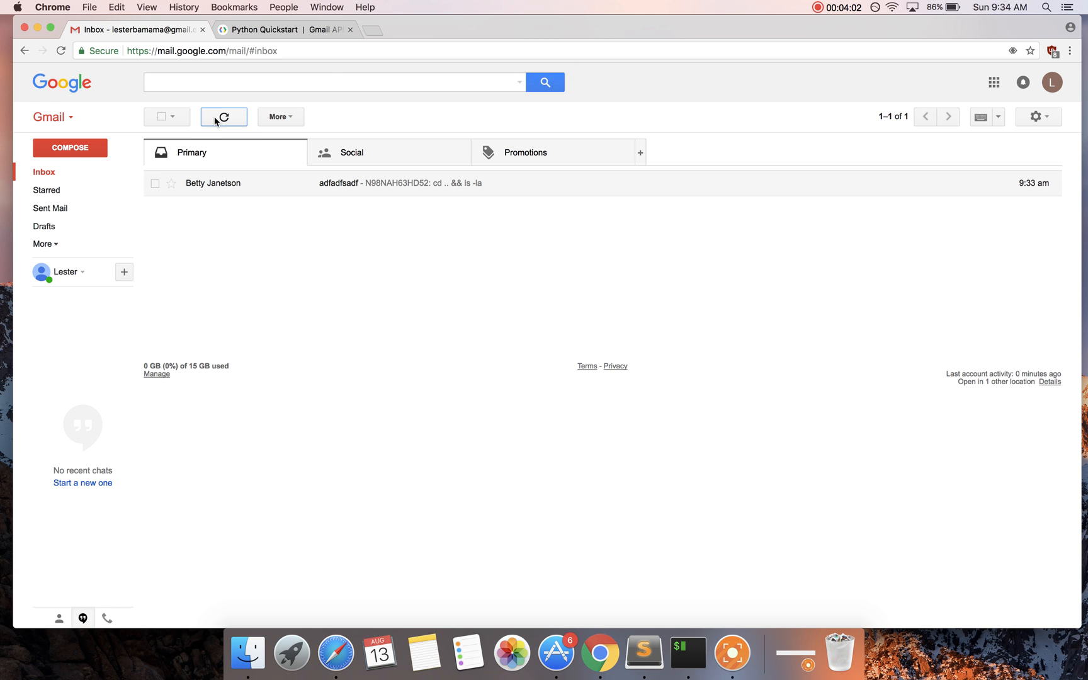
{"action": "mouse_move", "coordinate": [300, 43]}
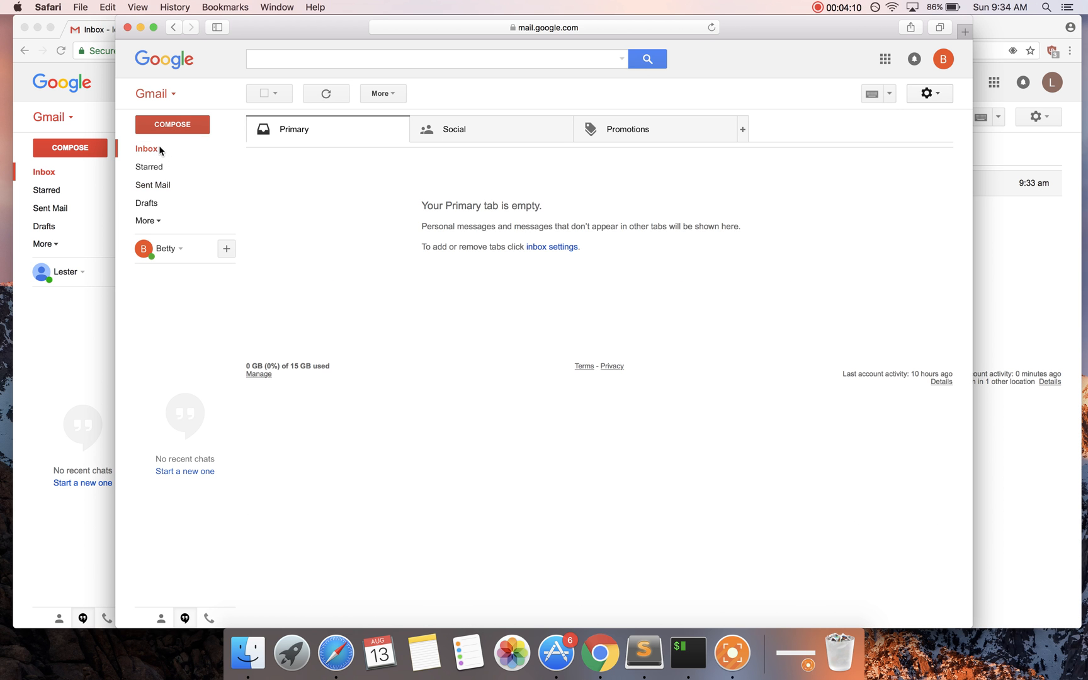
{"action": "left_click", "coordinate": [325, 93]}
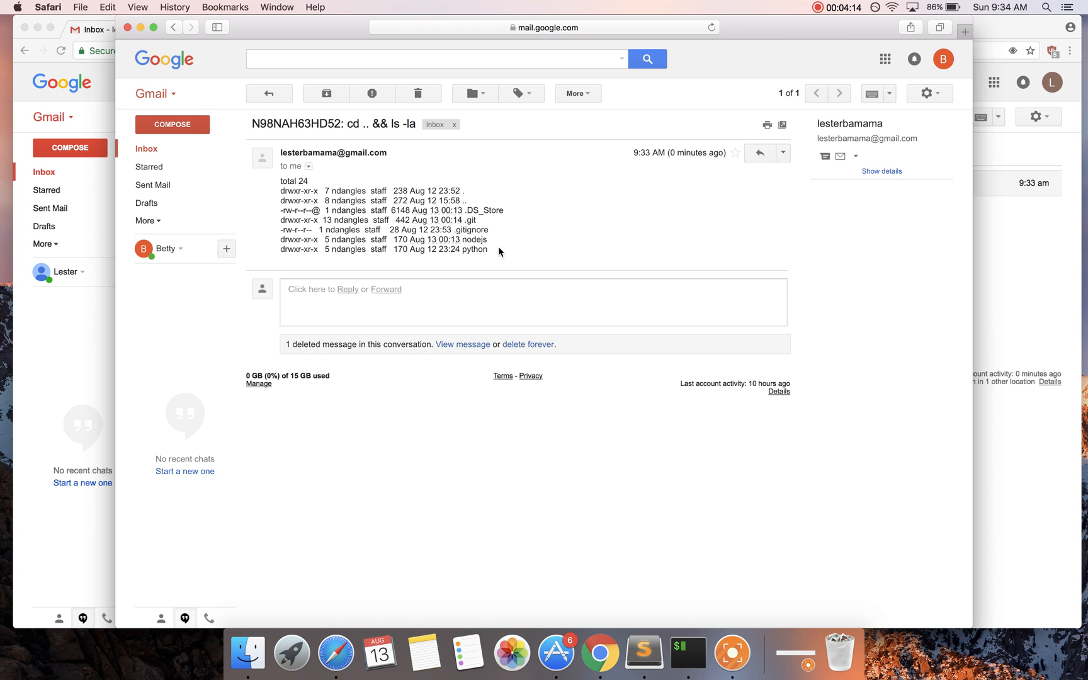
{"action": "left_click_drag", "start_coordinate": [280, 181], "coordinate": [487, 249]}
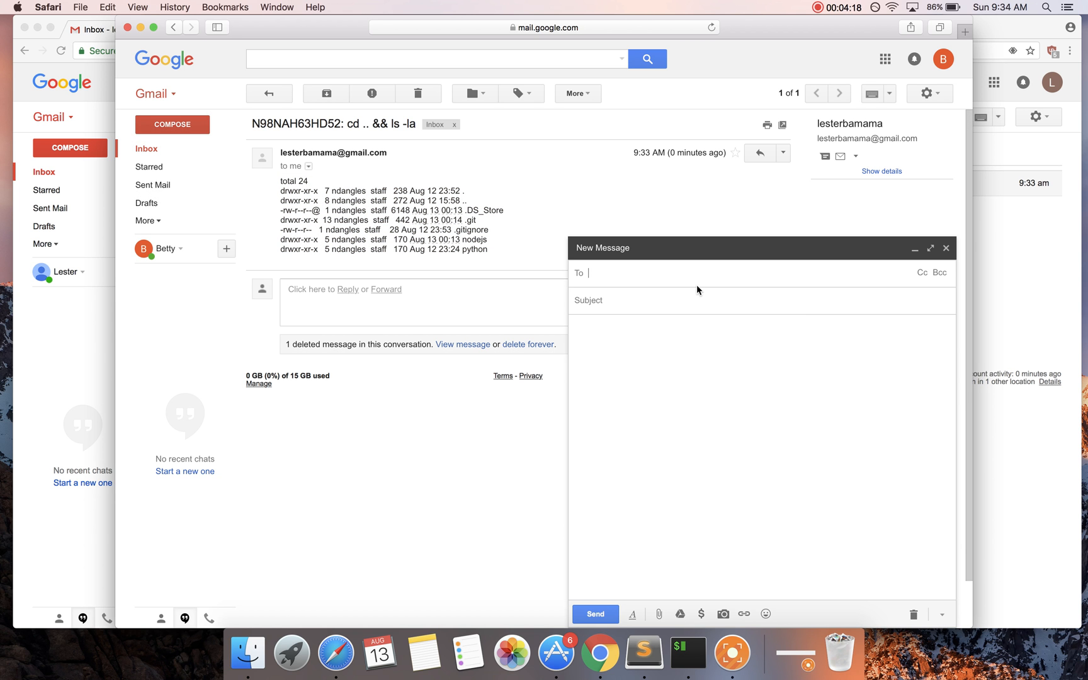
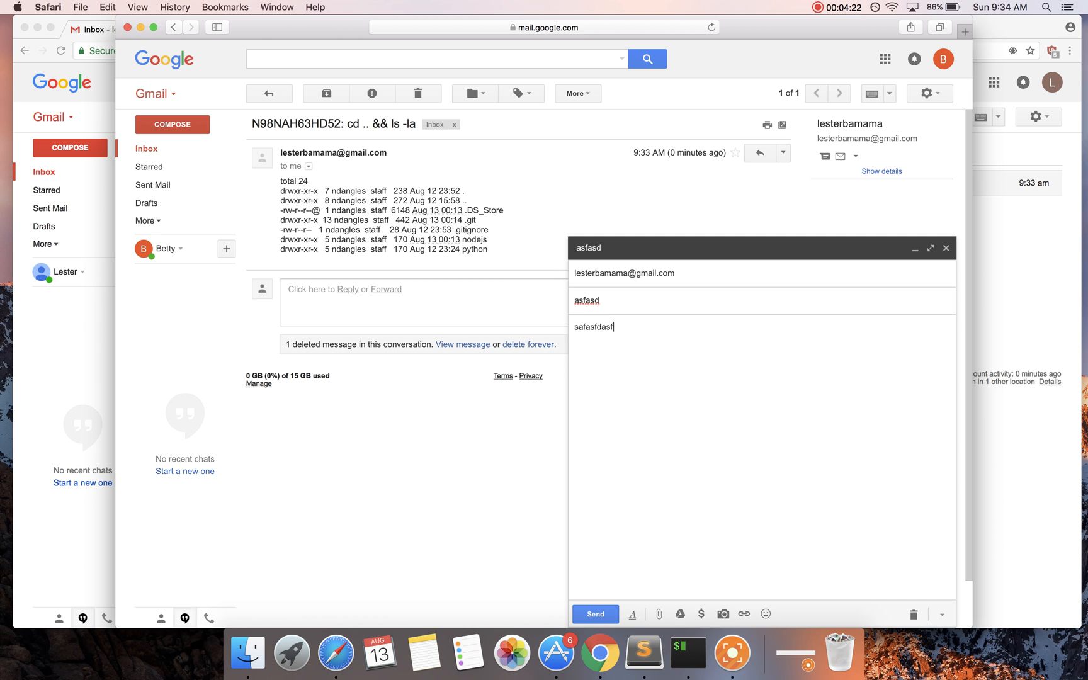
Send a plain email without the N98NAH63HD52 identifier to the receiving account
{"action": "left_click", "coordinate": [595, 614]}
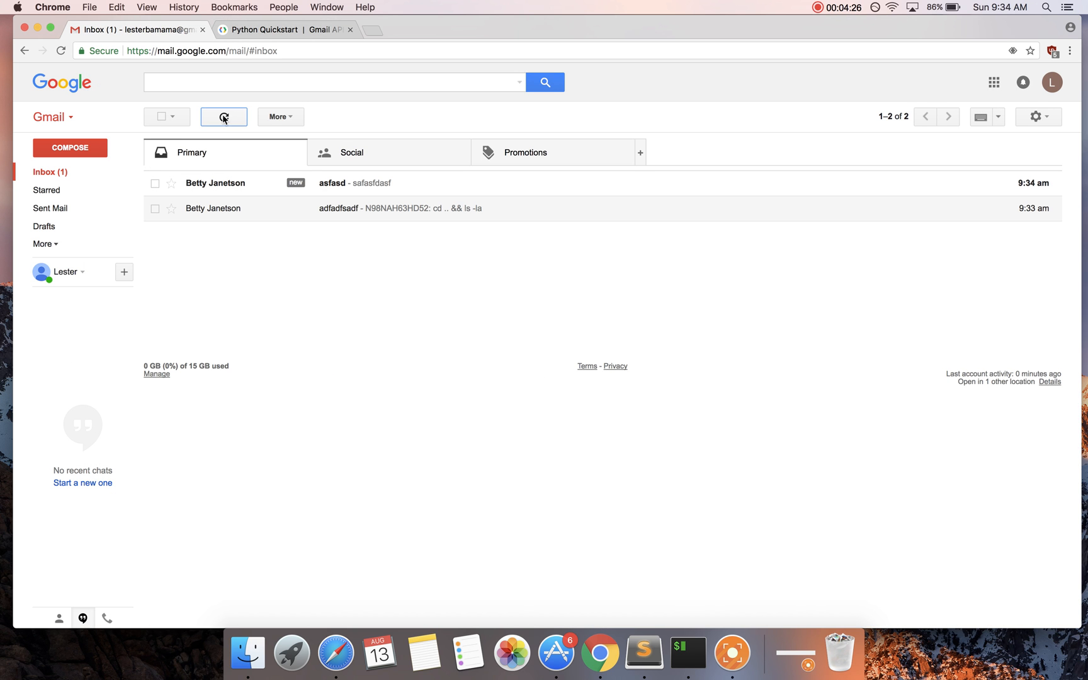
{"action": "mouse_move", "coordinate": [335, 653]}
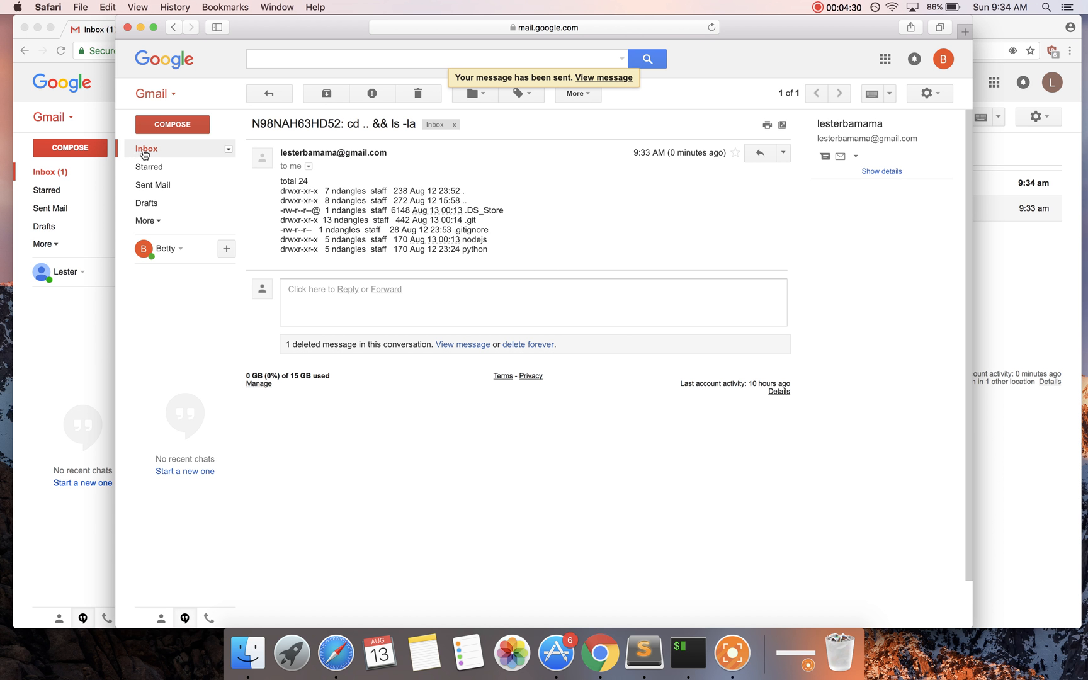
{"action": "left_click", "coordinate": [172, 125]}
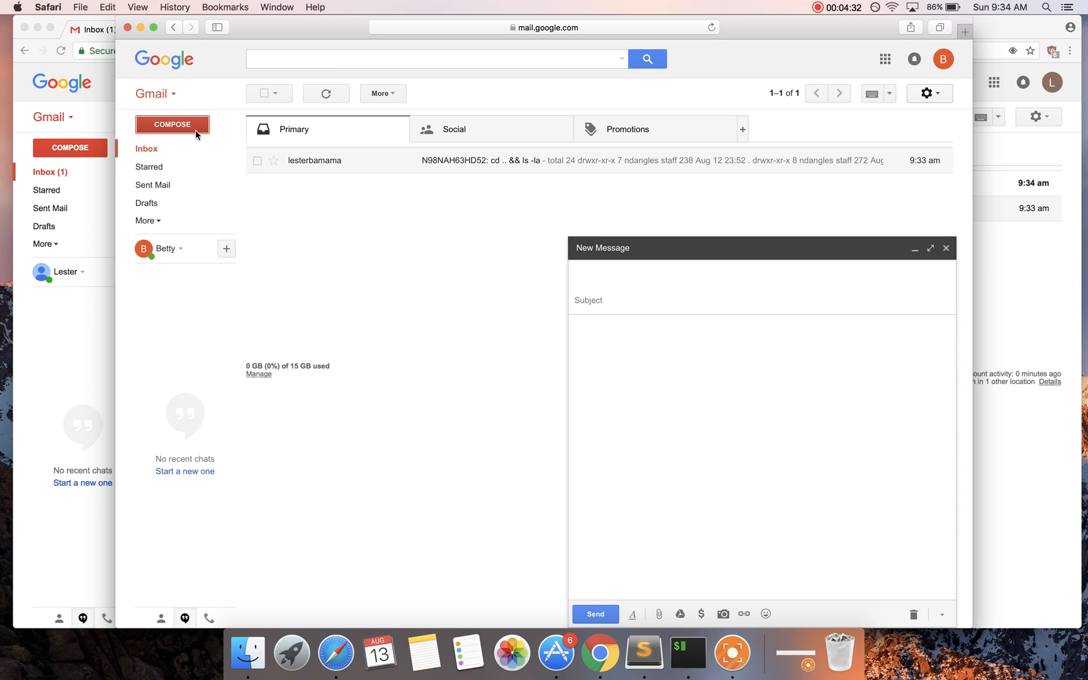
{"action": "left_click", "coordinate": [611, 273]}
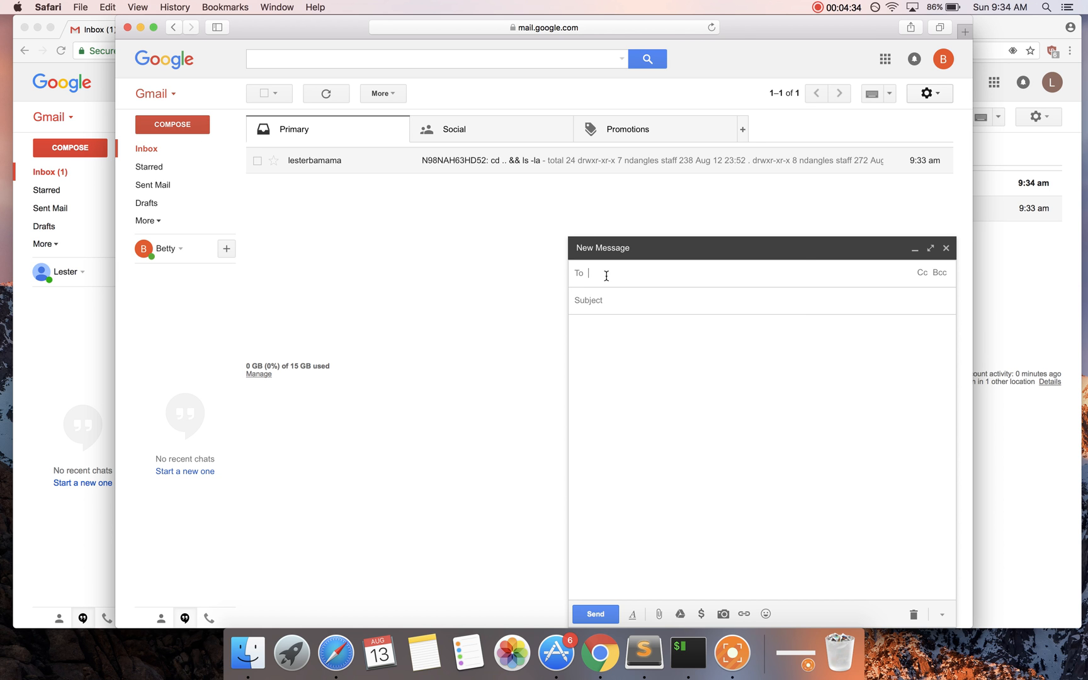
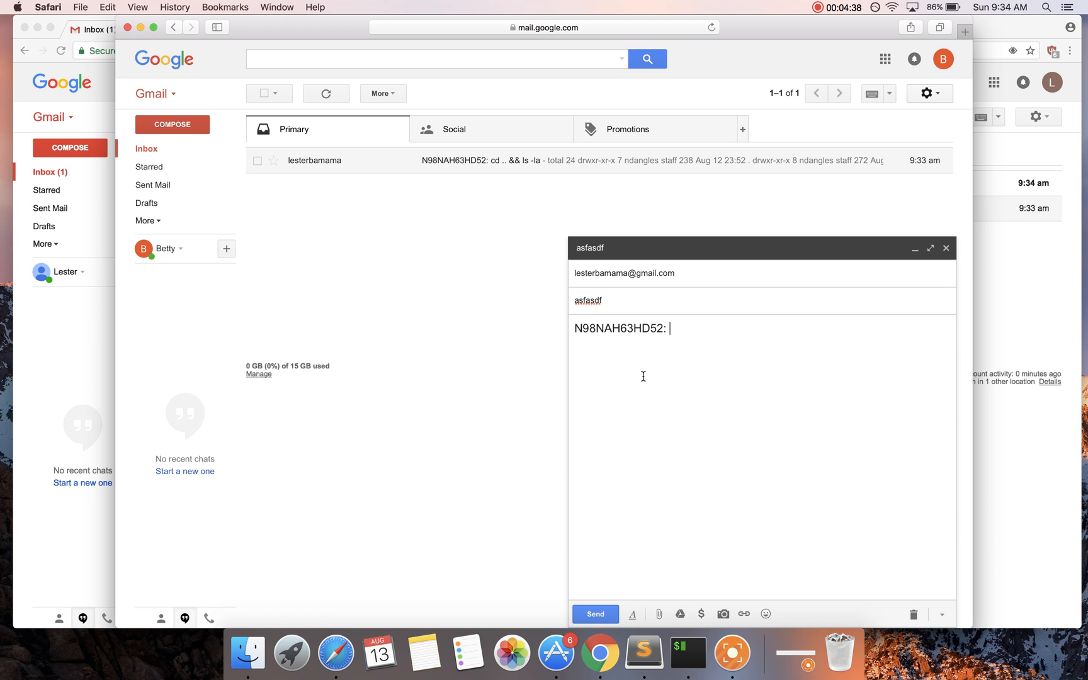
{"action": "type", "text": "ps aux"}
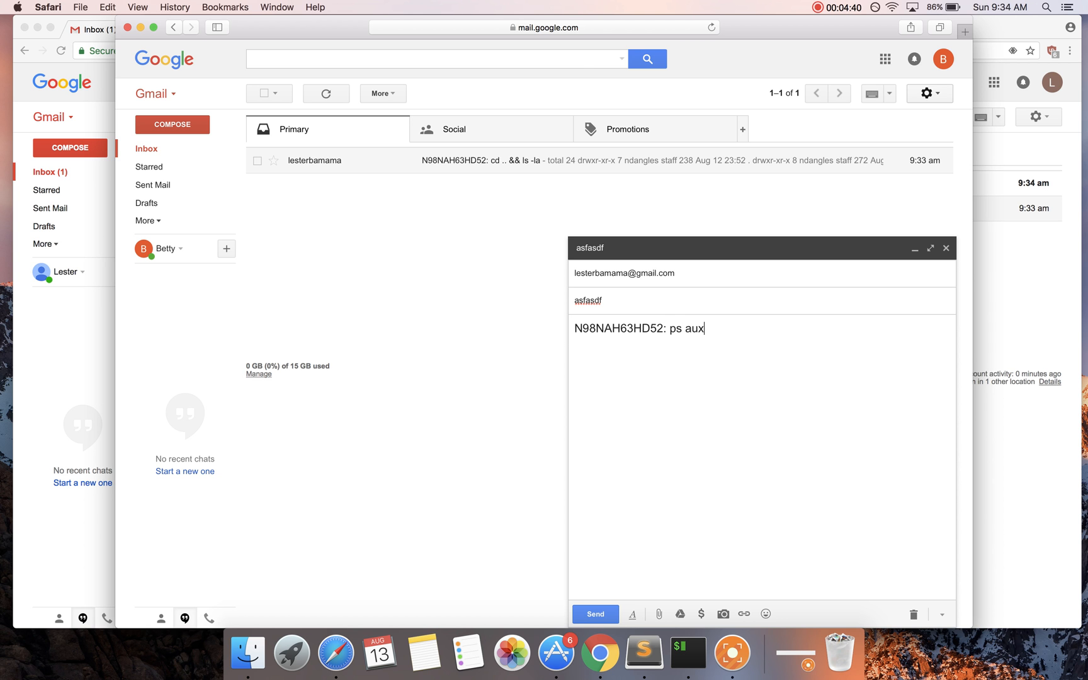
{"action": "mouse_move", "coordinate": [595, 614]}
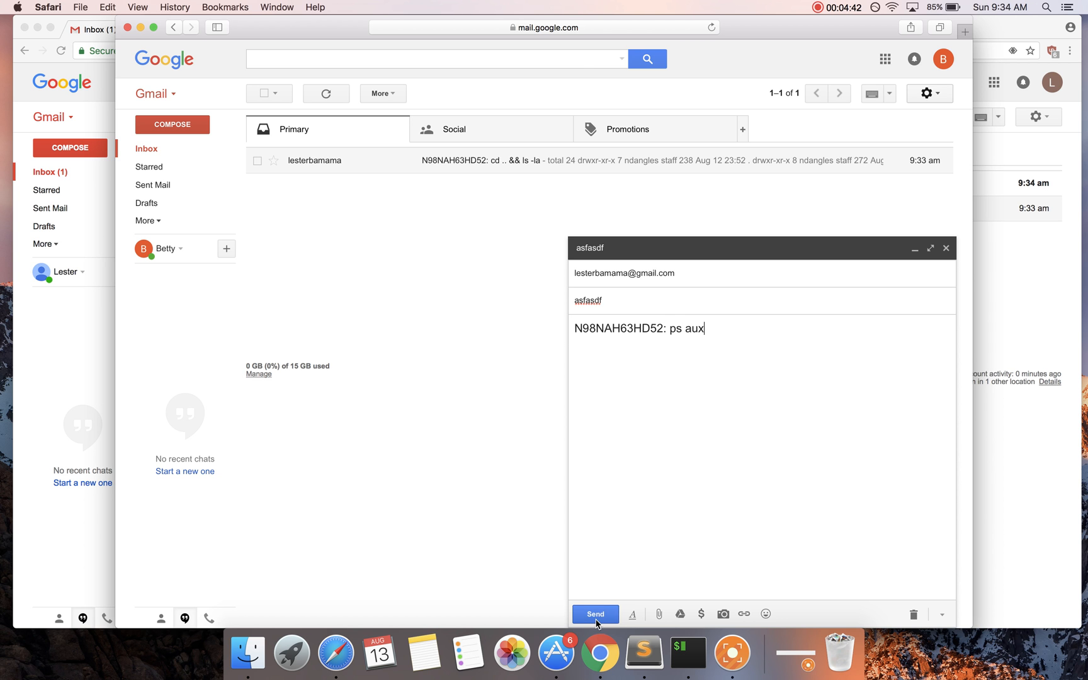
{"action": "left_click", "coordinate": [595, 614]}
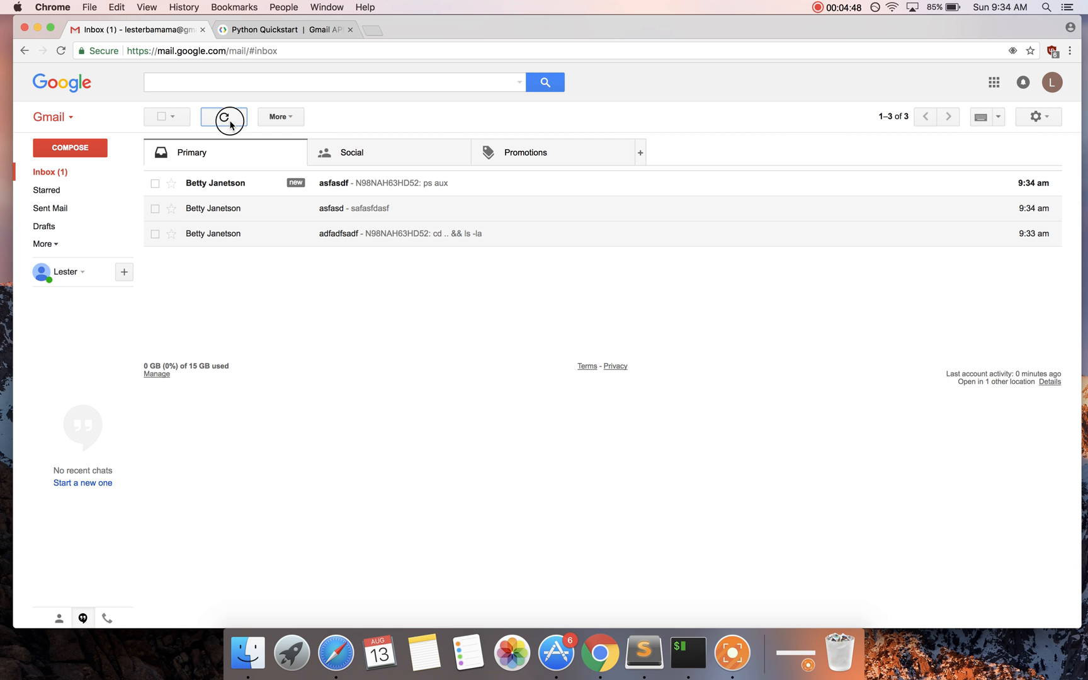
Refresh and read through the 'N98NAH63HD52: ps aux' reply listing running processes
{"action": "left_click", "coordinate": [223, 116]}
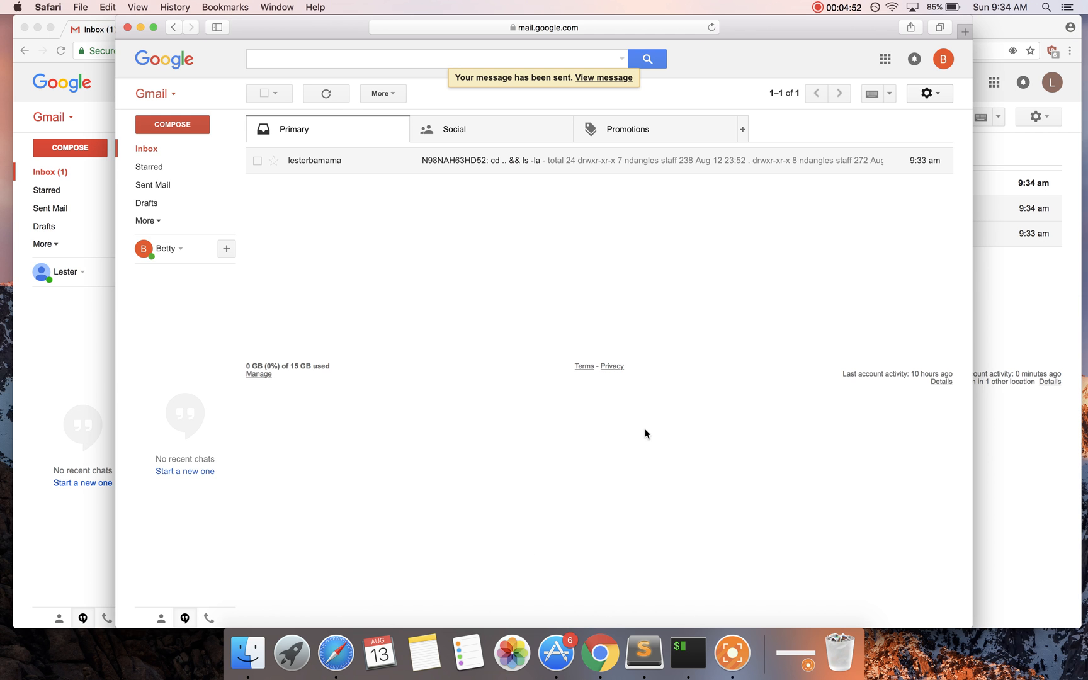
{"action": "left_click", "coordinate": [687, 652]}
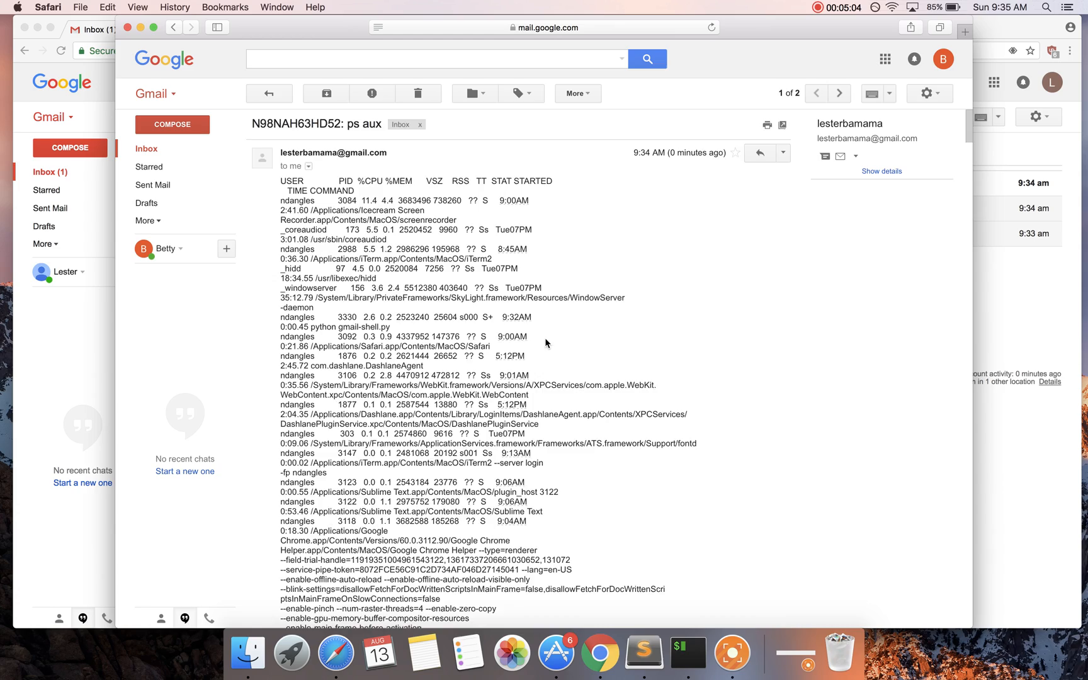
{"action": "scroll", "scroll_direction": "down", "scroll_amount": 3}
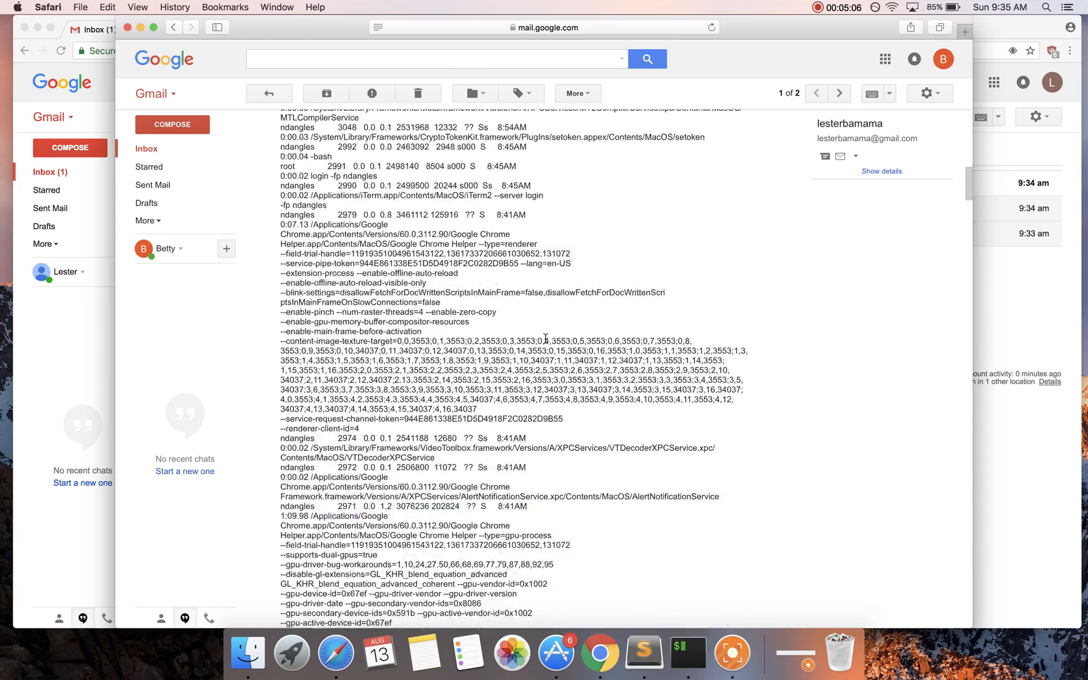
{"action": "scroll", "scroll_direction": "down", "scroll_amount": 3}
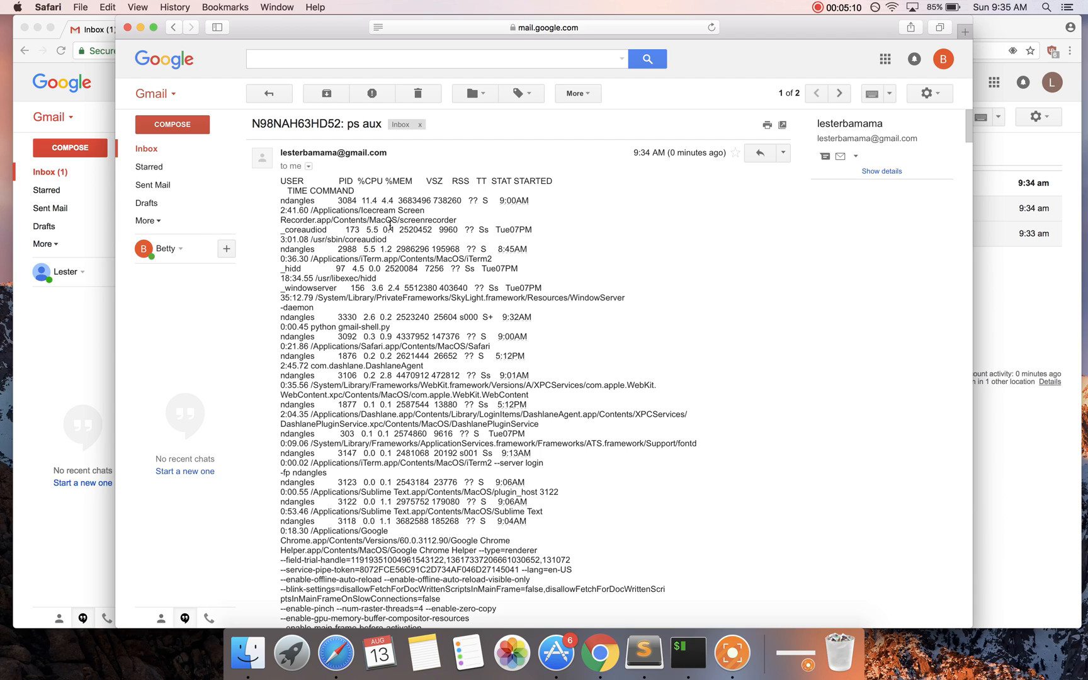
{"action": "mouse_move", "coordinate": [458, 284]}
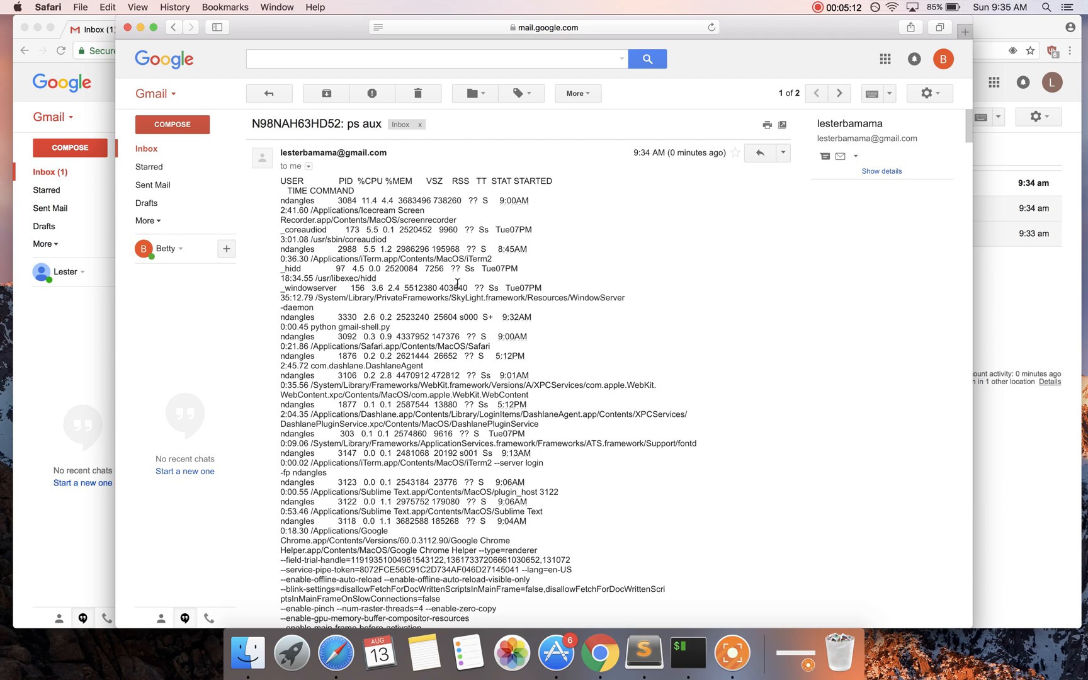
{"action": "scroll", "scroll_direction": "down", "scroll_amount": 3}
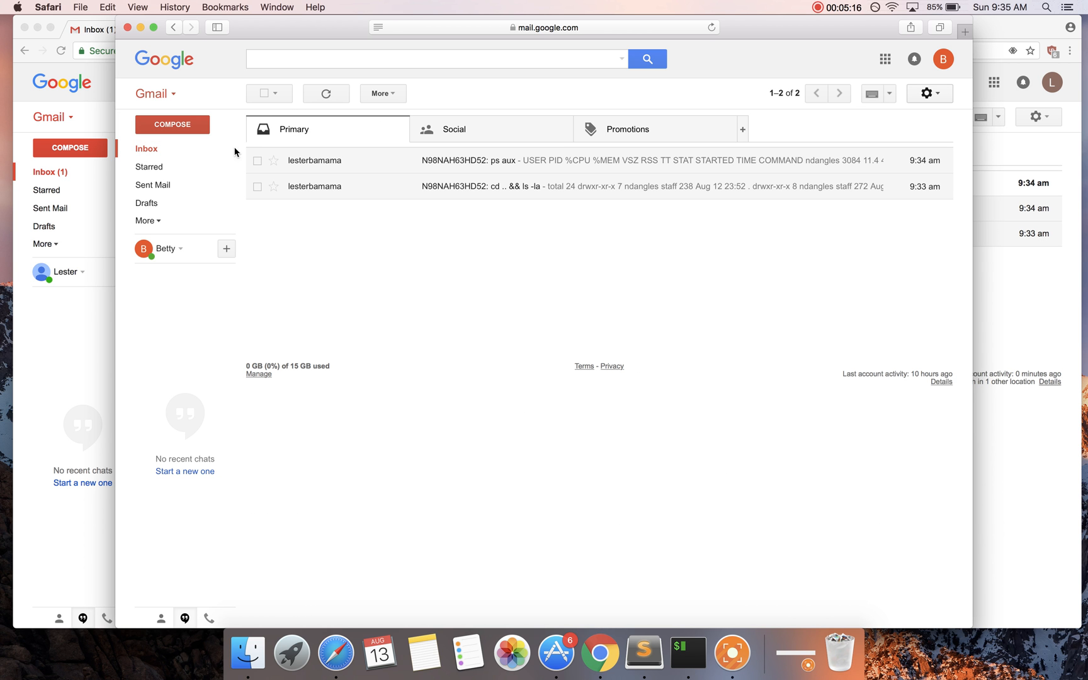
{"action": "left_click", "coordinate": [173, 125]}
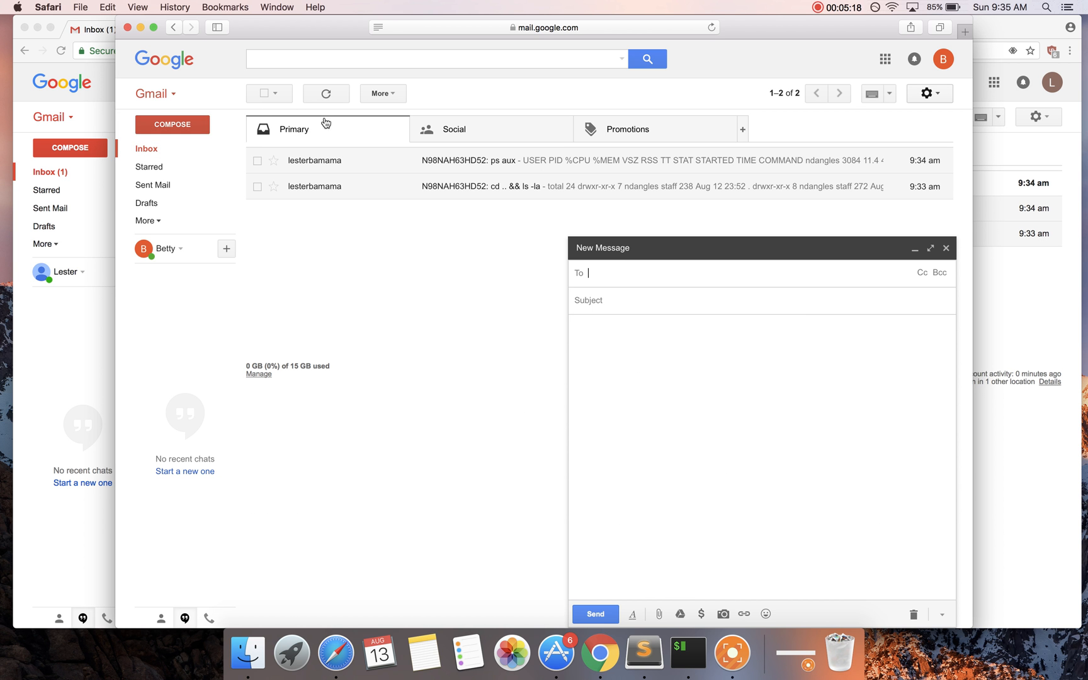
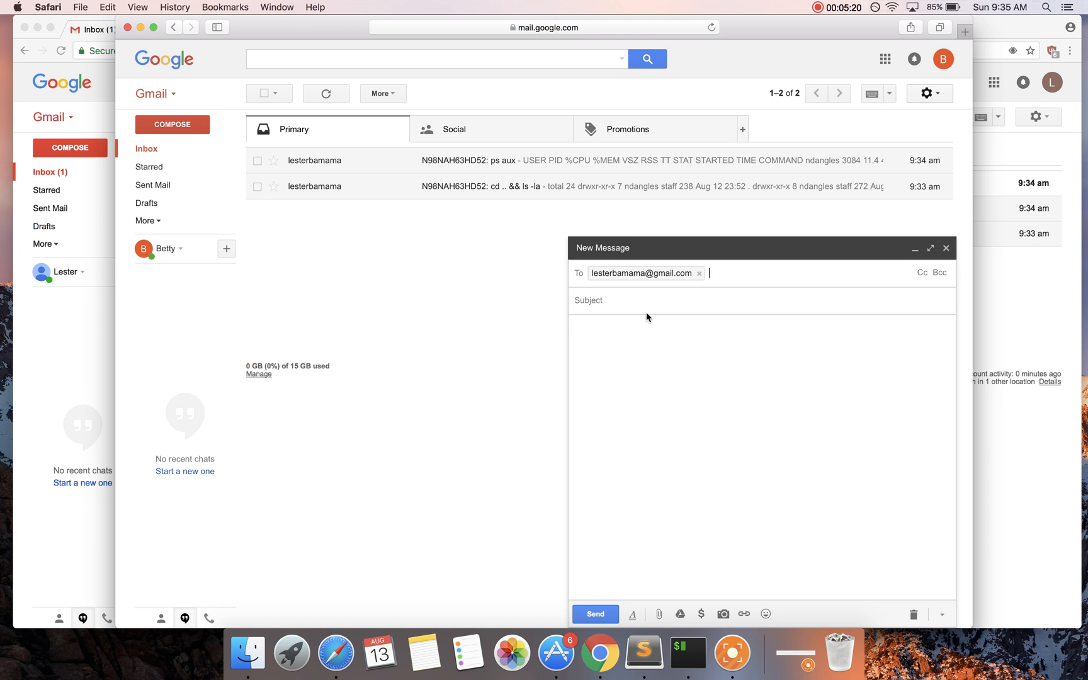
{"action": "type", "text": "N98NAH63HD52:"}
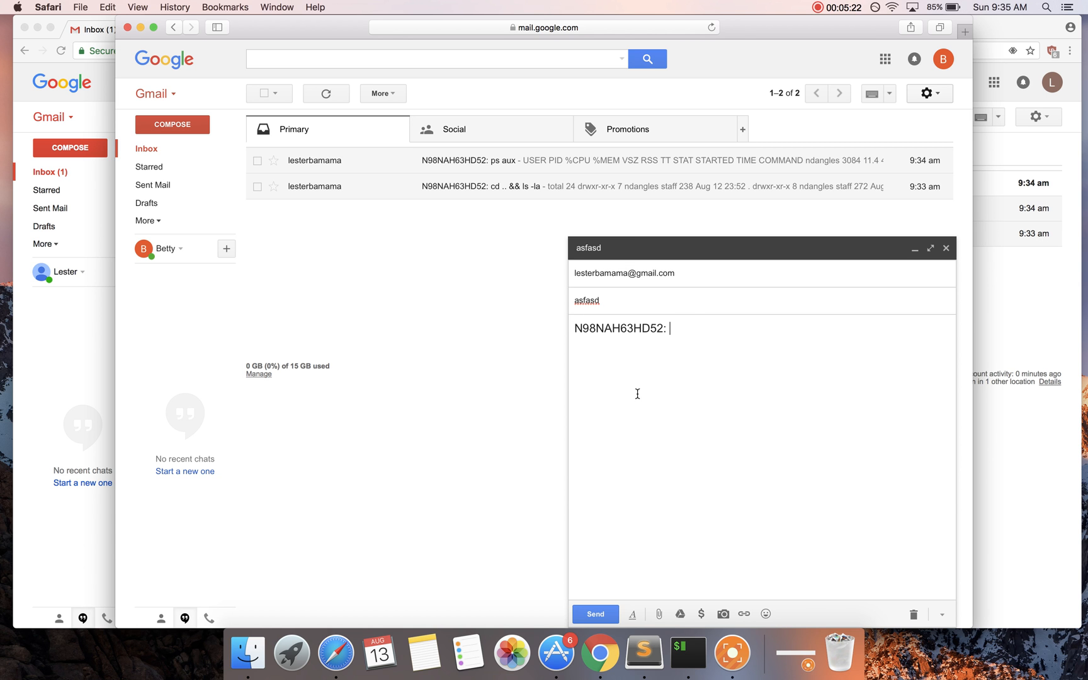
{"action": "type", "text": "KILL"}
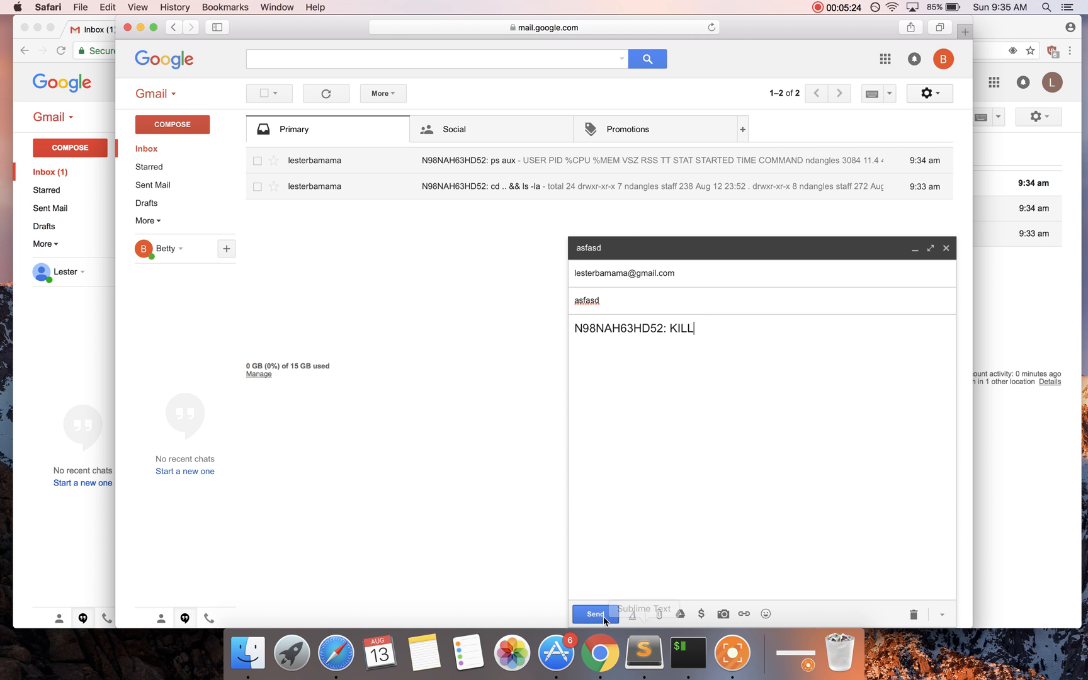
{"action": "left_click", "coordinate": [594, 614]}
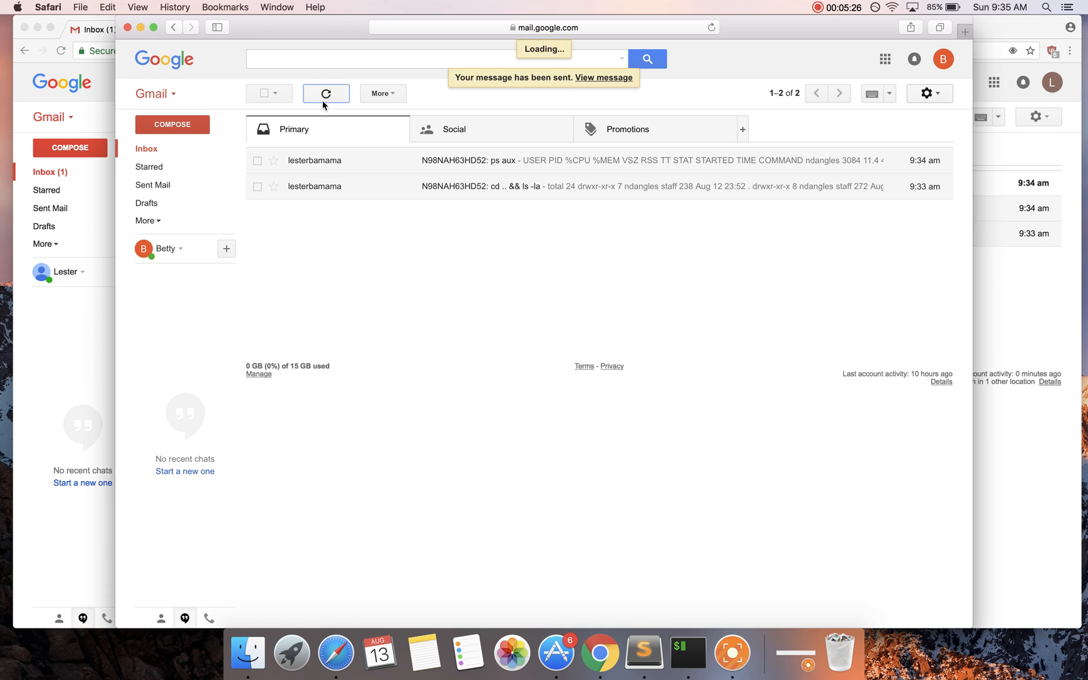
{"action": "left_click", "coordinate": [686, 652]}
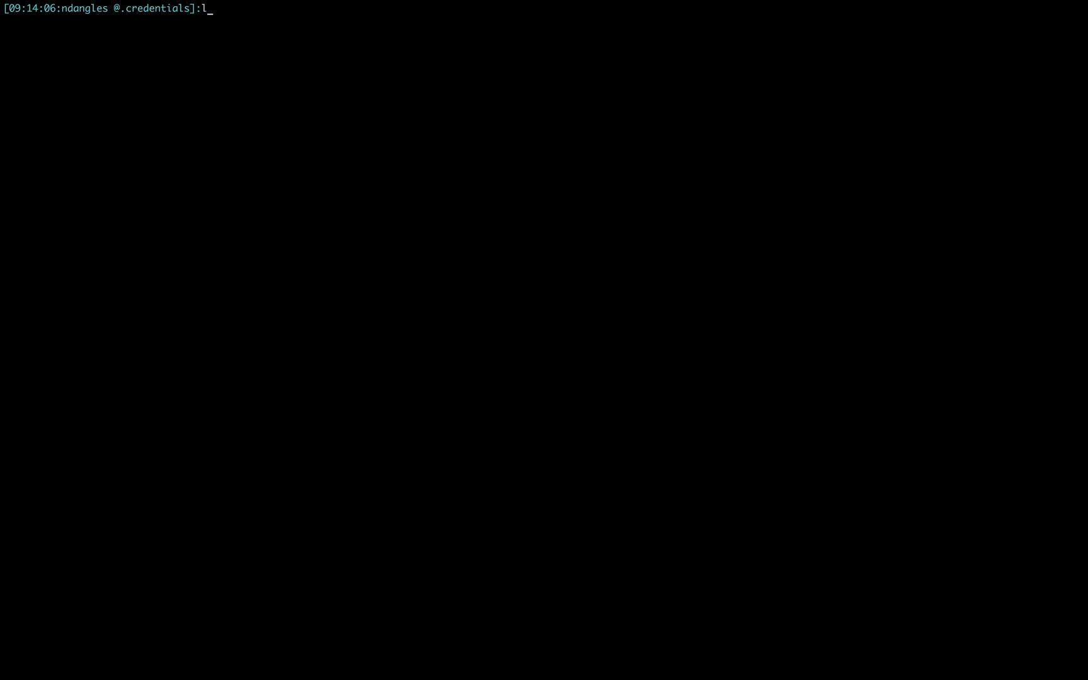
Run 'rm creds.json' in Terminal to delete the saved credentials file
{"action": "type", "text": "rm creds.json"}
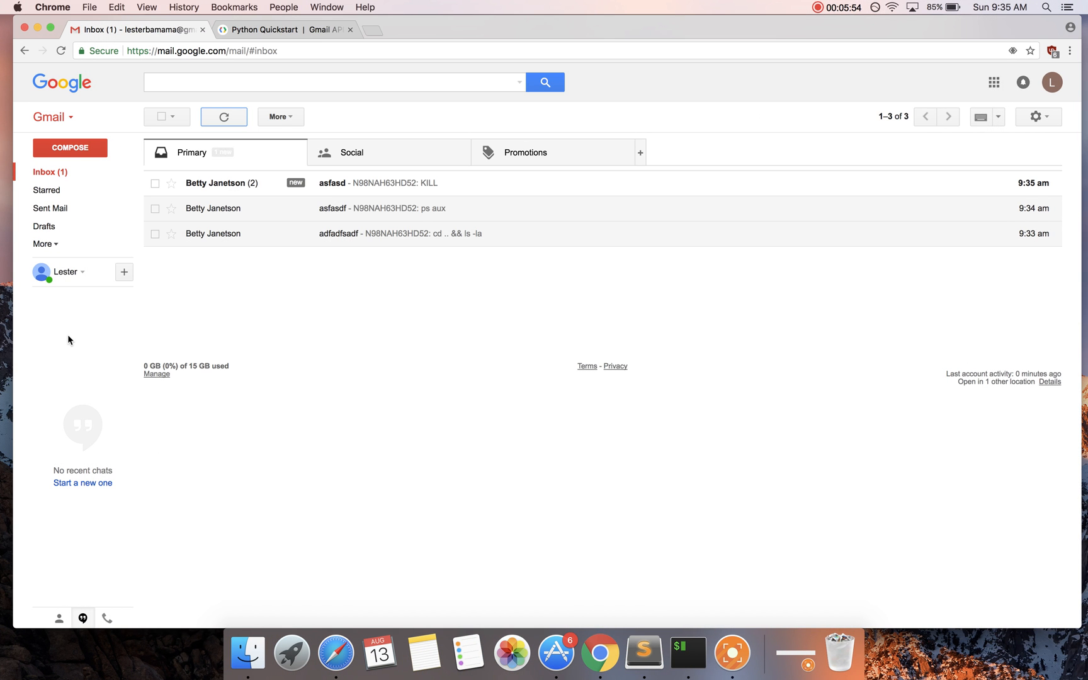
Copy 'pip install --upgrade google-api-python-client' from the Python quickstart guide
{"action": "left_click", "coordinate": [263, 29]}
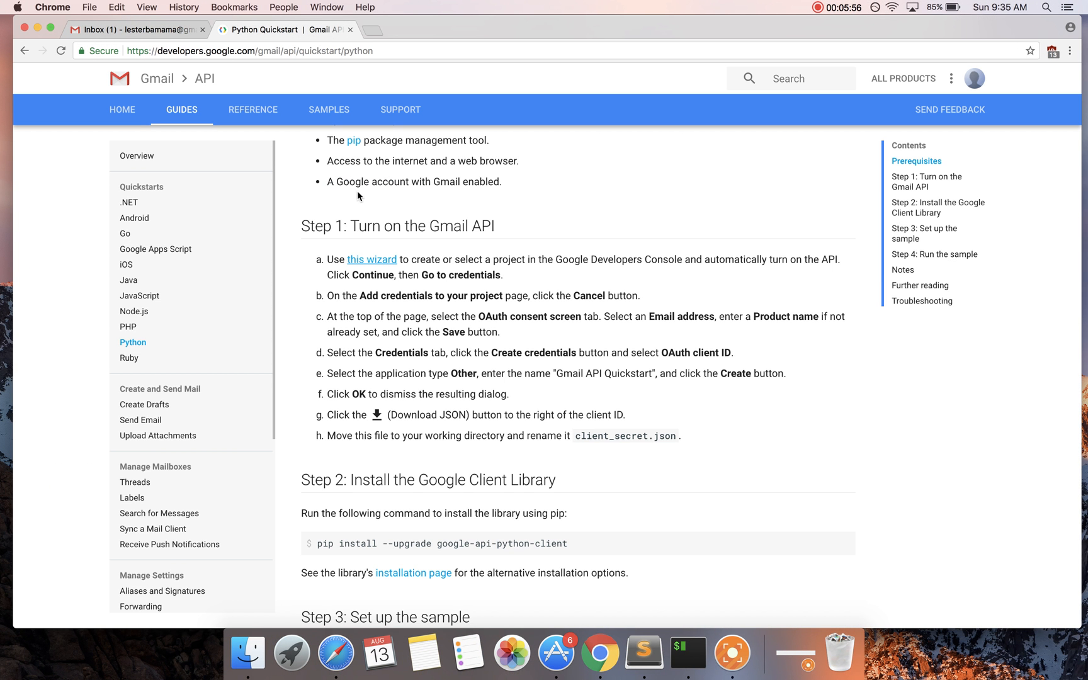
{"action": "mouse_move", "coordinate": [574, 533]}
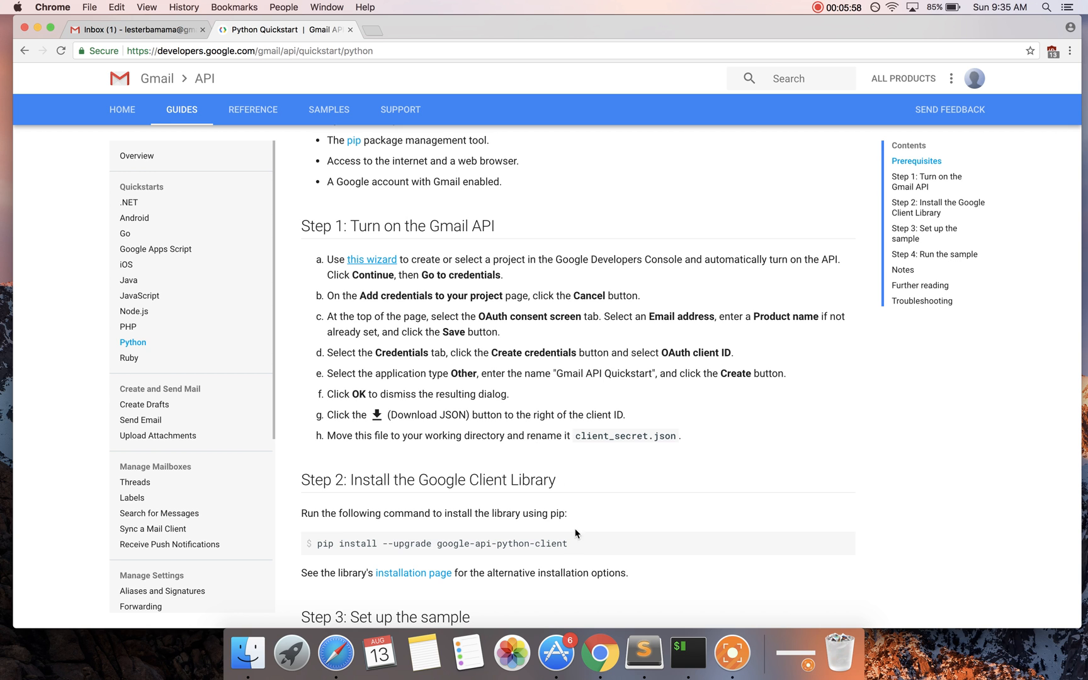
{"action": "double_click", "coordinate": [437, 542]}
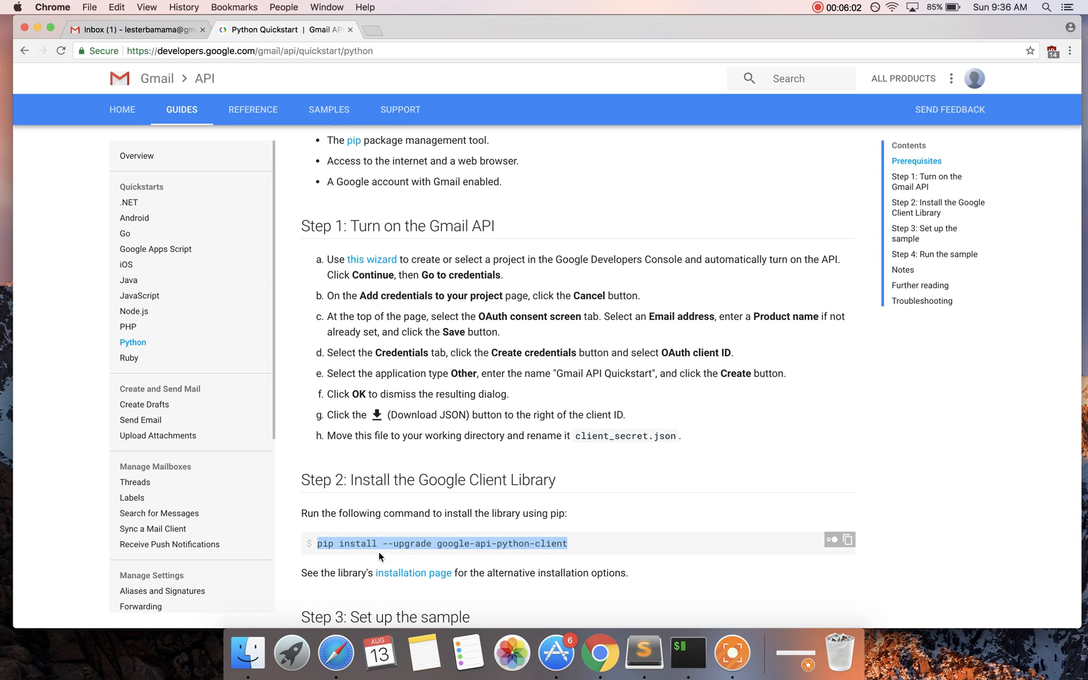
{"action": "left_click", "coordinate": [543, 542]}
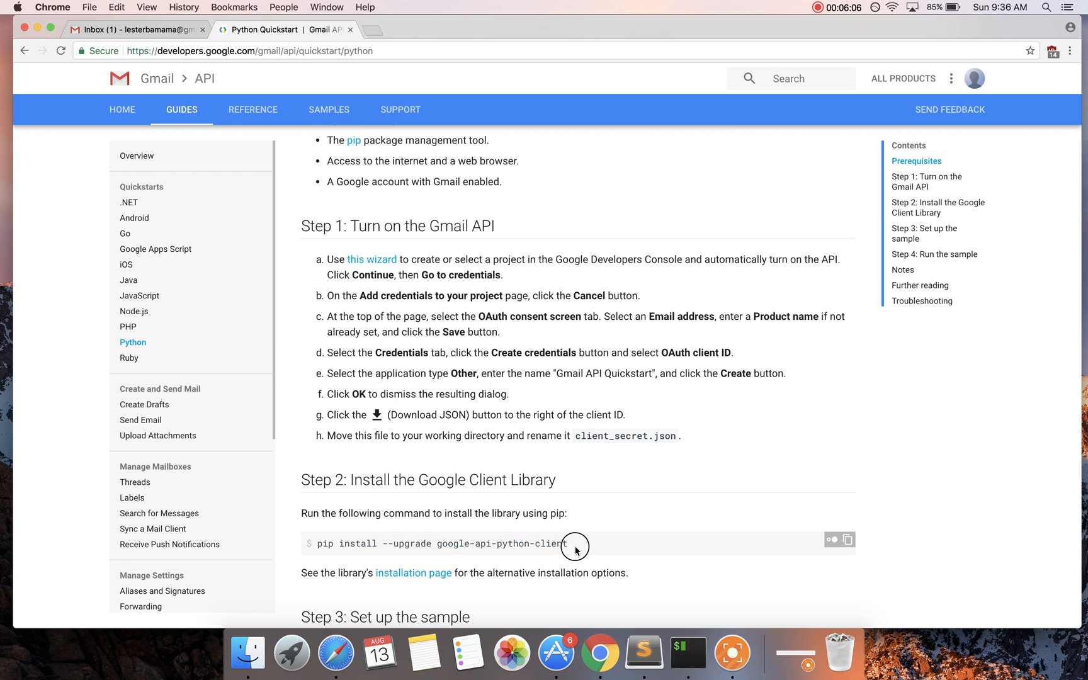
{"action": "scroll", "scroll_direction": "down", "scroll_amount": 3}
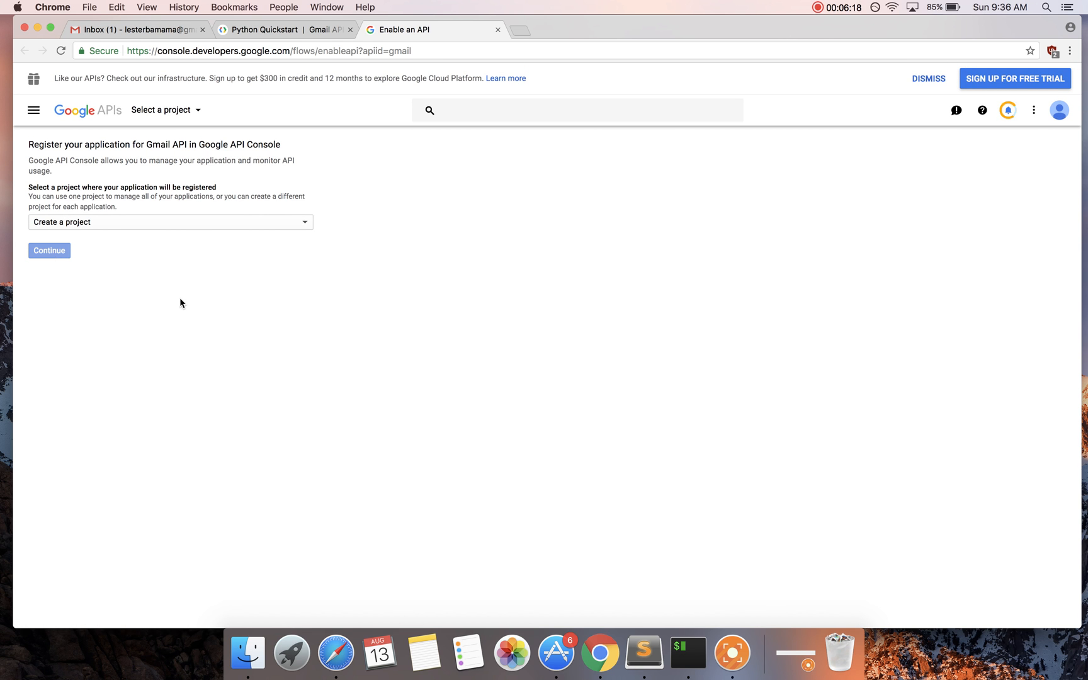
{"action": "mouse_move", "coordinate": [68, 616]}
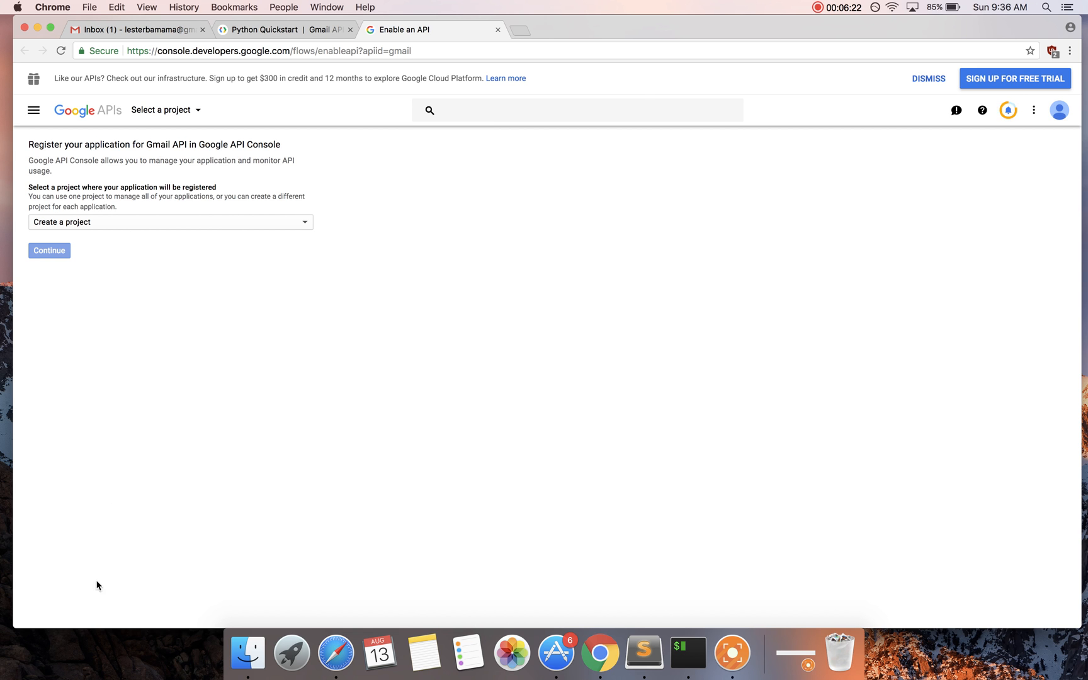
{"action": "mouse_move", "coordinate": [269, 473]}
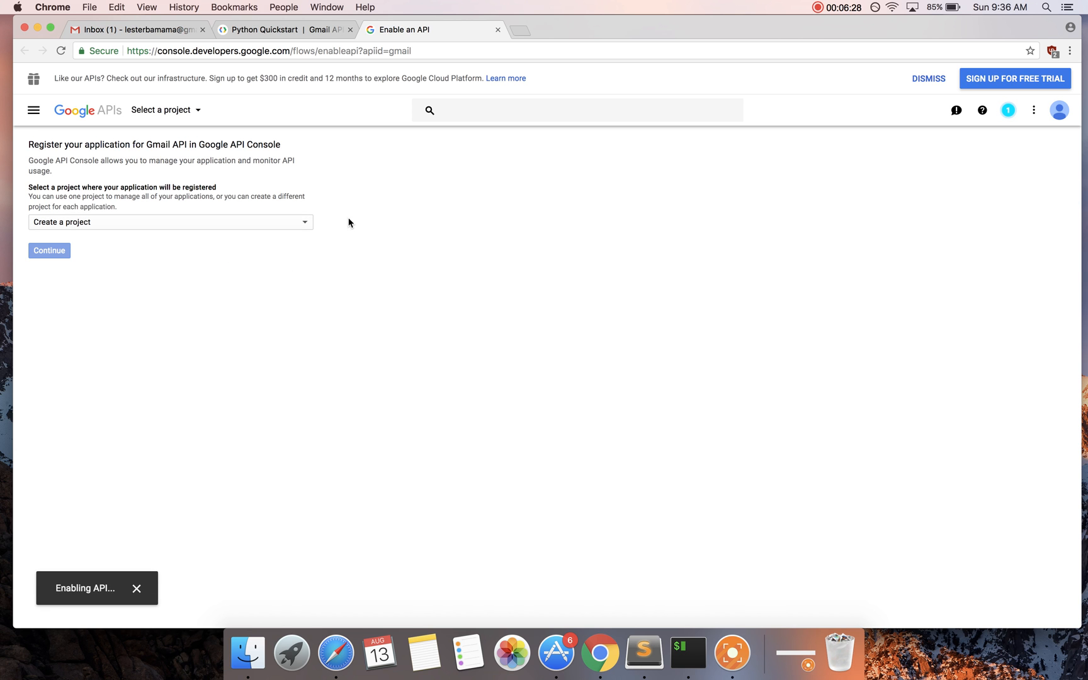
{"action": "mouse_move", "coordinate": [90, 593]}
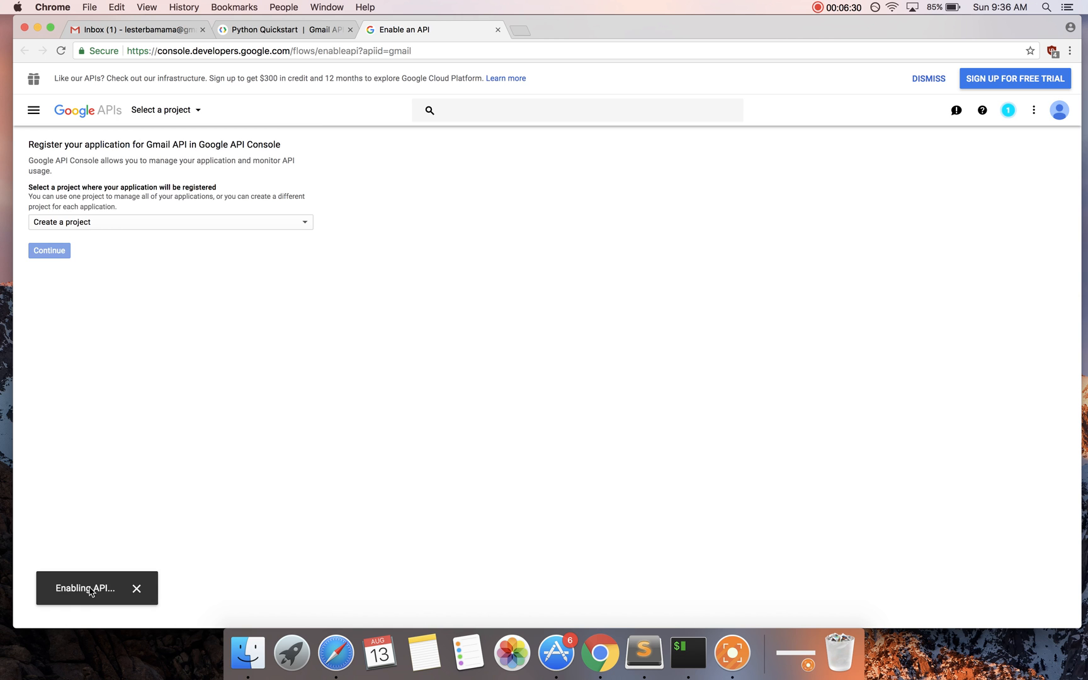
Create the project with the Gmail API enabled and go to credentials
{"action": "left_click", "coordinate": [49, 251]}
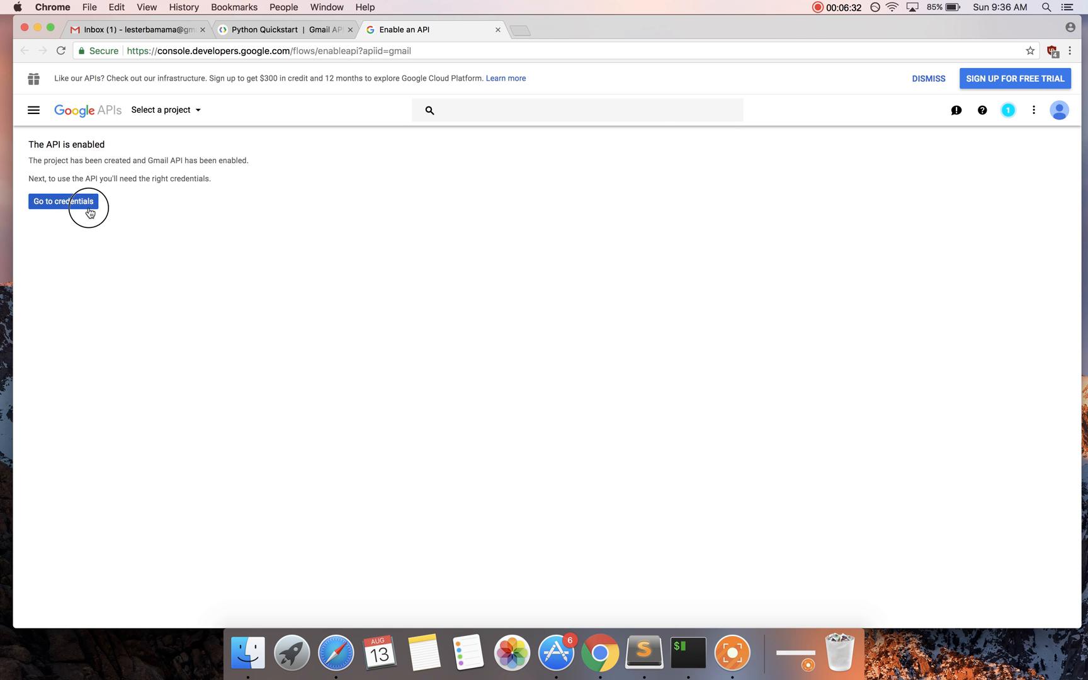
{"action": "left_click", "coordinate": [63, 202]}
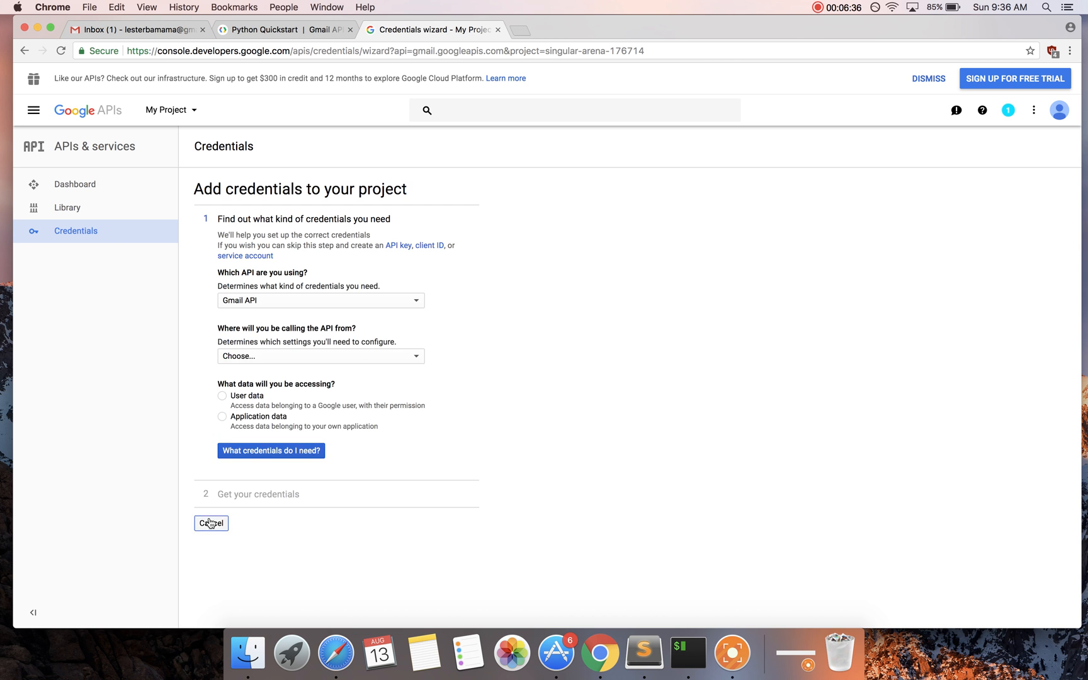
Save the OAuth consent screen with product name 'Demo'
{"action": "left_click", "coordinate": [211, 522]}
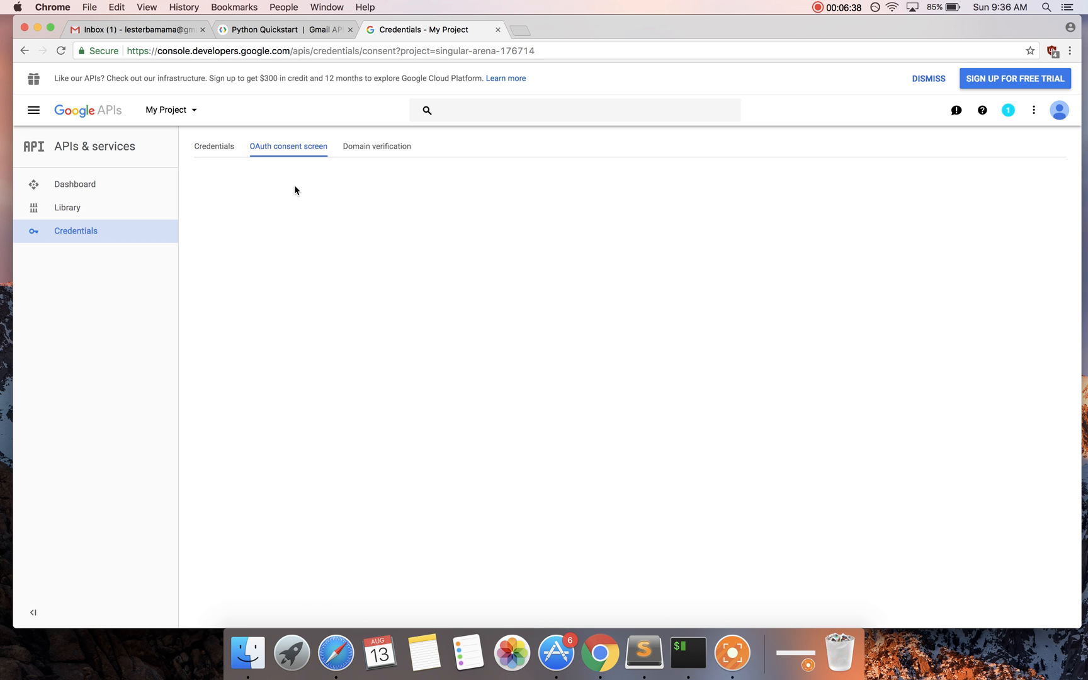
{"action": "left_click", "coordinate": [289, 146]}
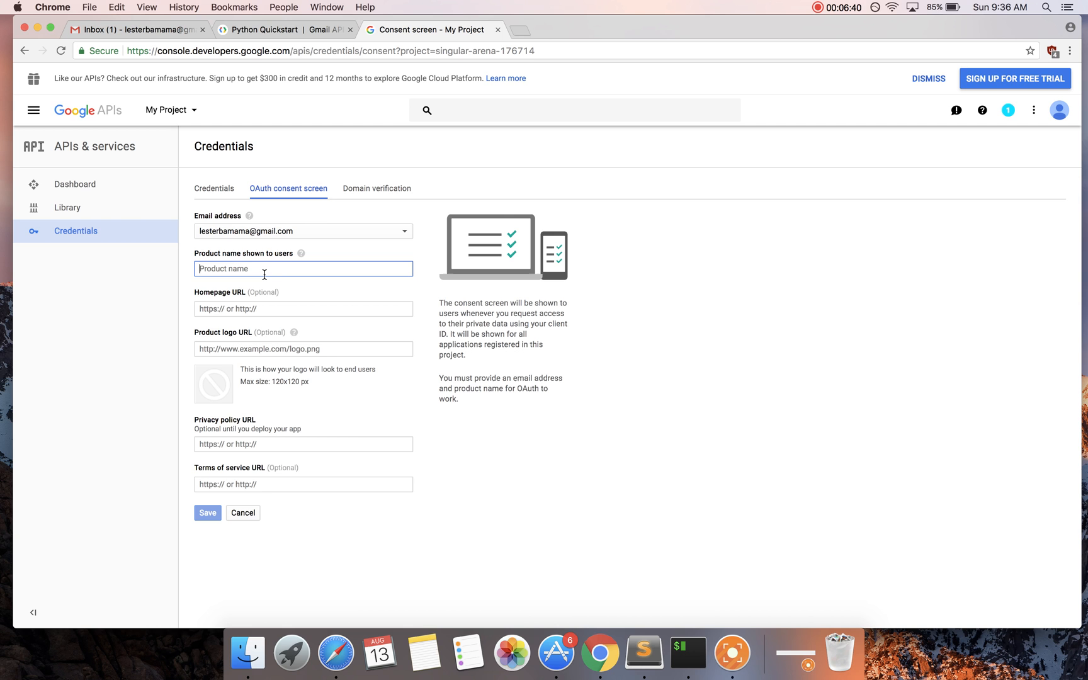
{"action": "type", "text": "Demo"}
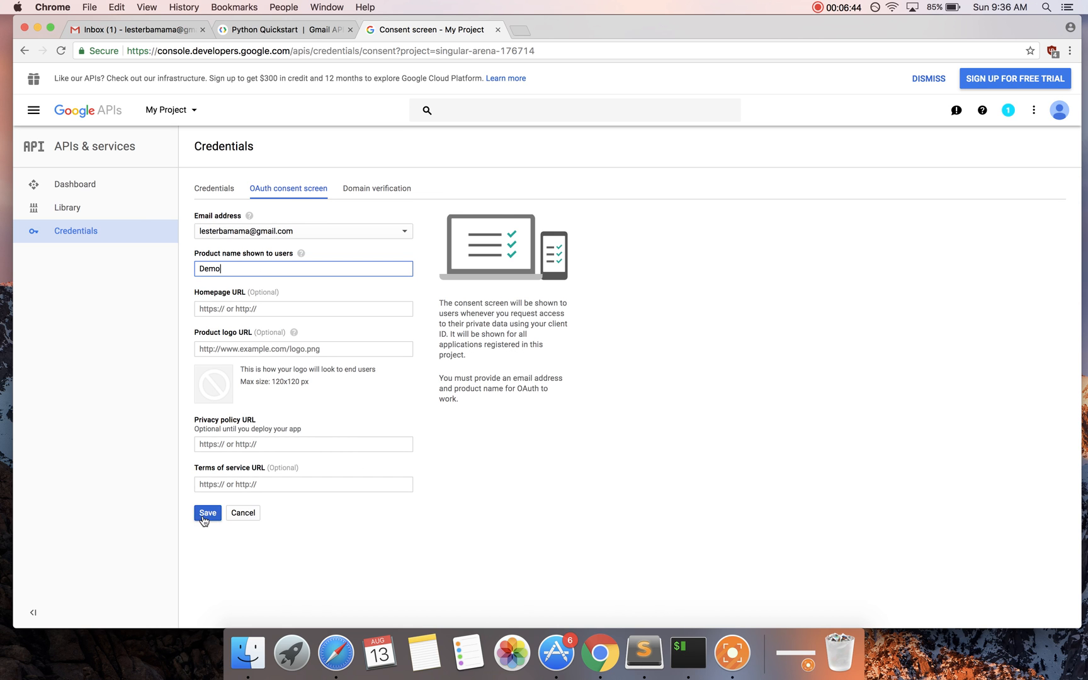
{"action": "left_click", "coordinate": [207, 512]}
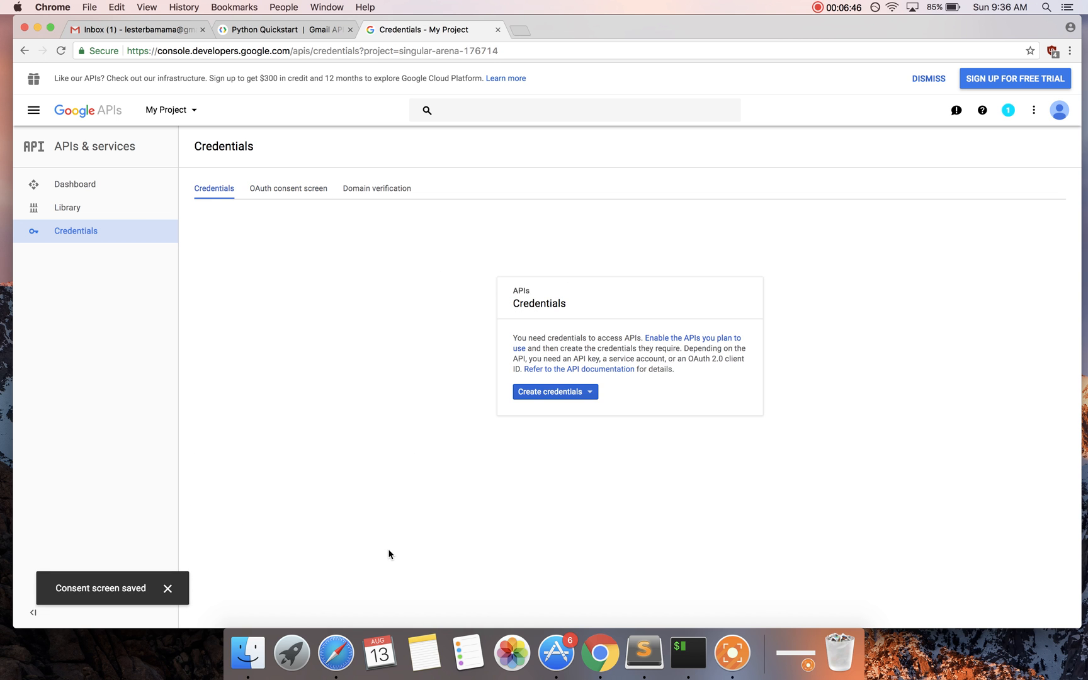
Create an OAuth client ID of application type Other and dismiss the ID/secret confirmation
{"action": "left_click", "coordinate": [553, 391]}
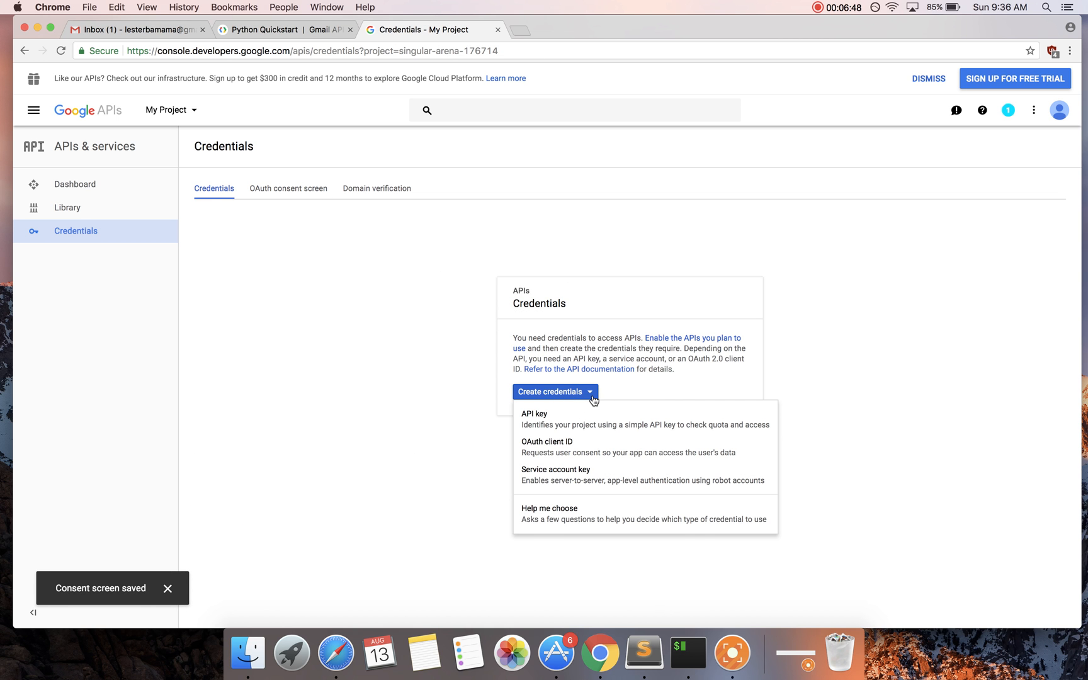
{"action": "mouse_move", "coordinate": [551, 447]}
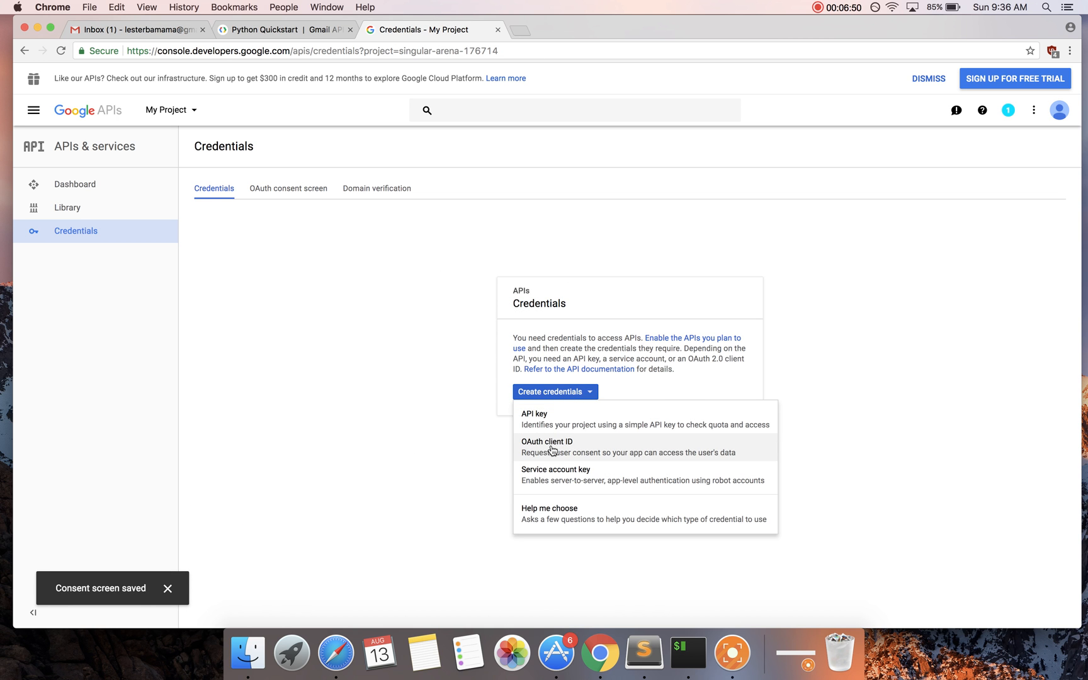
{"action": "left_click", "coordinate": [548, 447]}
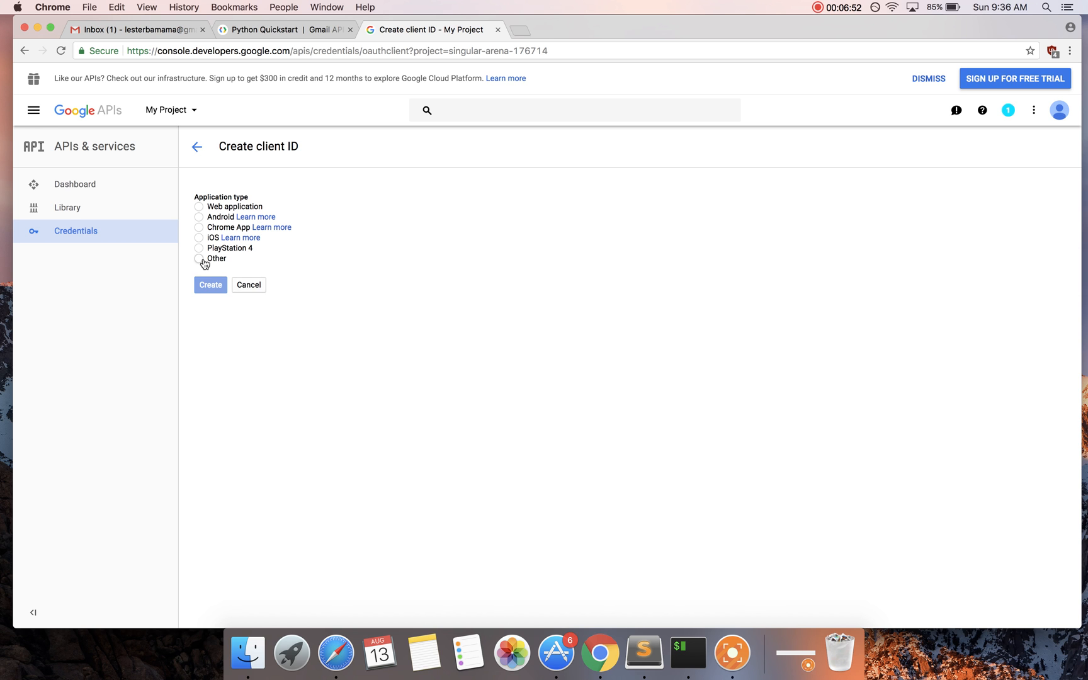
{"action": "left_click", "coordinate": [199, 258]}
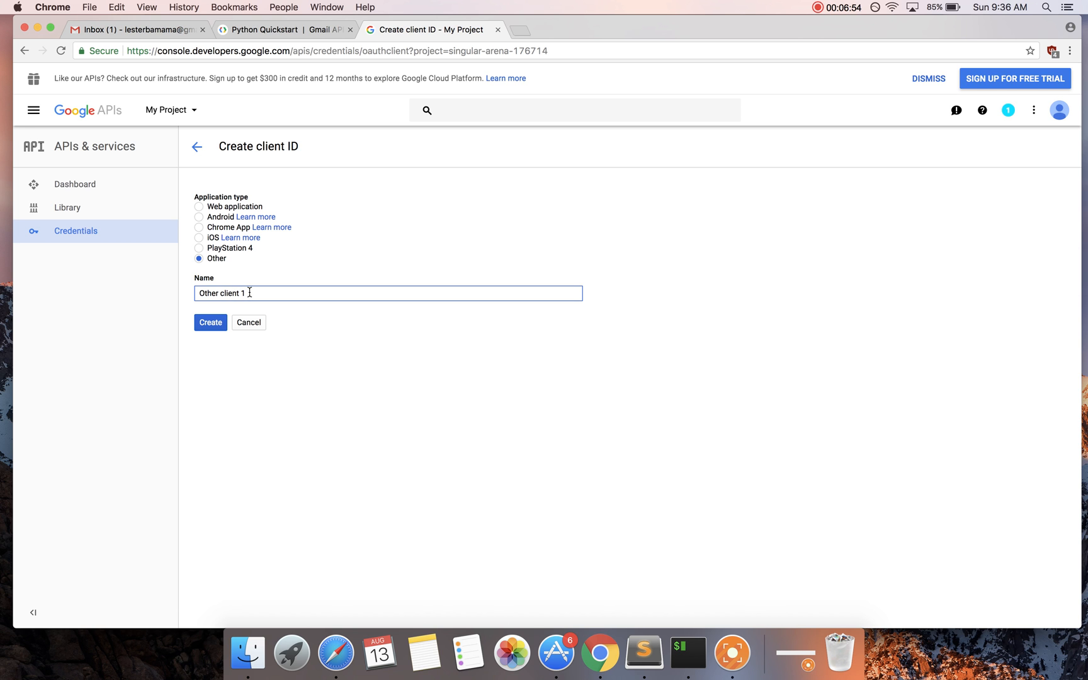
{"action": "left_click", "coordinate": [211, 322]}
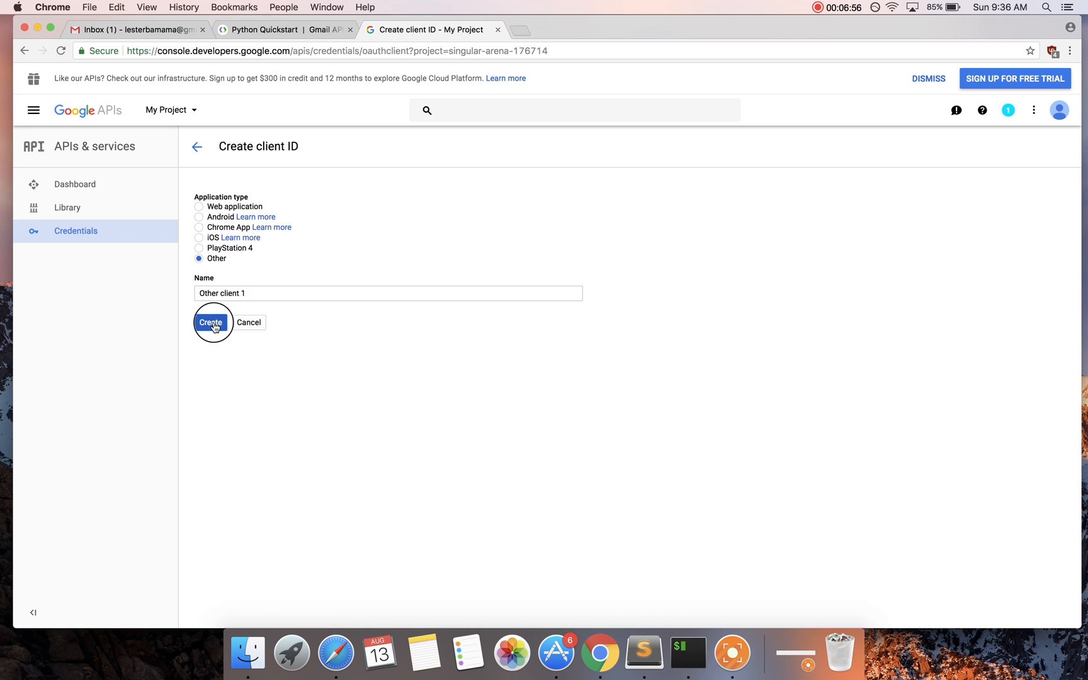
{"action": "left_click", "coordinate": [211, 322]}
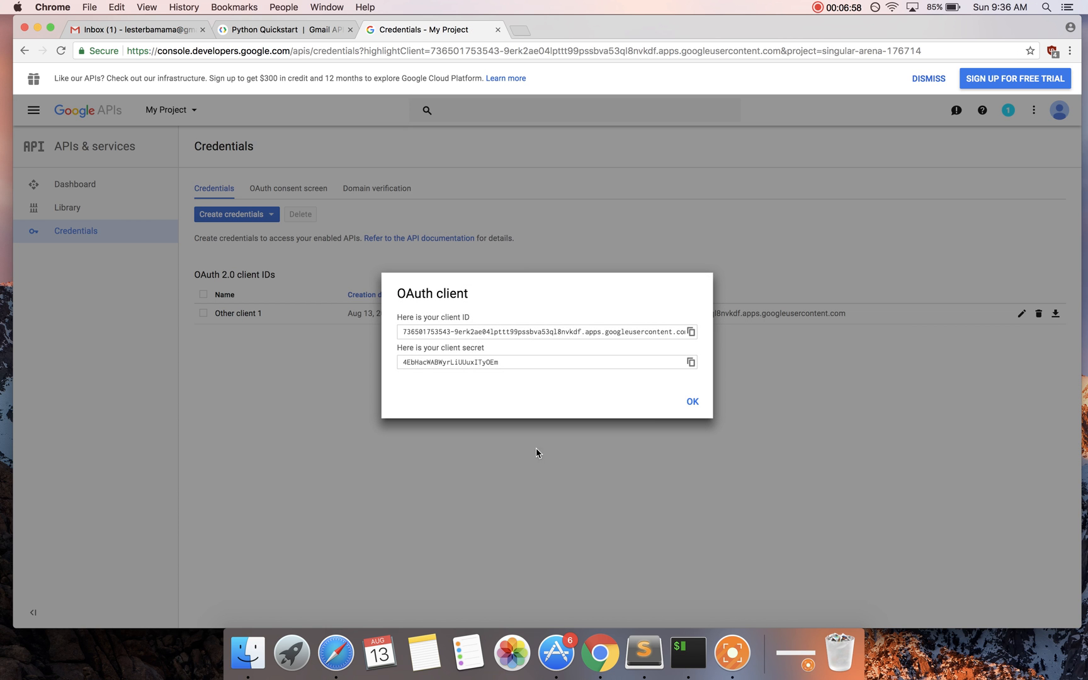
{"action": "left_click", "coordinate": [692, 401]}
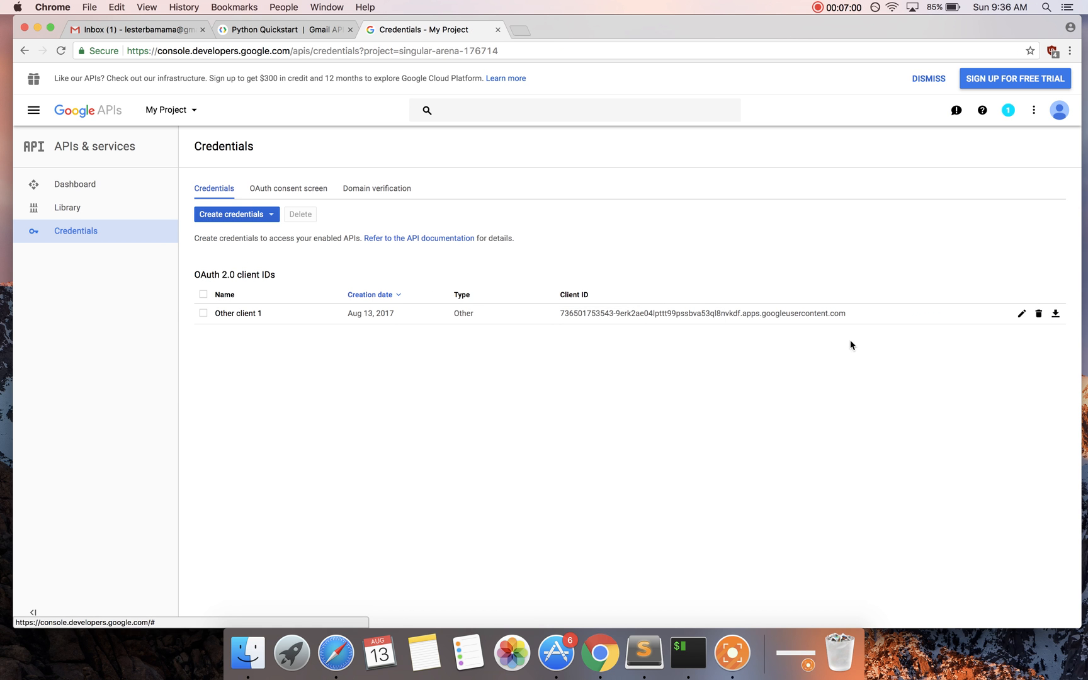
Download Other client 1's credentials as a JSON file beside gmail-shell.py
{"action": "left_click", "coordinate": [1056, 313]}
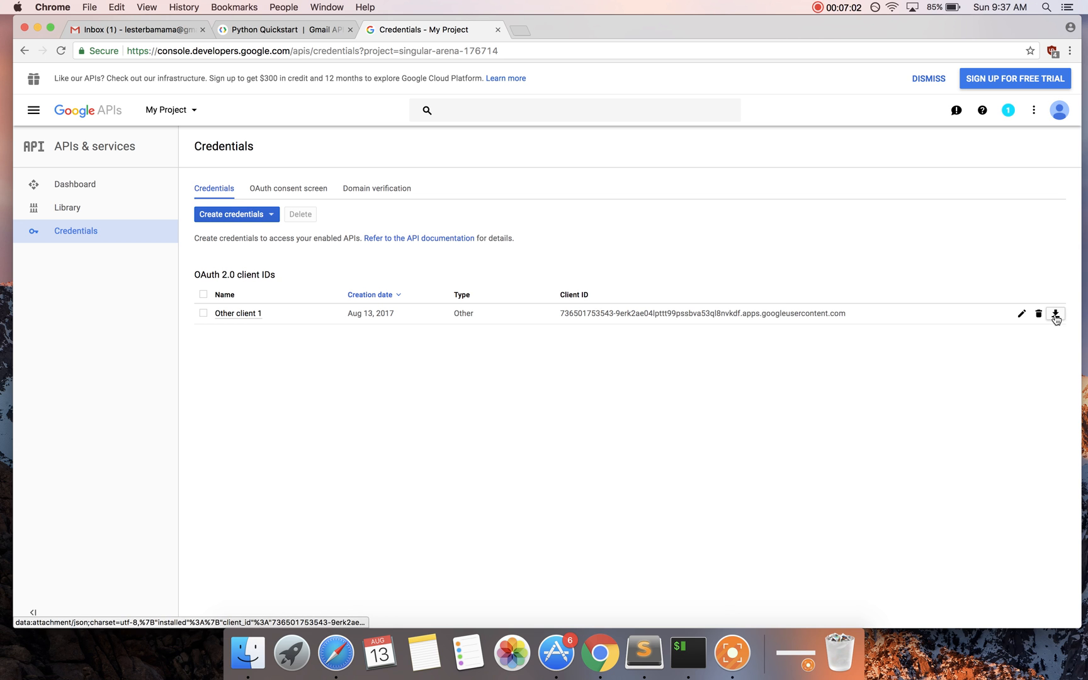
{"action": "mouse_move", "coordinate": [1055, 313]}
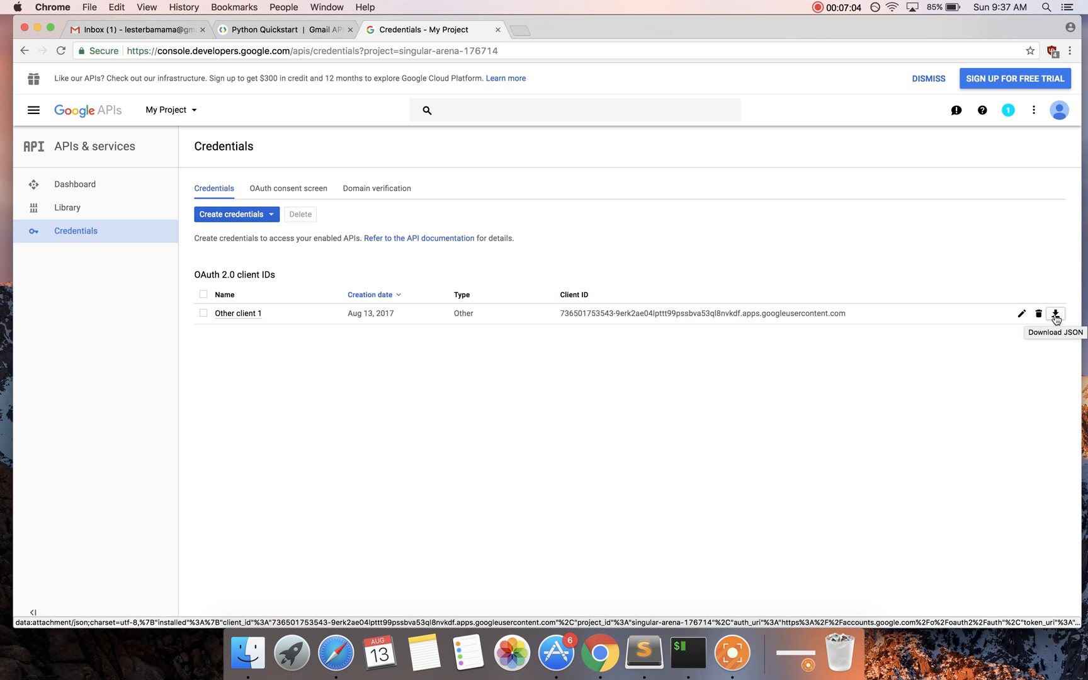
{"action": "left_click", "coordinate": [1055, 313]}
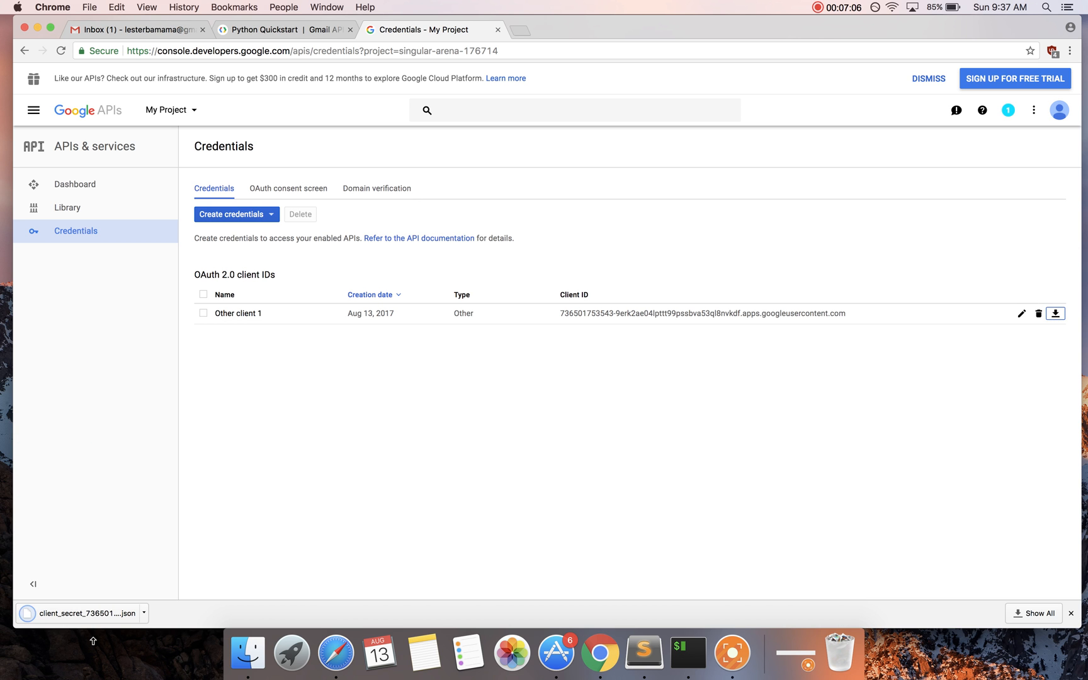
{"action": "left_click", "coordinate": [247, 652]}
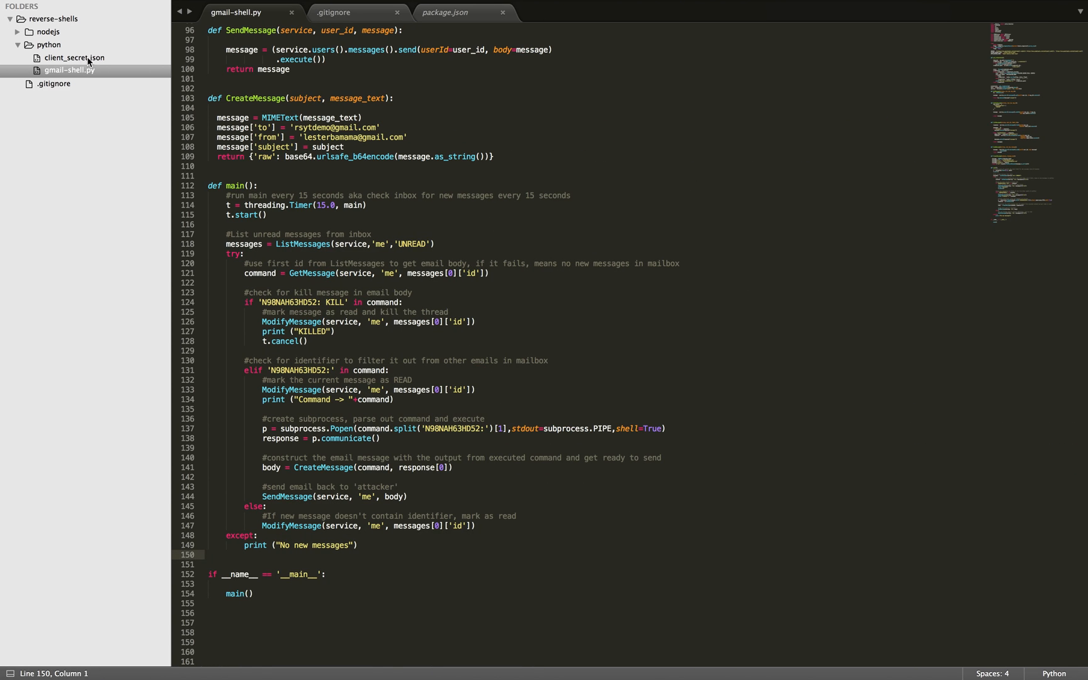
{"action": "mouse_move", "coordinate": [295, 127]}
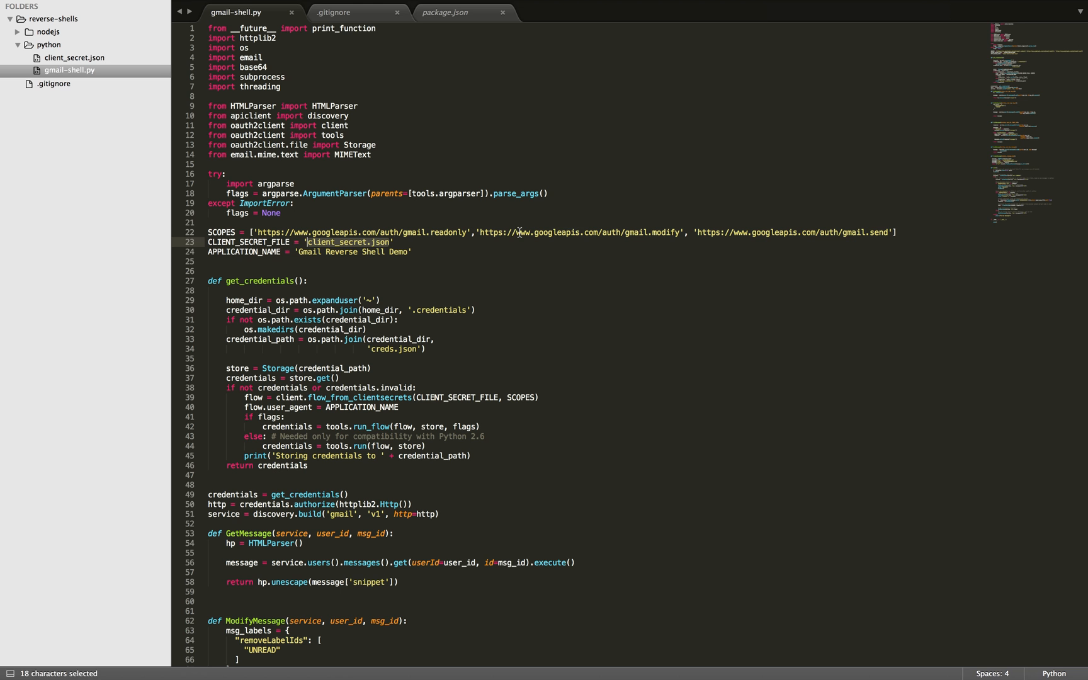
Show the CLIENT_SECRET_FILE line naming client_secret.json at the top of gmail-shell.py
{"action": "left_click", "coordinate": [891, 232]}
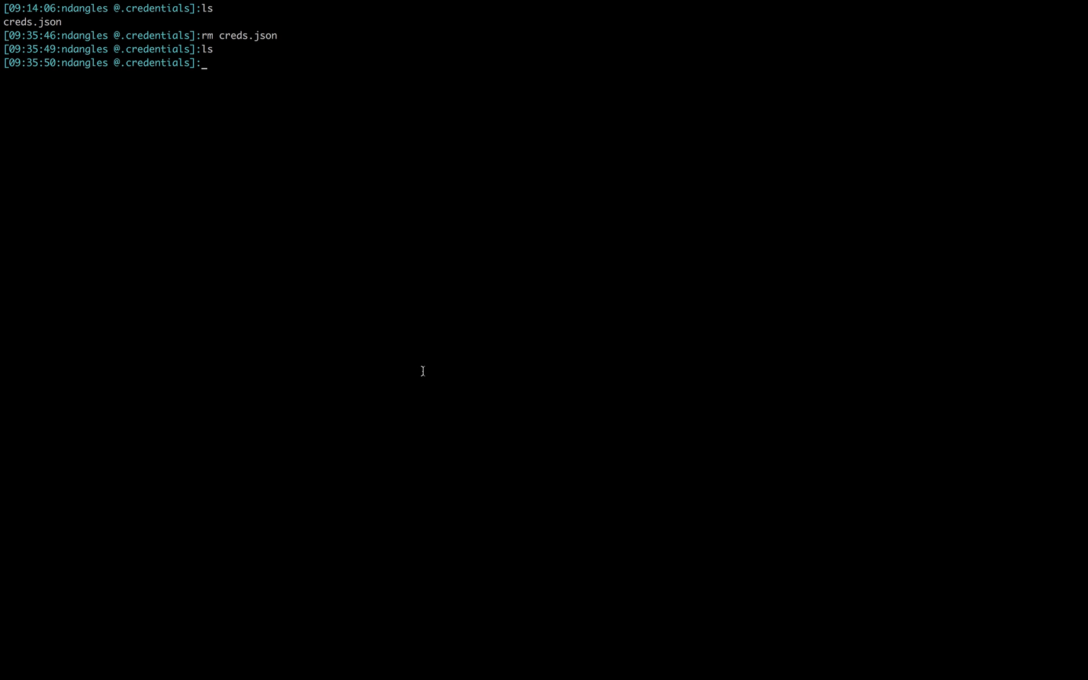
Remove creds.json from ~/.credentials and rerun the Python script to trigger Google sign-in
{"action": "type", "text": "rm creds.json"}
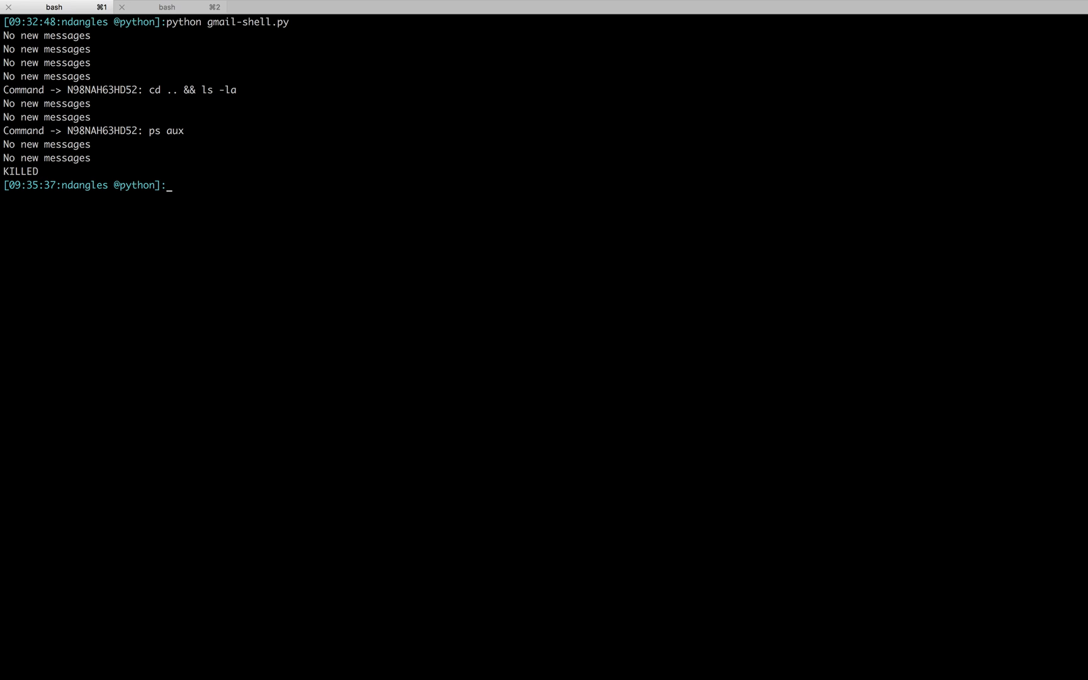
{"action": "type", "text": "python web"}
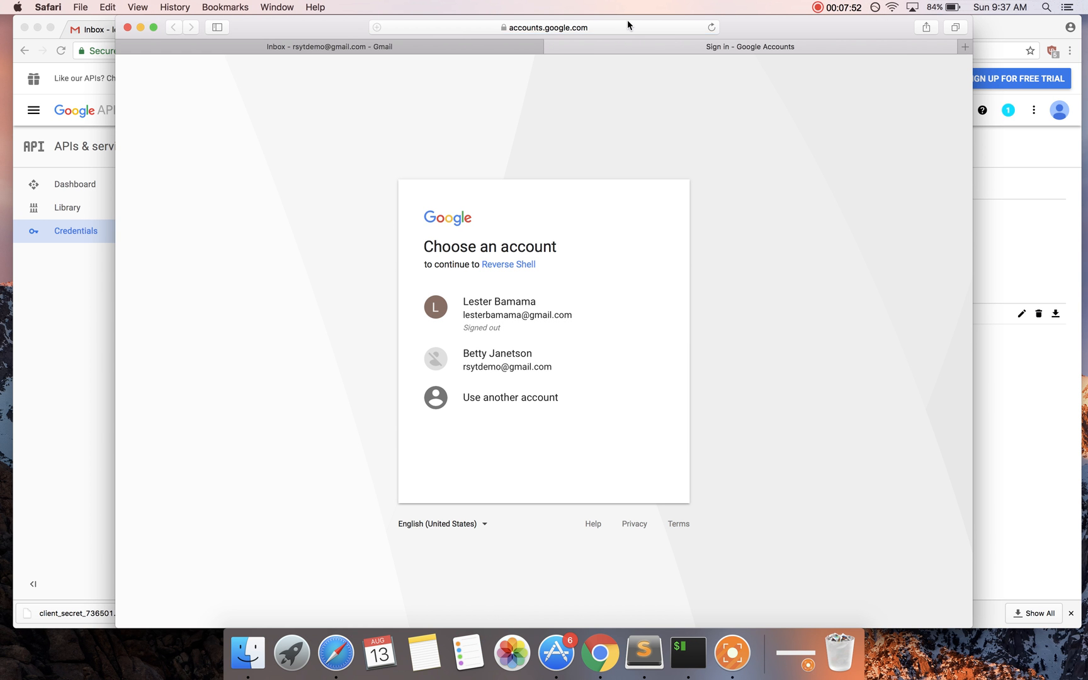
Reuse the sign-in URL in Chrome, pick the Gmail account and allow Reverse Shell mailbox access
{"action": "left_click", "coordinate": [546, 26]}
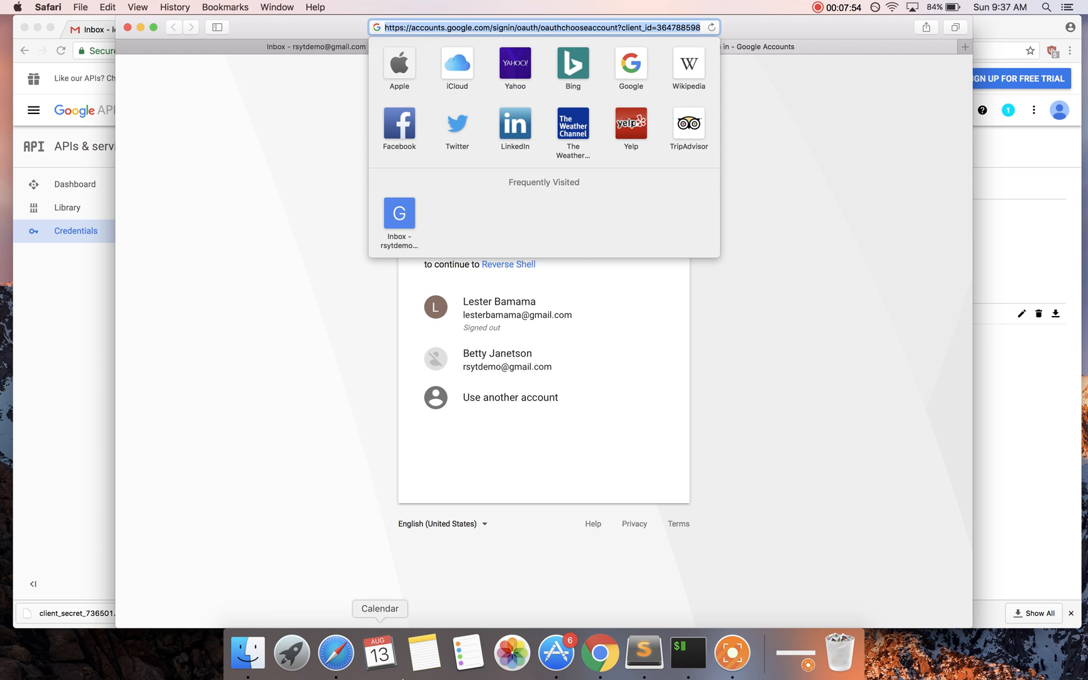
{"action": "mouse_move", "coordinate": [688, 654]}
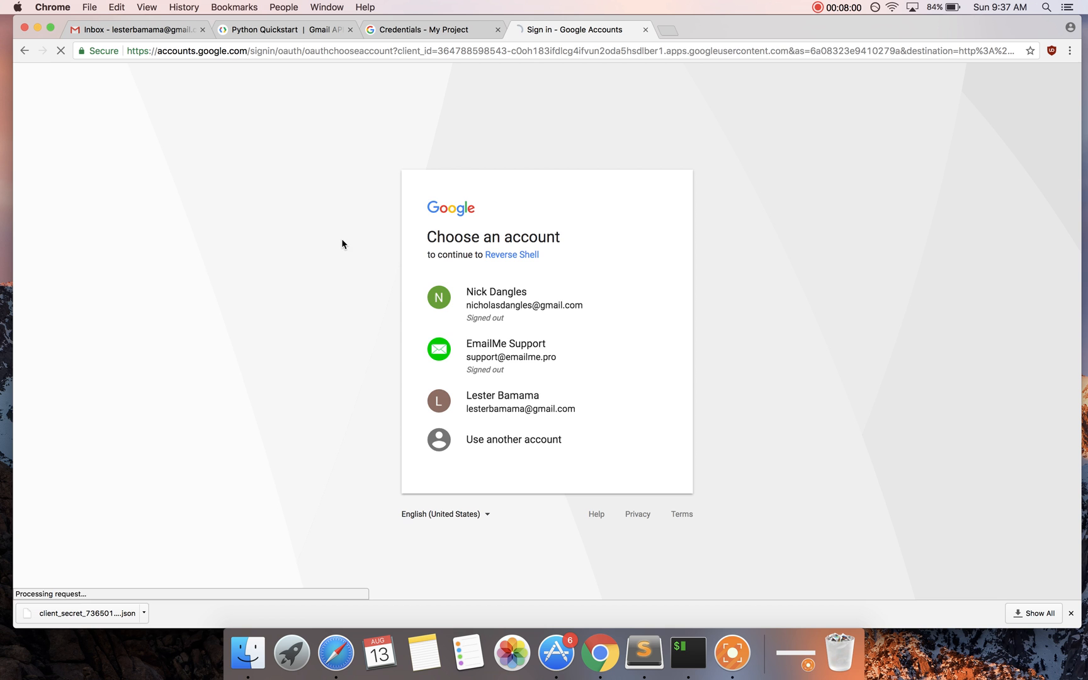
{"action": "left_click", "coordinate": [503, 400]}
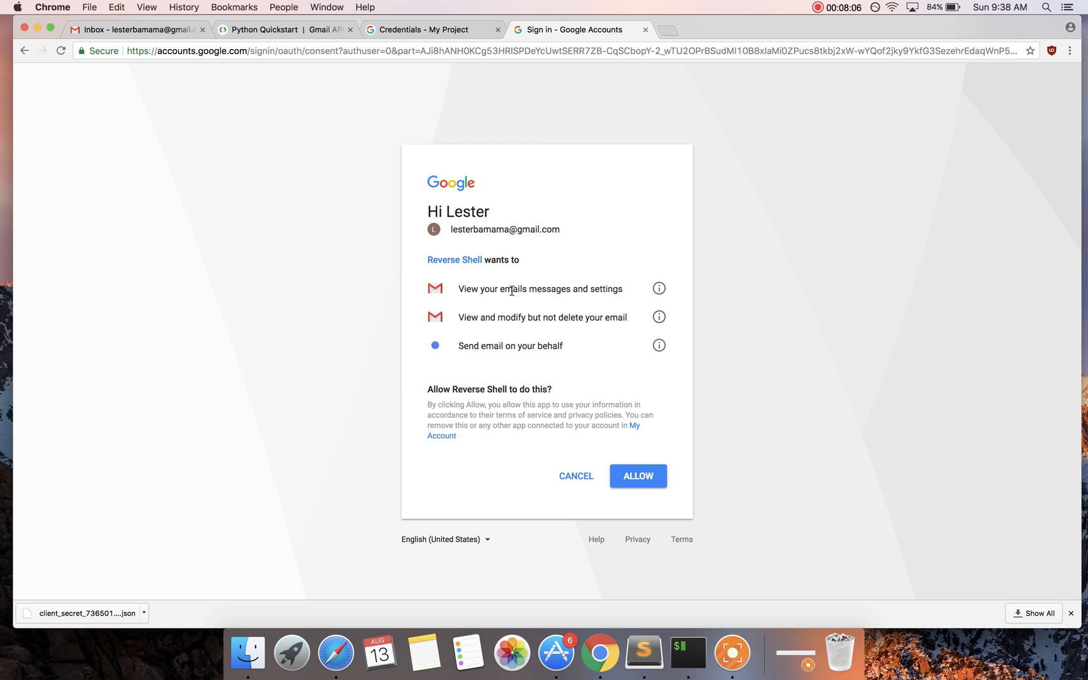
{"action": "mouse_move", "coordinate": [562, 345]}
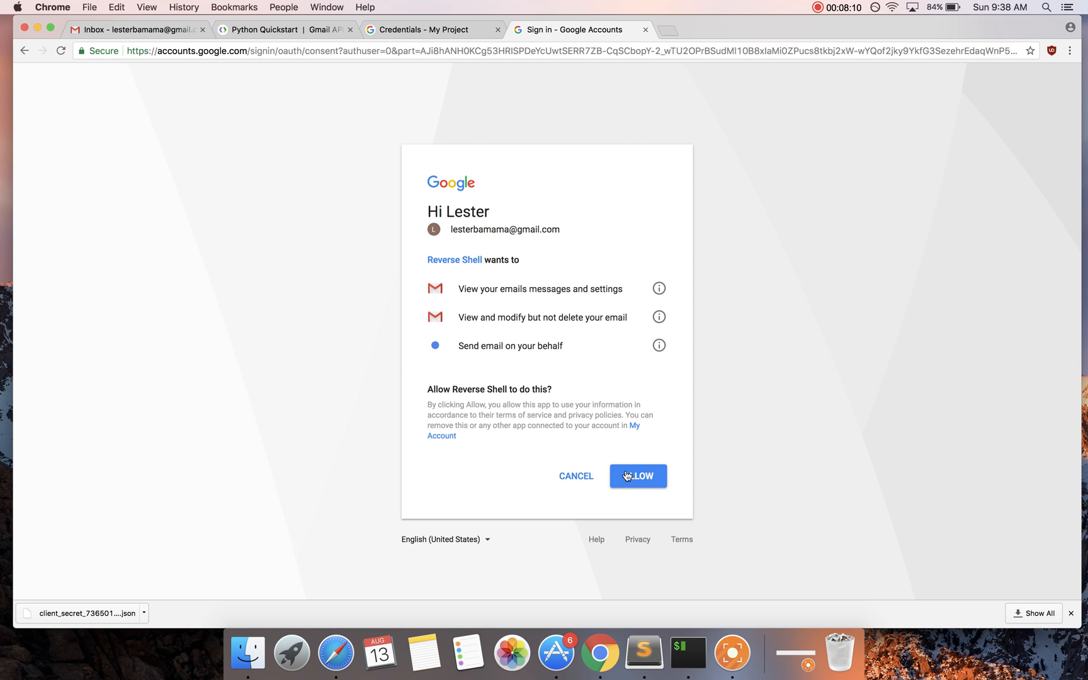
{"action": "left_click", "coordinate": [636, 476]}
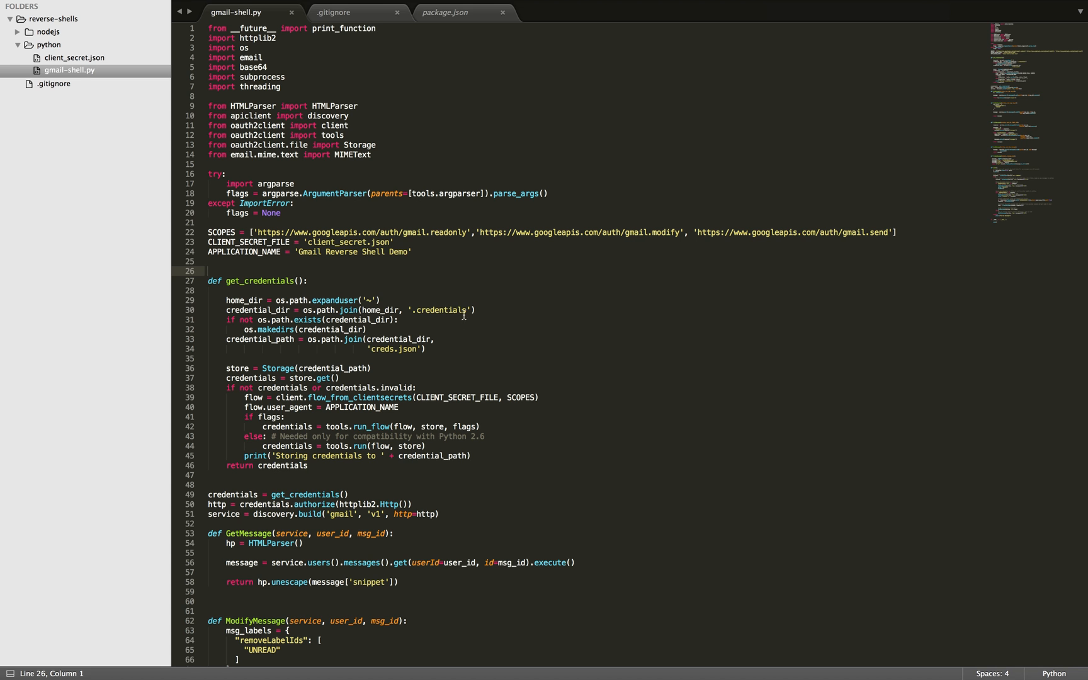
{"action": "mouse_move", "coordinate": [460, 313]}
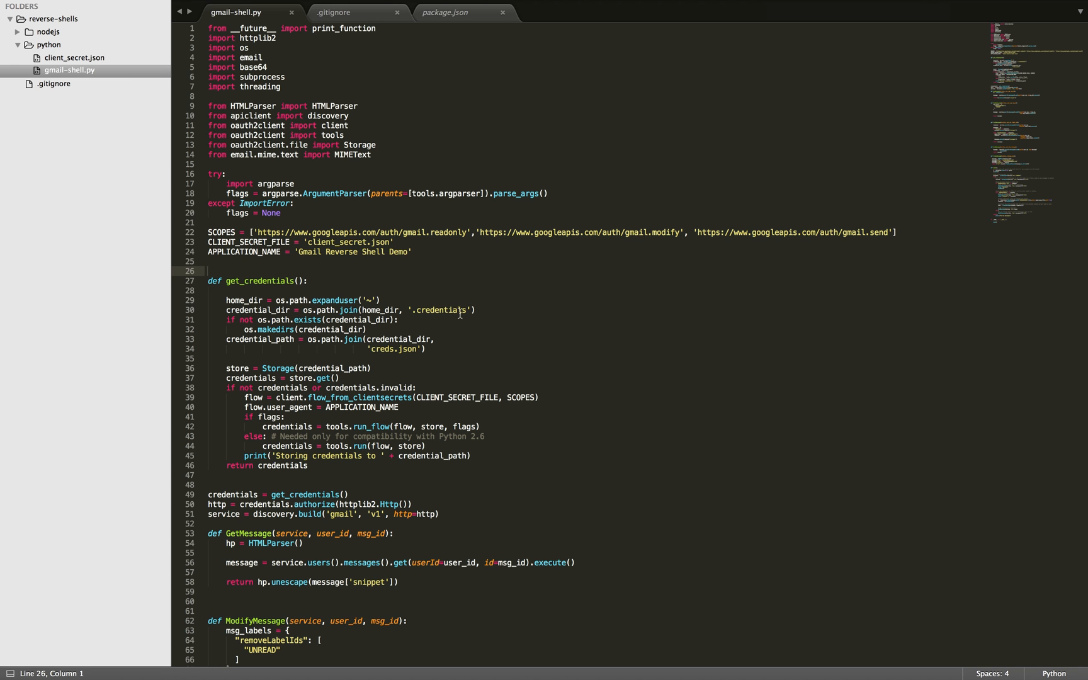
After the authentication flow completes, return to gmail-shell.py's get_credentials code
{"action": "double_click", "coordinate": [384, 349]}
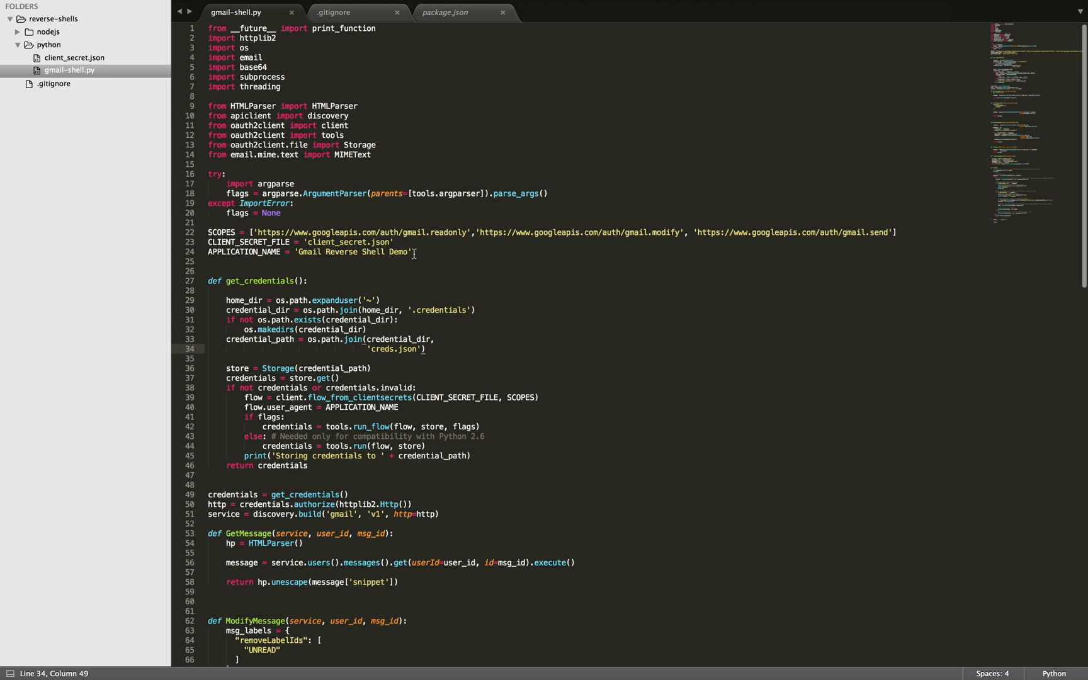
{"action": "mouse_move", "coordinate": [455, 306]}
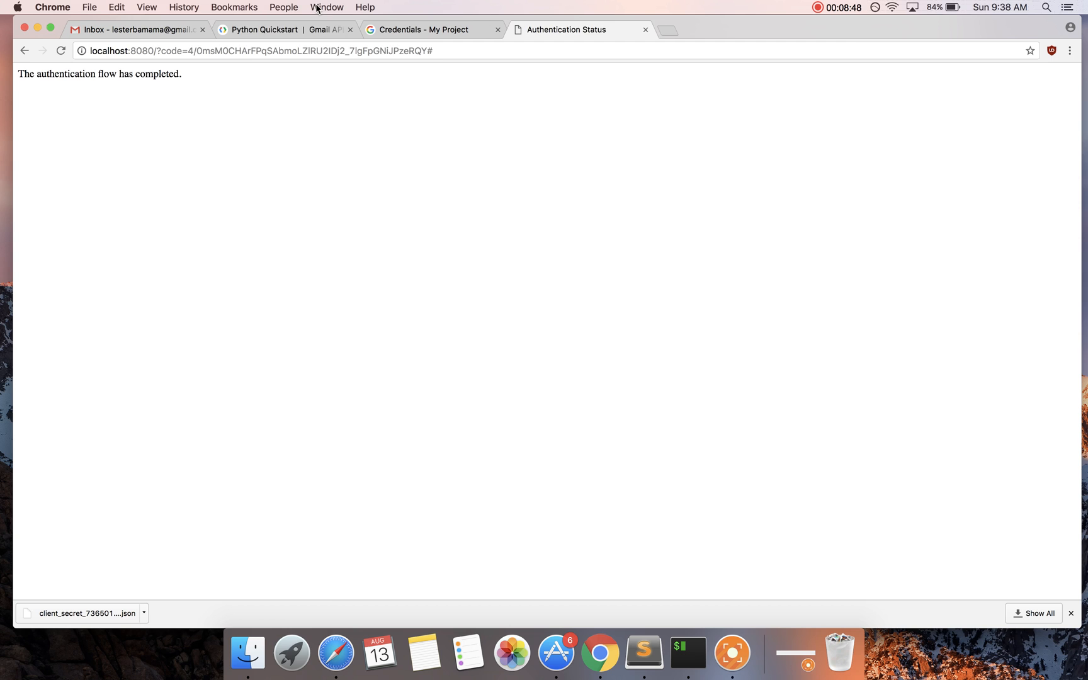
{"action": "left_click", "coordinate": [277, 29]}
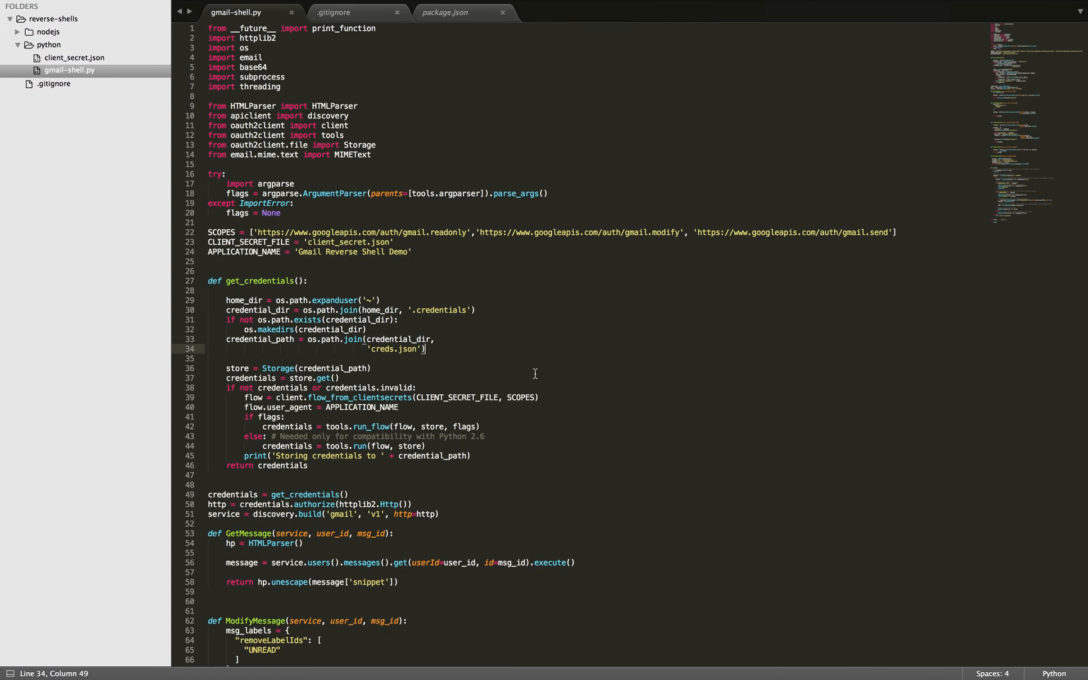
{"action": "mouse_move", "coordinate": [581, 319]}
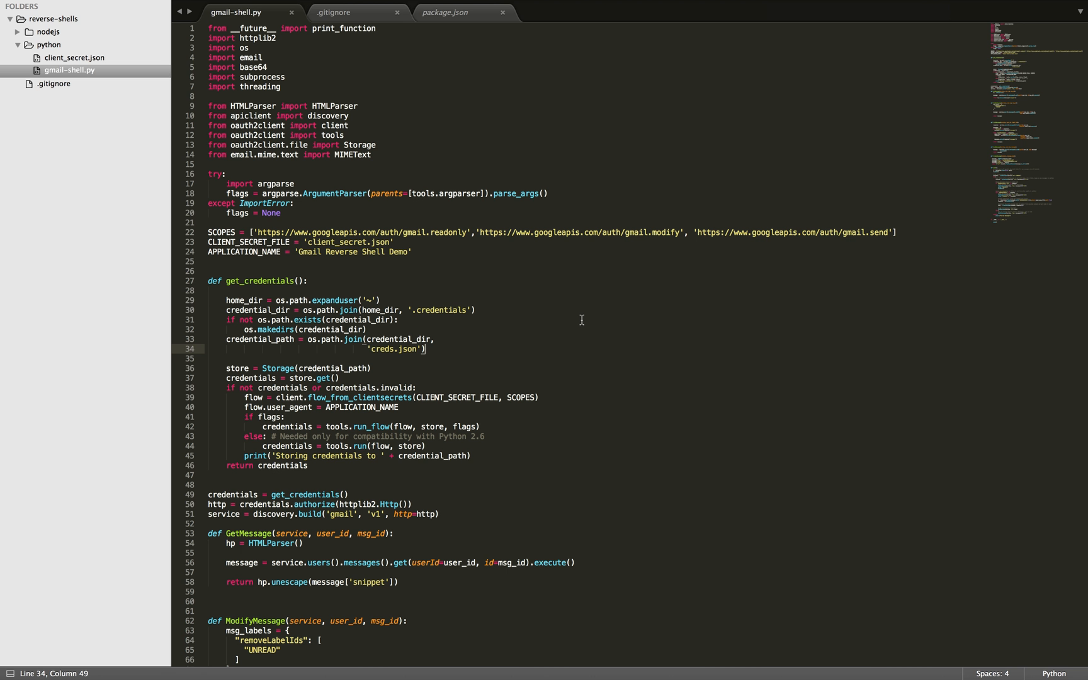
{"action": "scroll", "scroll_direction": "down", "scroll_amount": 3}
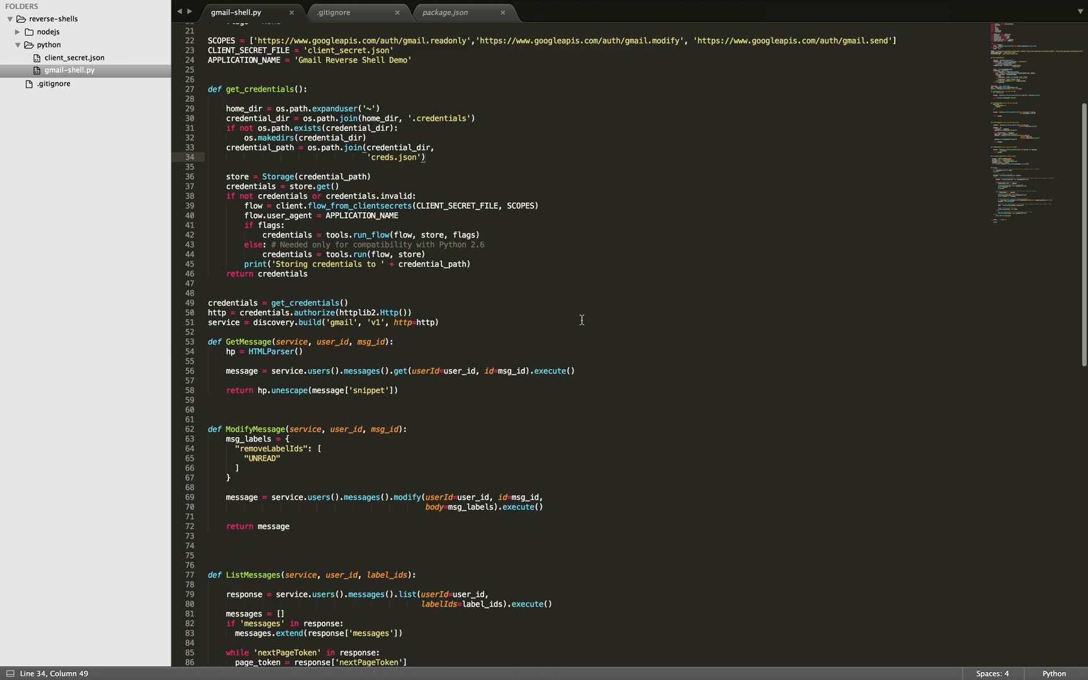
{"action": "scroll", "scroll_direction": "down", "scroll_amount": 3}
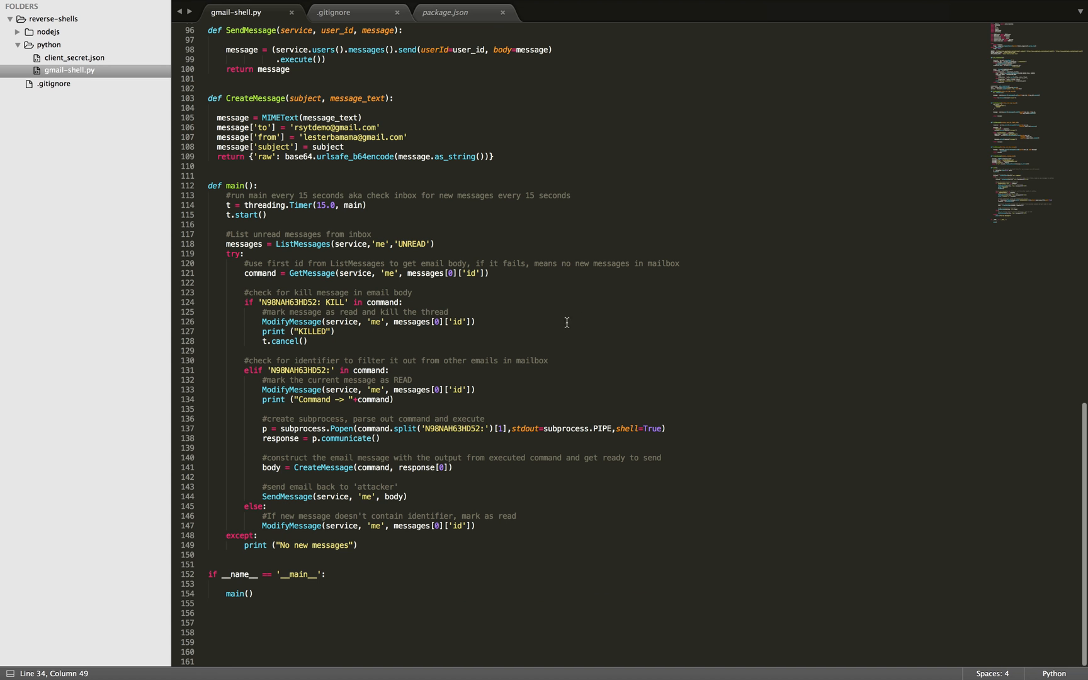
{"action": "mouse_move", "coordinate": [370, 206]}
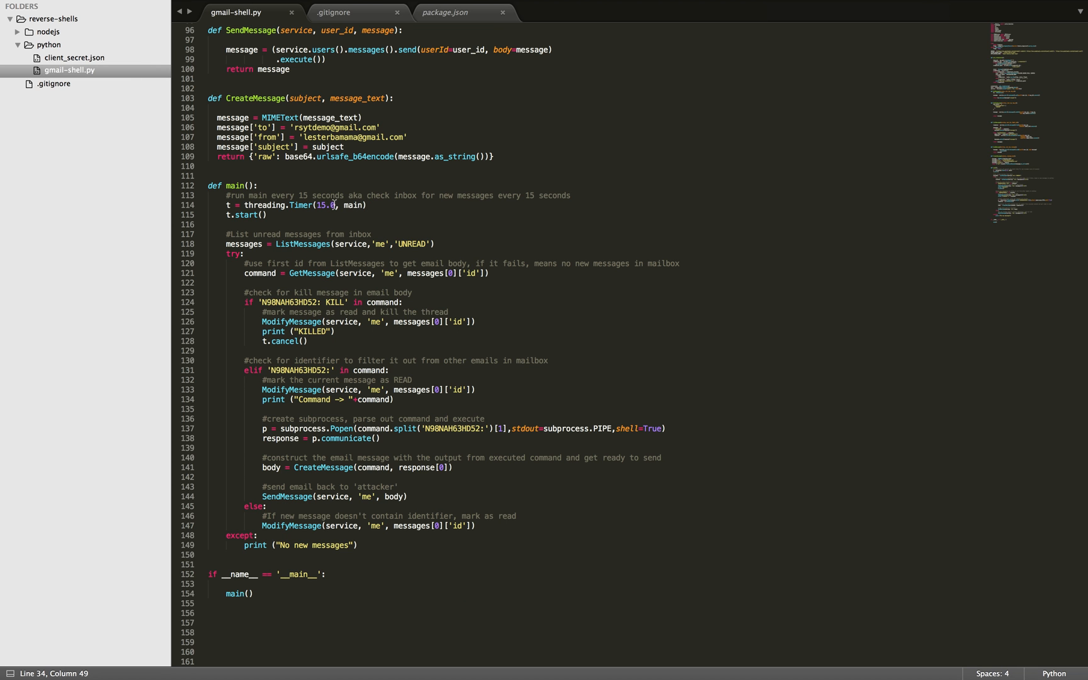
{"action": "double_click", "coordinate": [324, 205]}
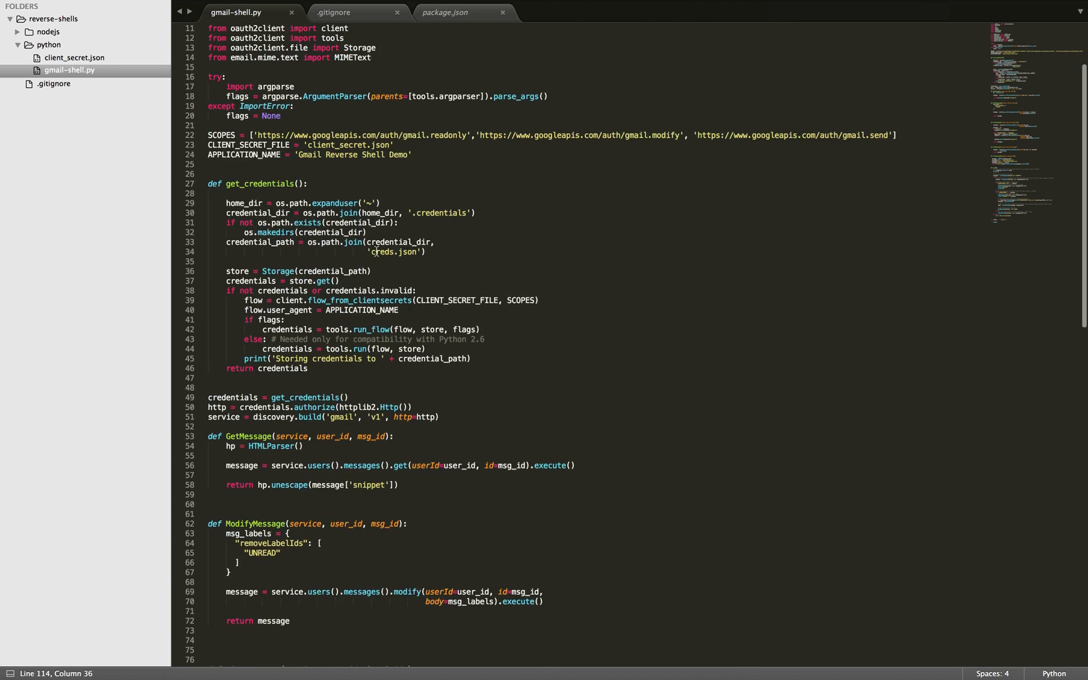
{"action": "scroll", "scroll_direction": "down", "scroll_amount": 3}
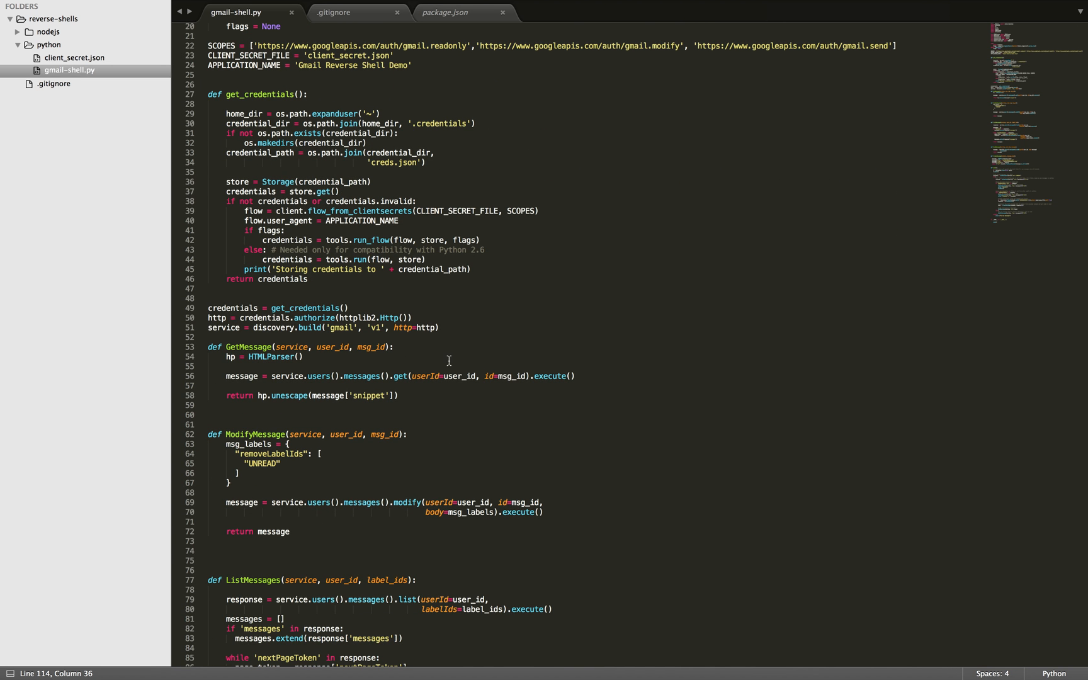
{"action": "mouse_move", "coordinate": [478, 409]}
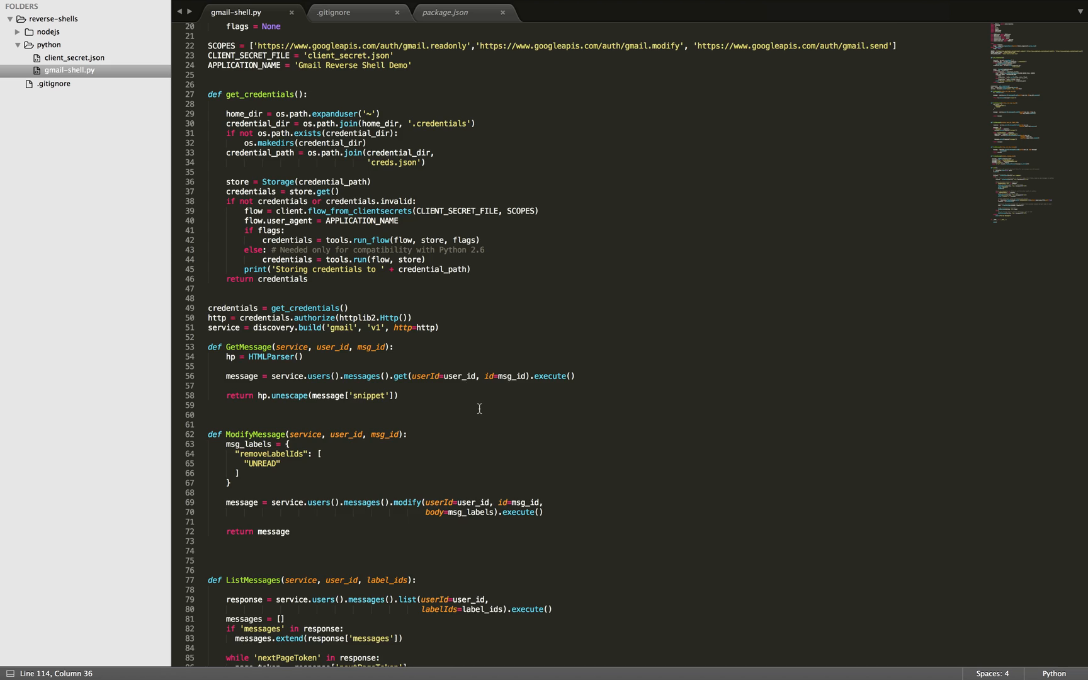
{"action": "scroll", "scroll_direction": "down", "scroll_amount": 3}
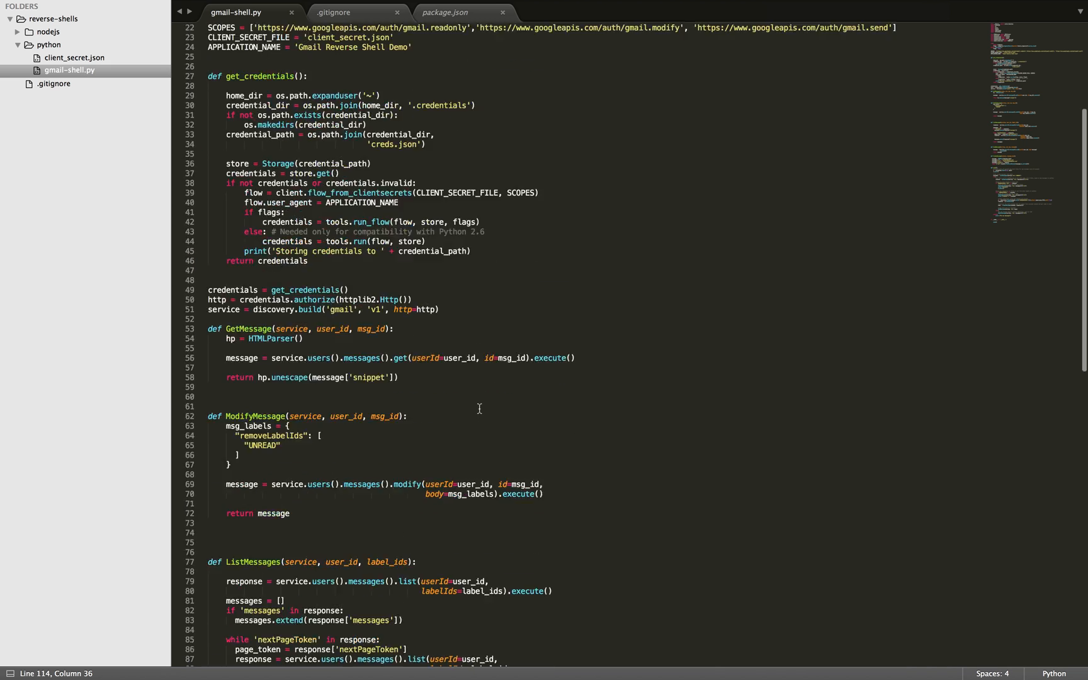
{"action": "scroll", "scroll_direction": "down", "scroll_amount": 3}
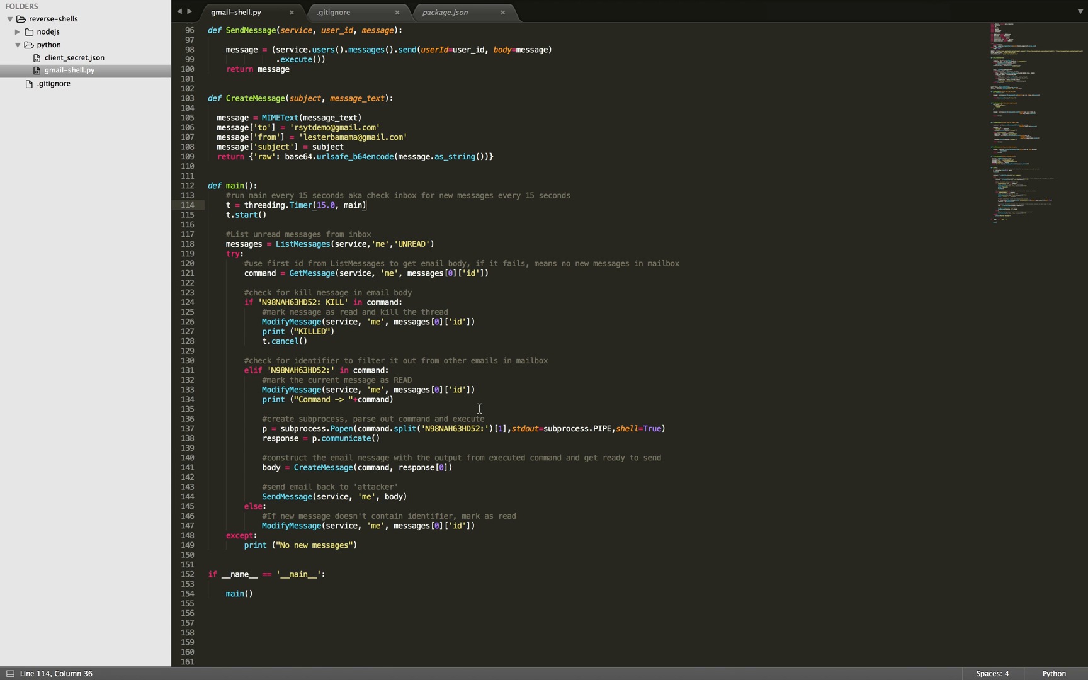
{"action": "scroll", "scroll_direction": "up", "scroll_amount": 3}
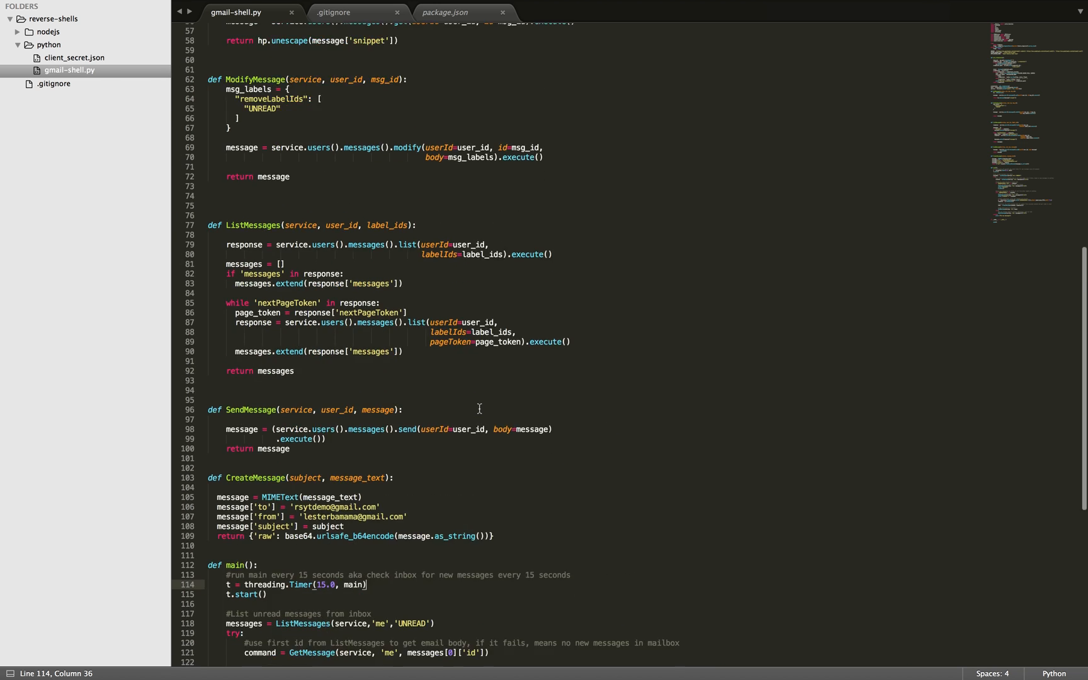
{"action": "scroll", "scroll_direction": "up", "scroll_amount": 3}
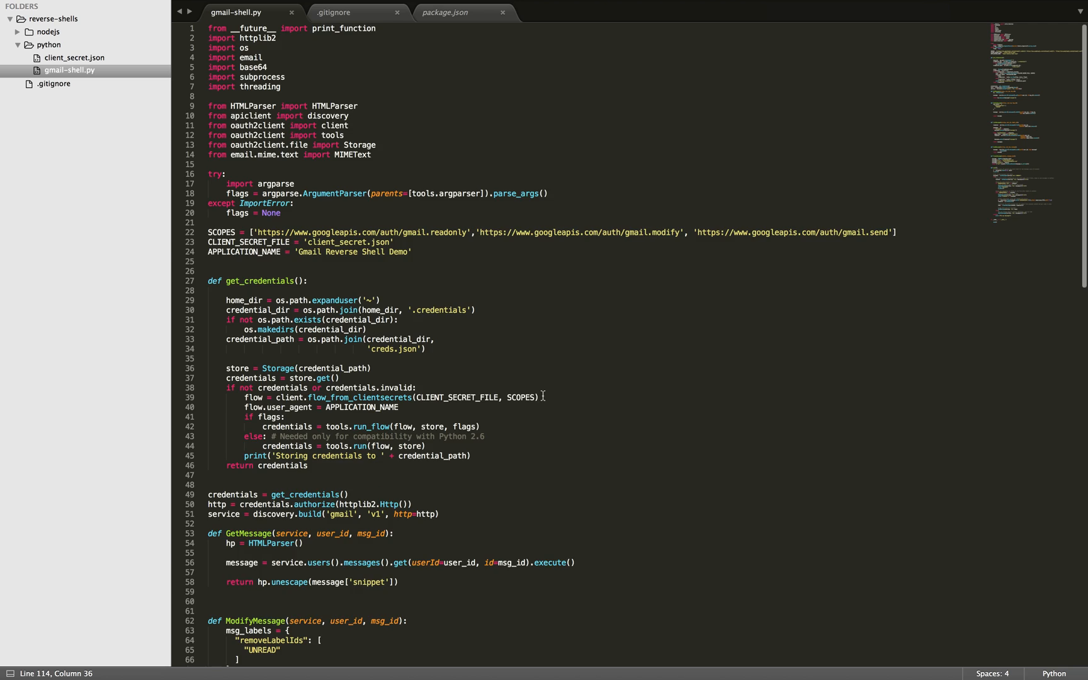
{"action": "scroll", "scroll_direction": "down", "scroll_amount": 3}
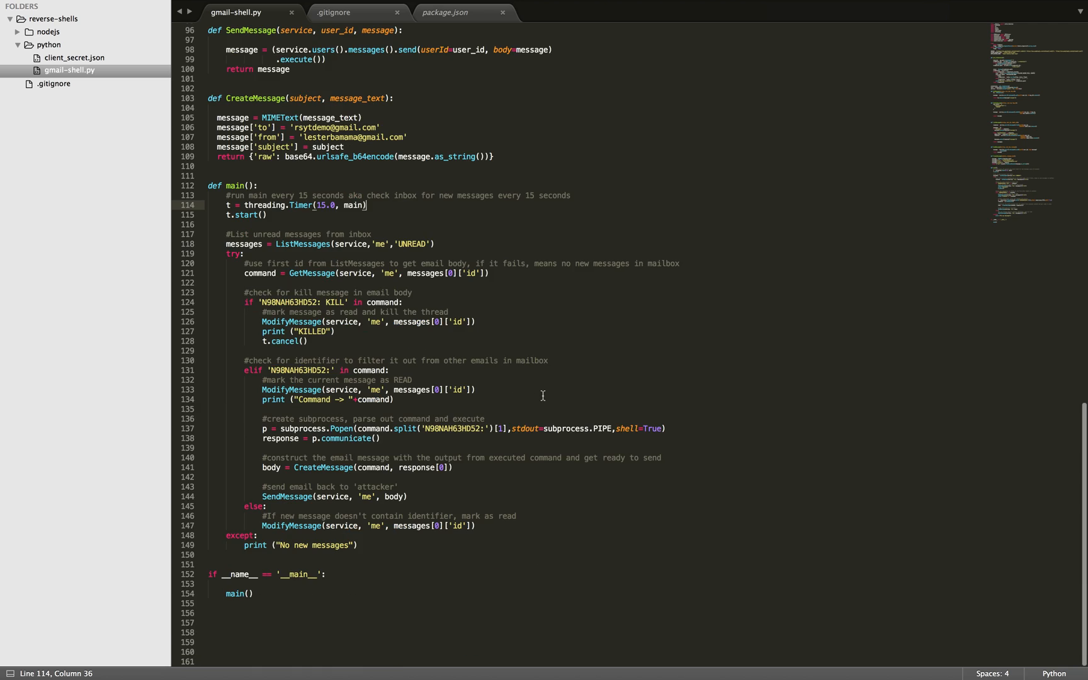